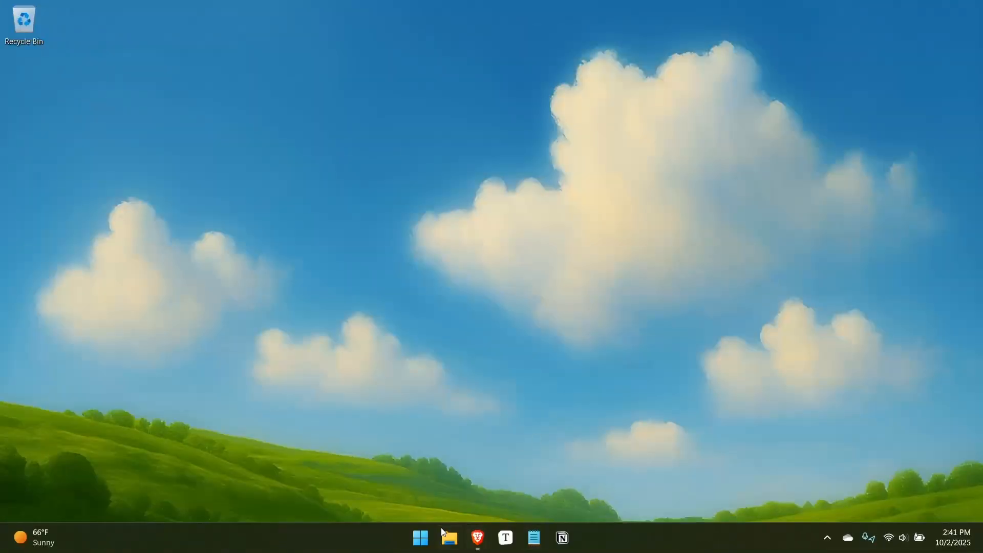
Run a Windows Update check in Settings, confirm no optional updates, and leave Settings.
left_click(419, 537)
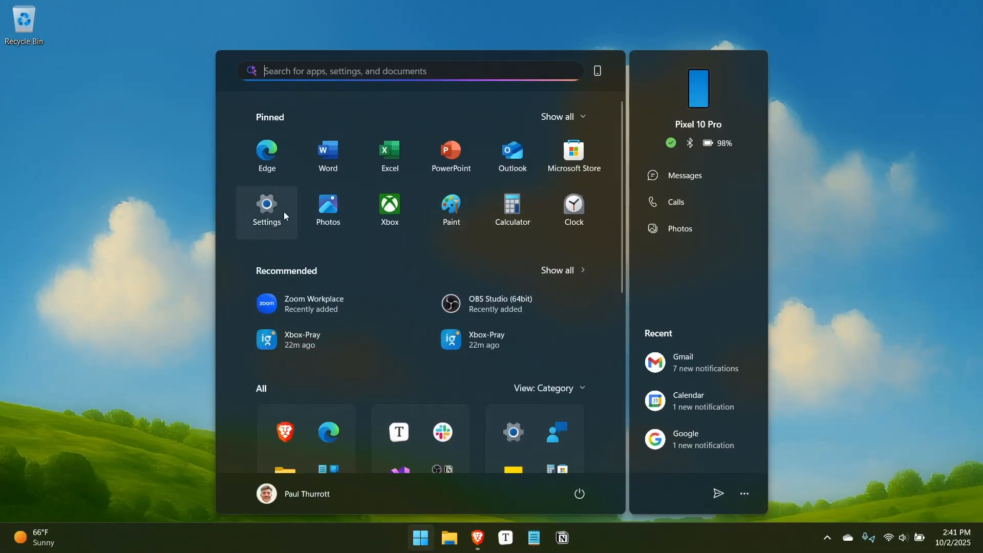
left_click(267, 207)
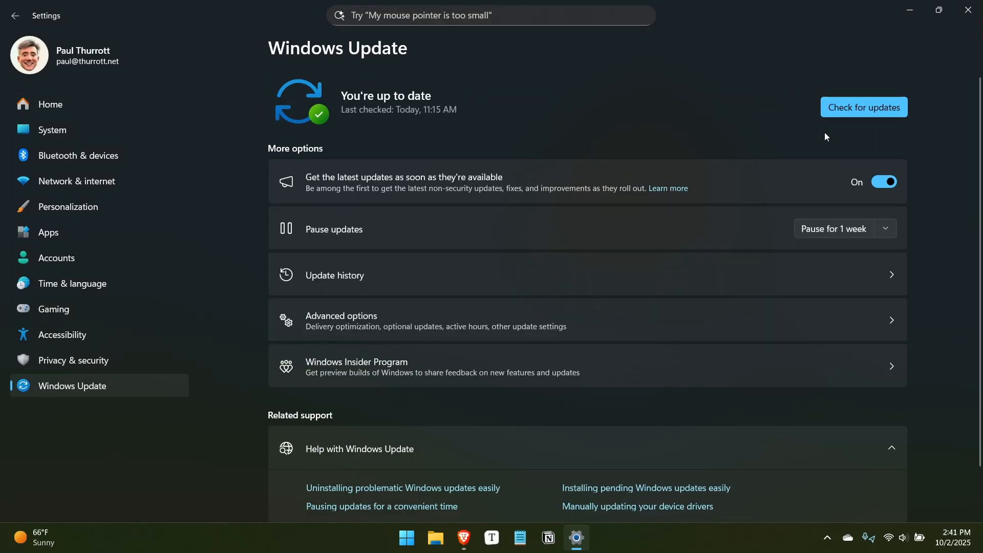
left_click(863, 106)
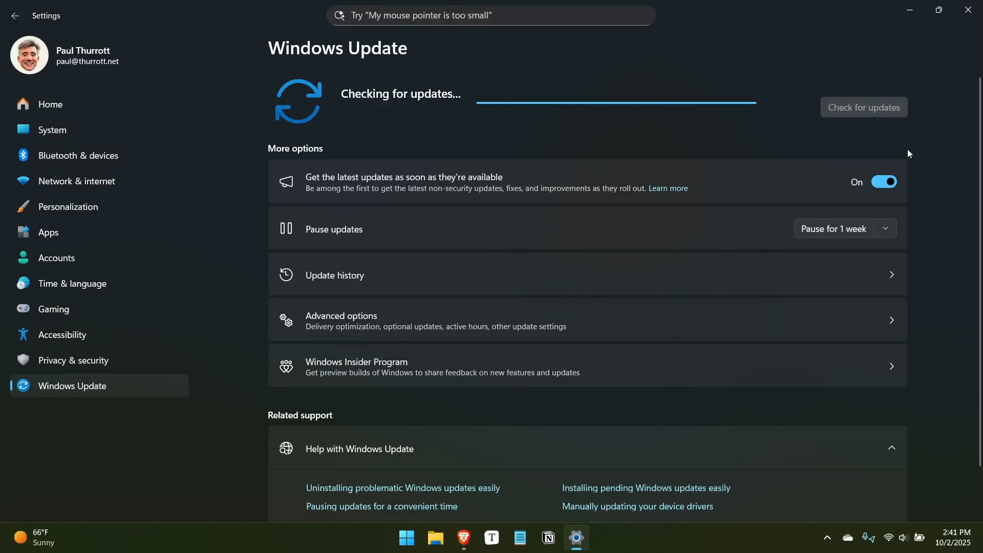
mouse_move(519, 347)
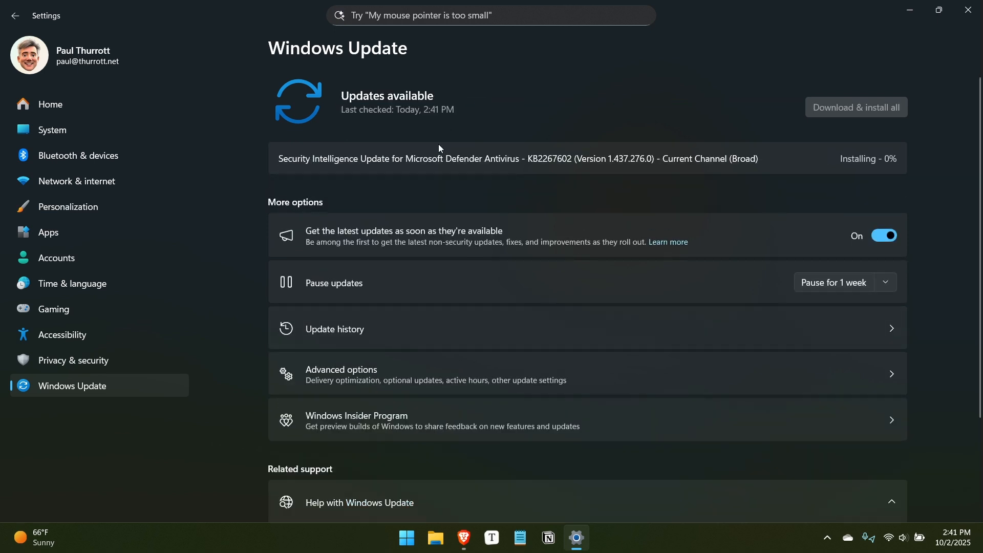
mouse_move(477, 402)
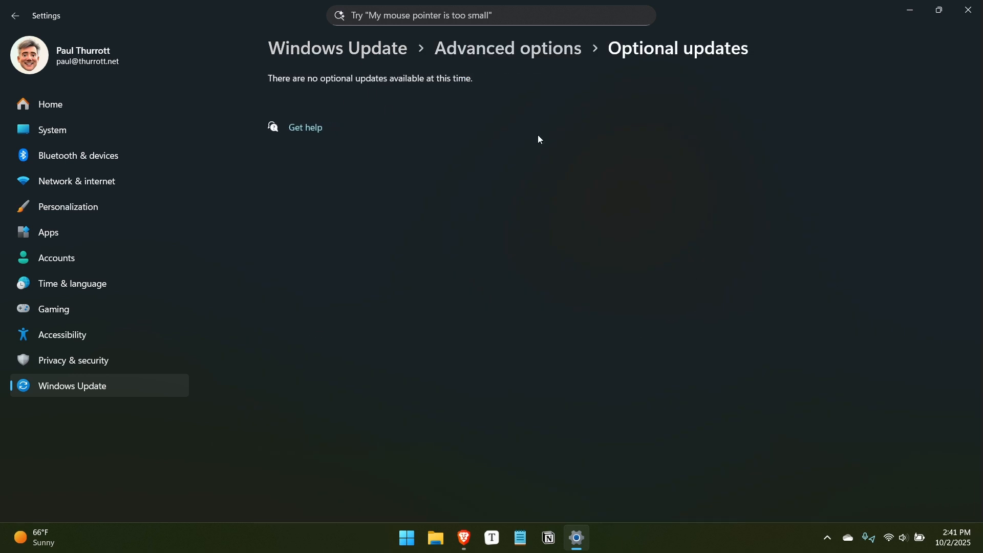
mouse_move(591, 153)
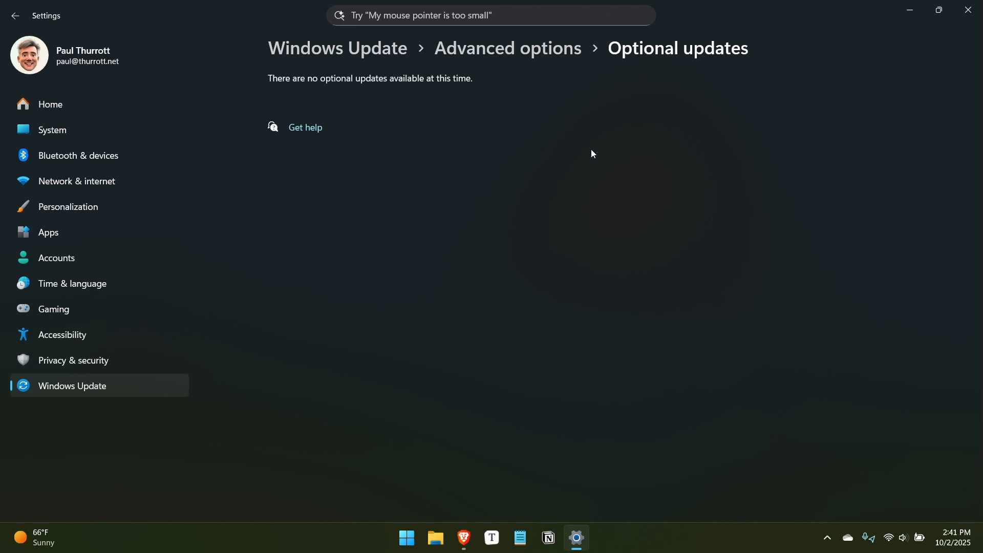
mouse_move(870, 54)
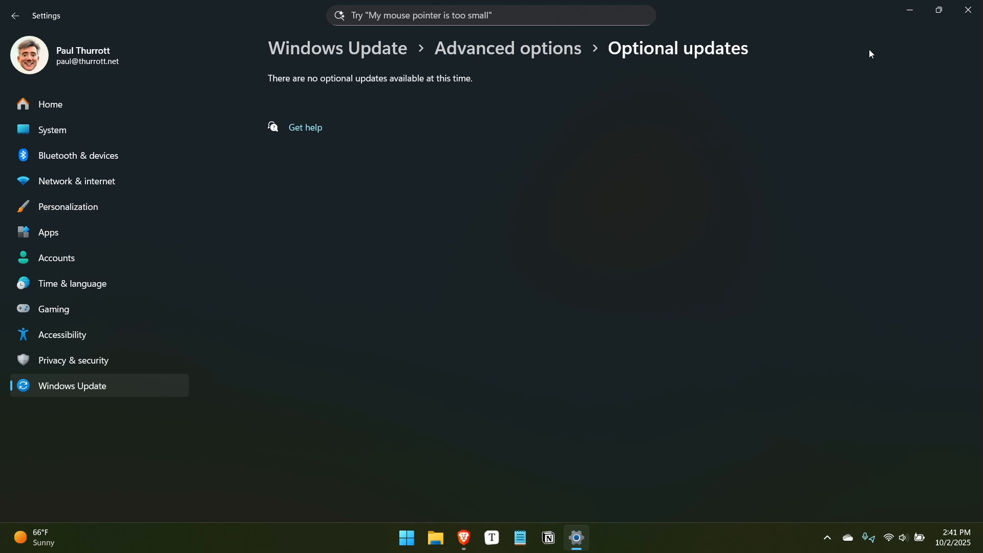
left_click(968, 10)
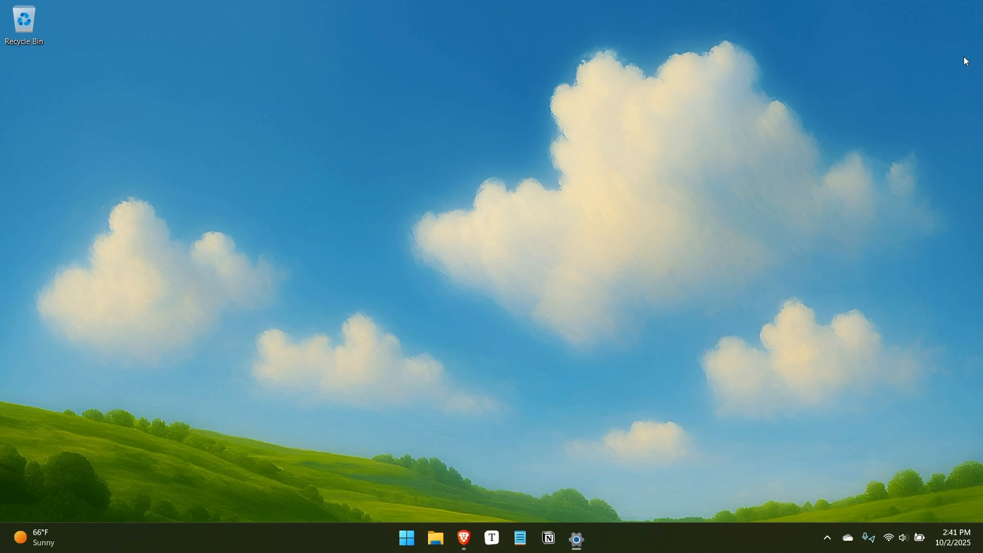
Search Brave for 'download windows 11' and land on Microsoft's Download Windows 11 page.
left_click(462, 538)
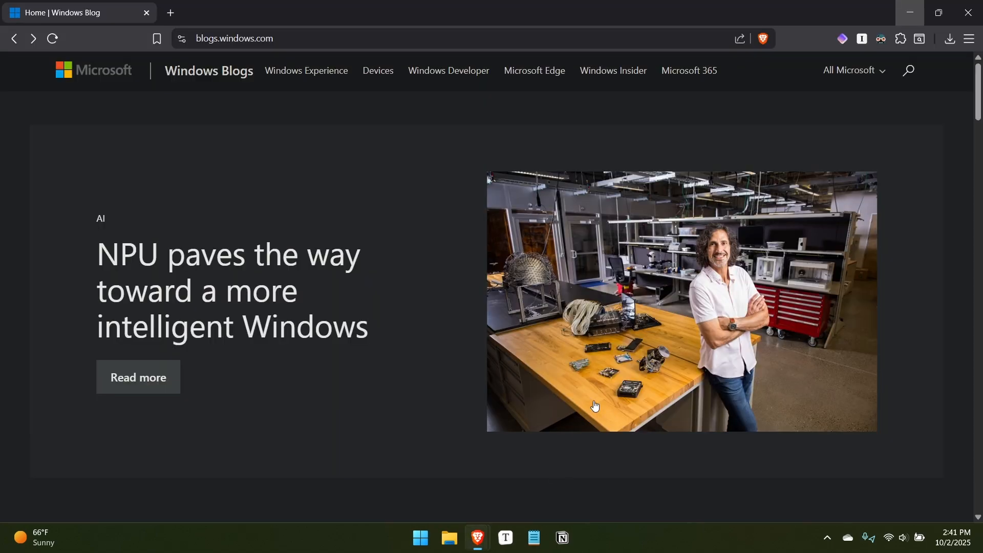
mouse_move(383, 118)
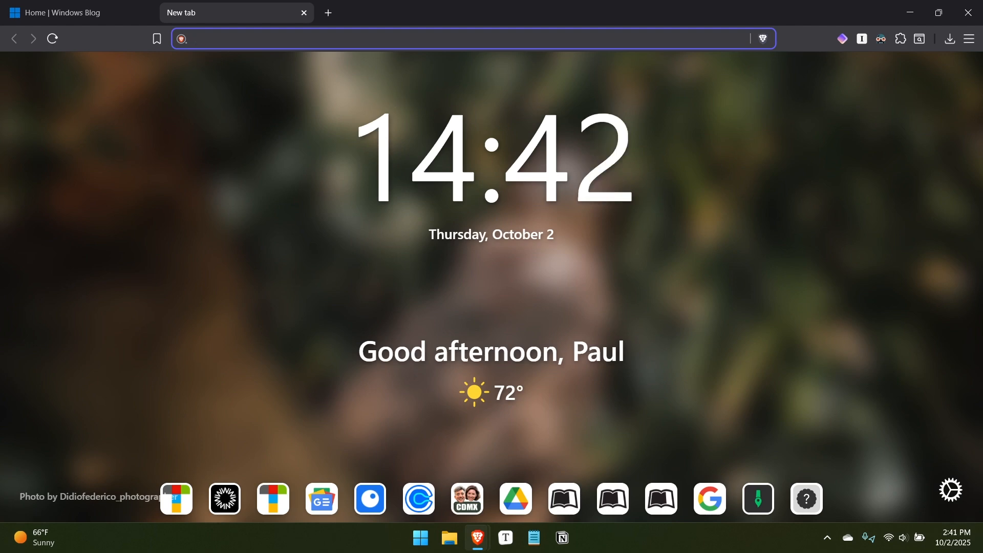
type("download")
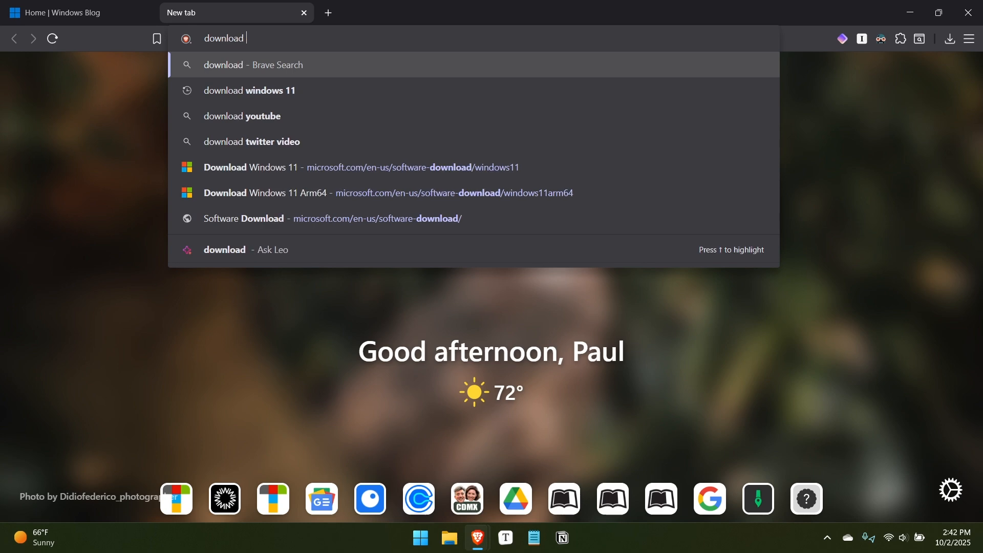
left_click(249, 90)
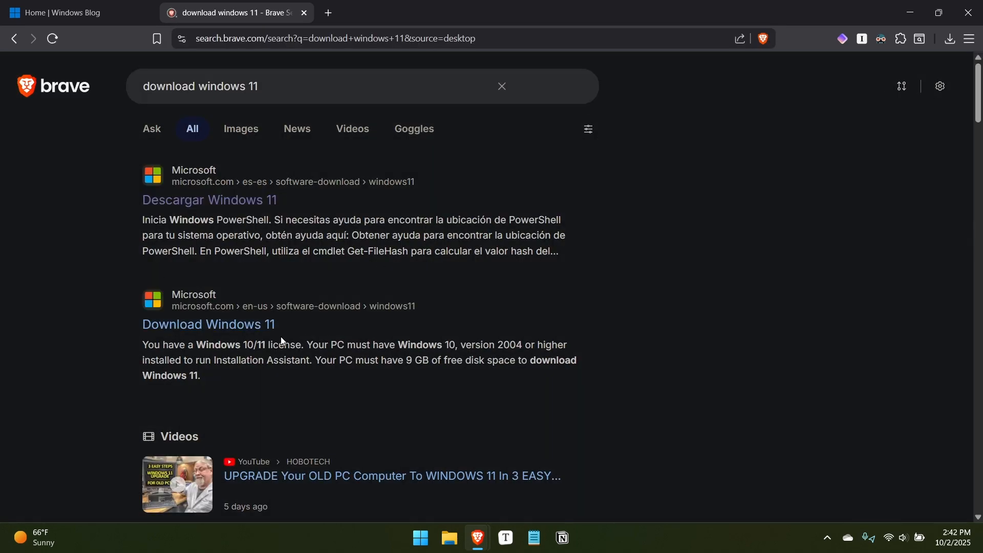
left_click(208, 325)
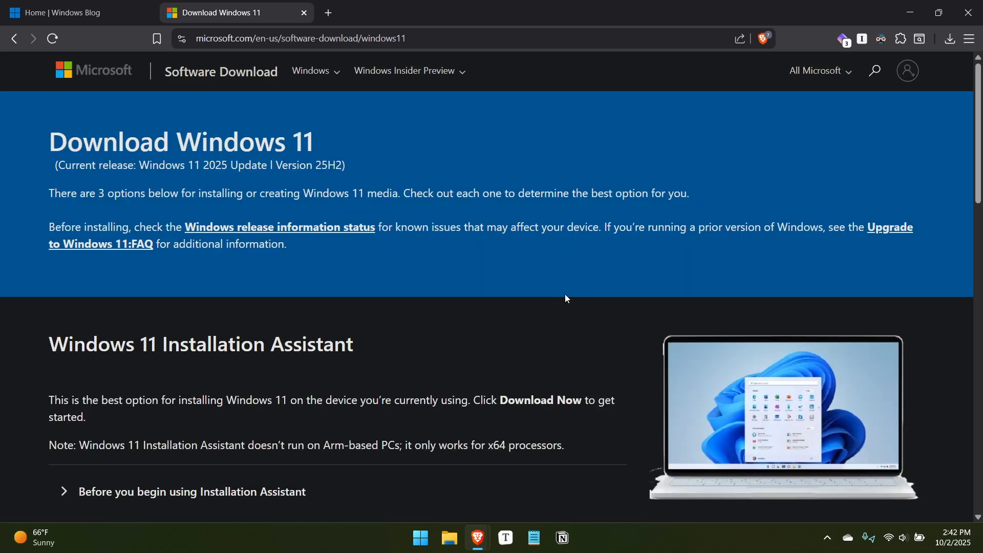
Scroll through the Installation Assistant, media creation tool and ISO download options.
scroll("down", 3)
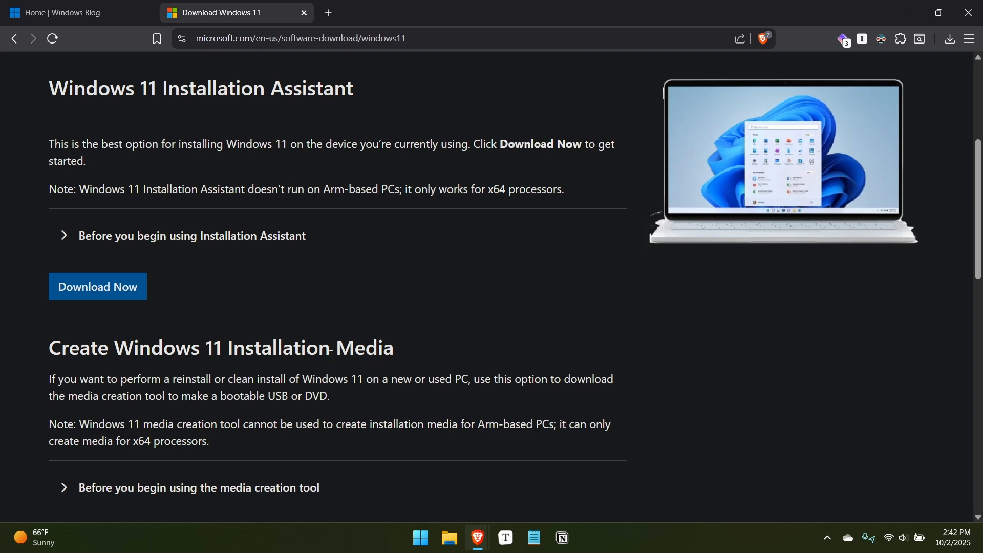
scroll("down", 3)
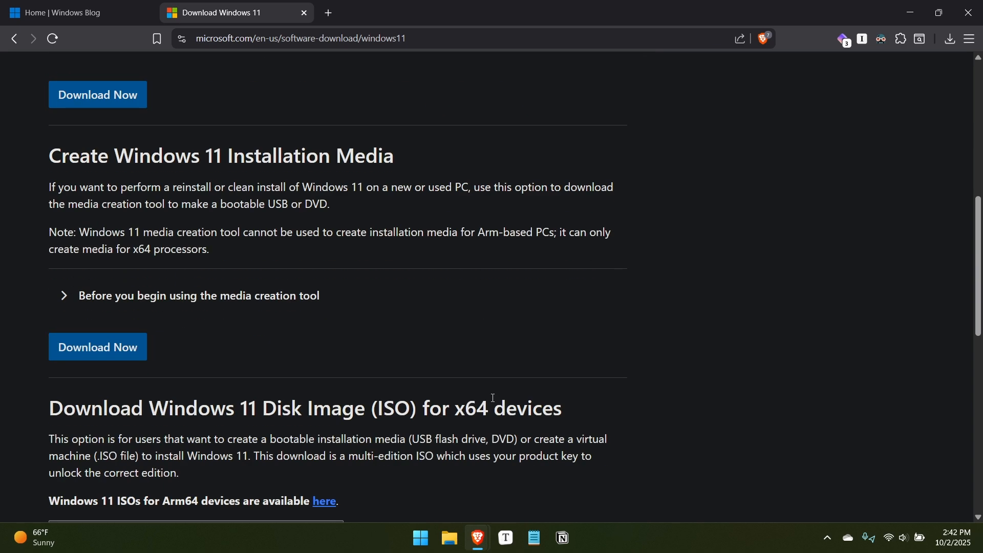
mouse_move(495, 425)
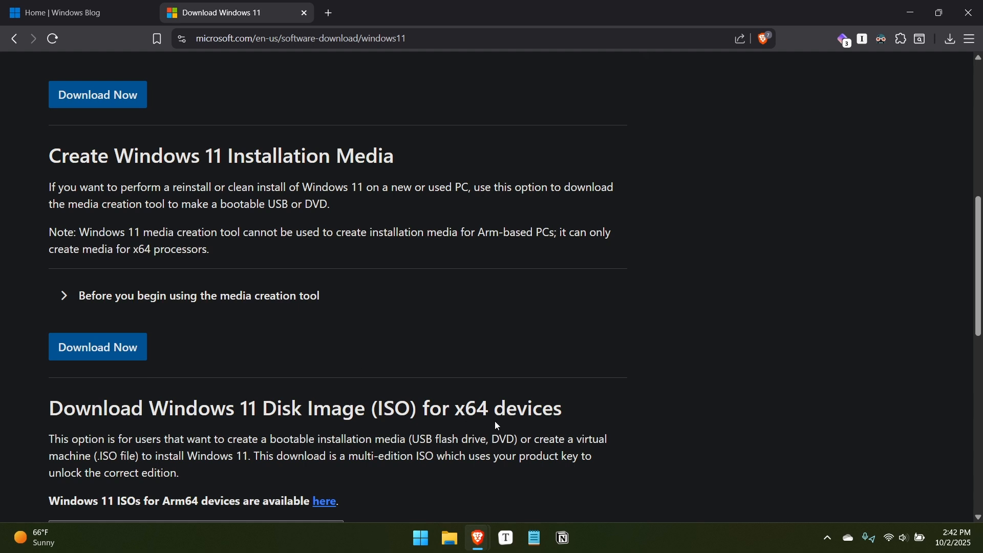
mouse_move(496, 422)
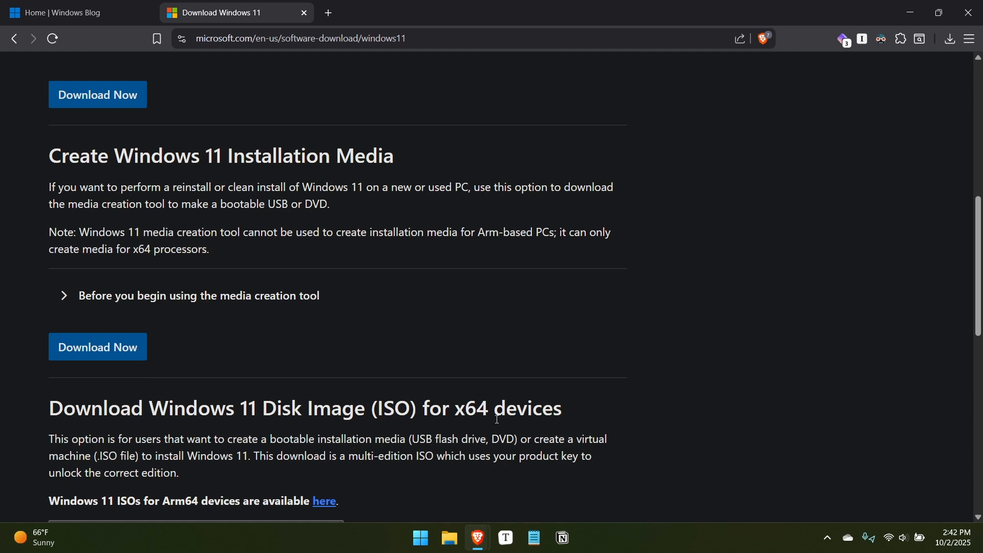
scroll("down", 3)
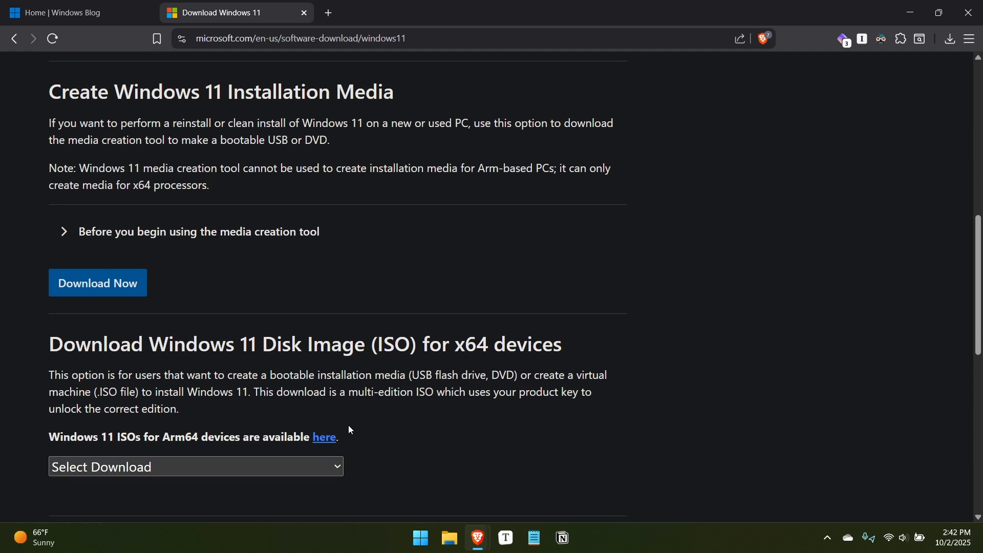
scroll("up", 3)
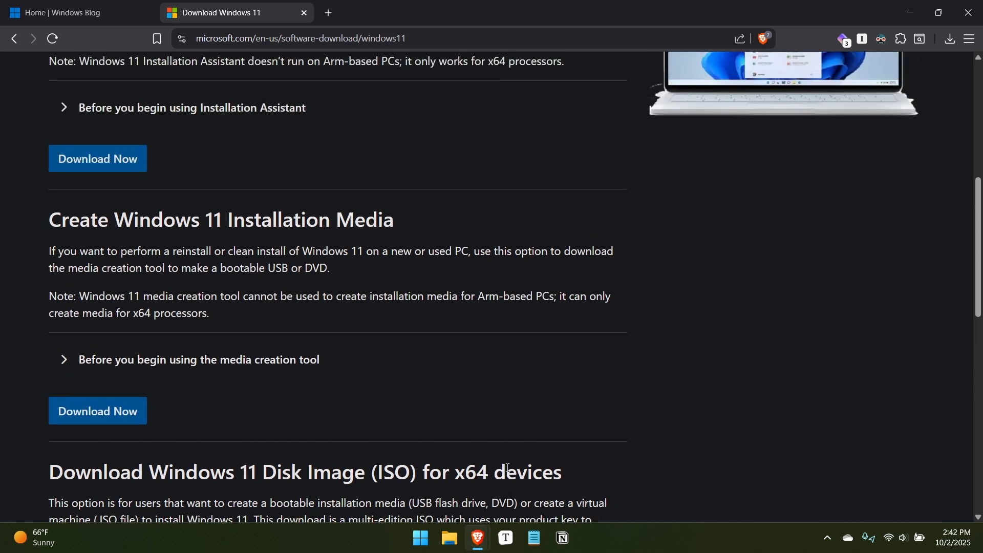
mouse_move(491, 318)
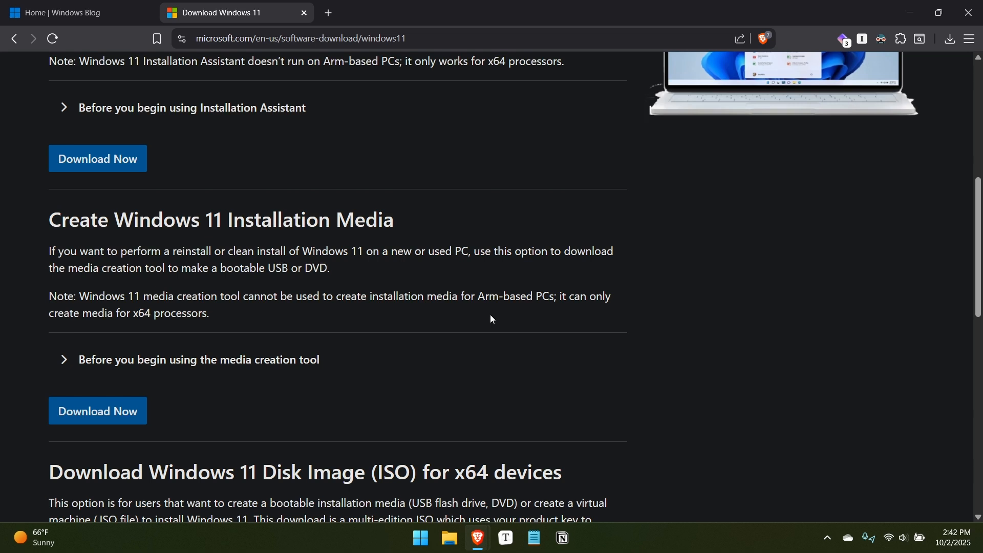
scroll("up", 3)
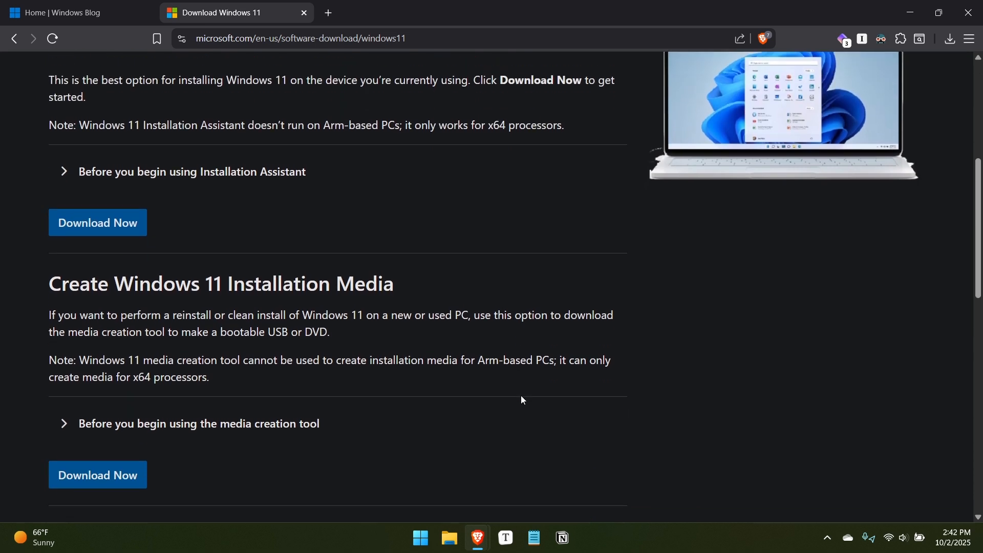
scroll("up", 3)
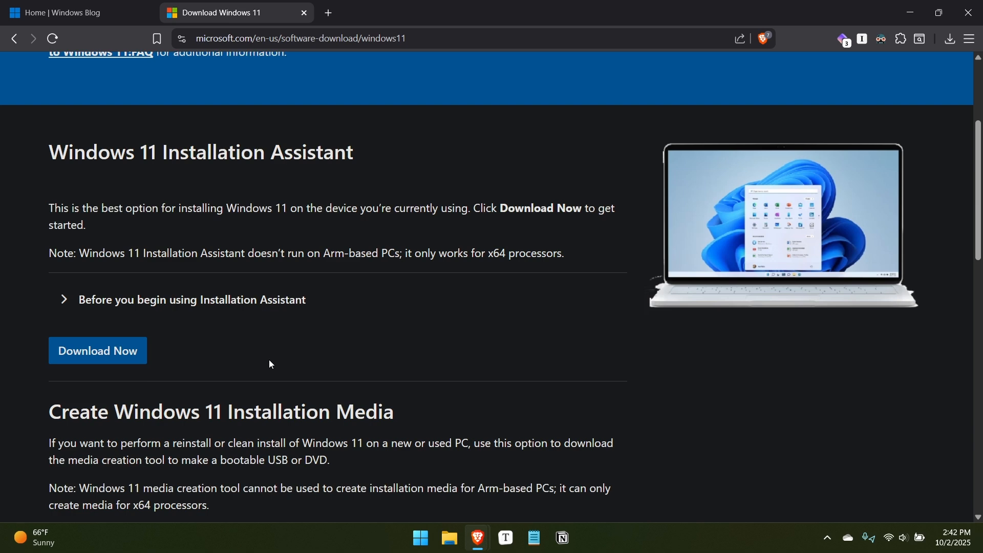
left_click(448, 538)
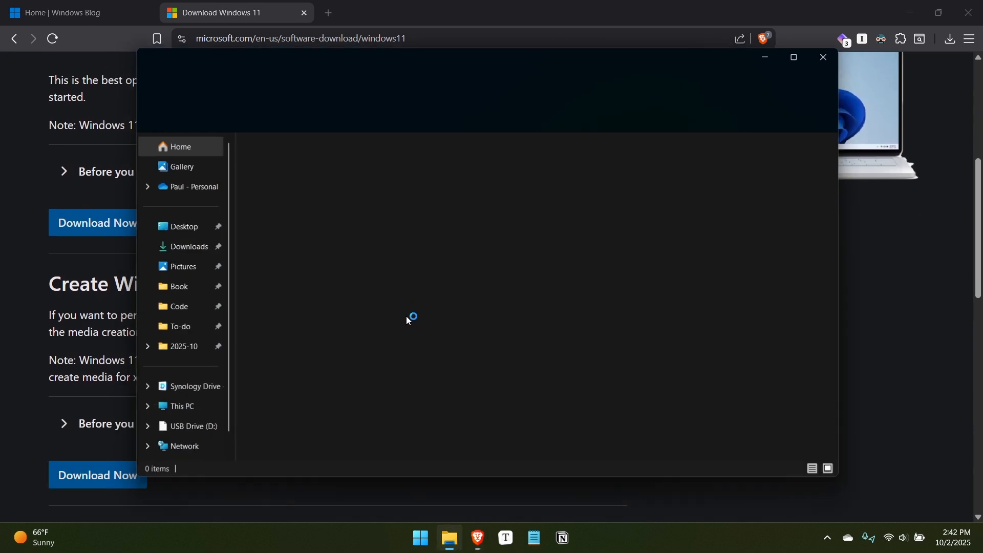
left_click(188, 246)
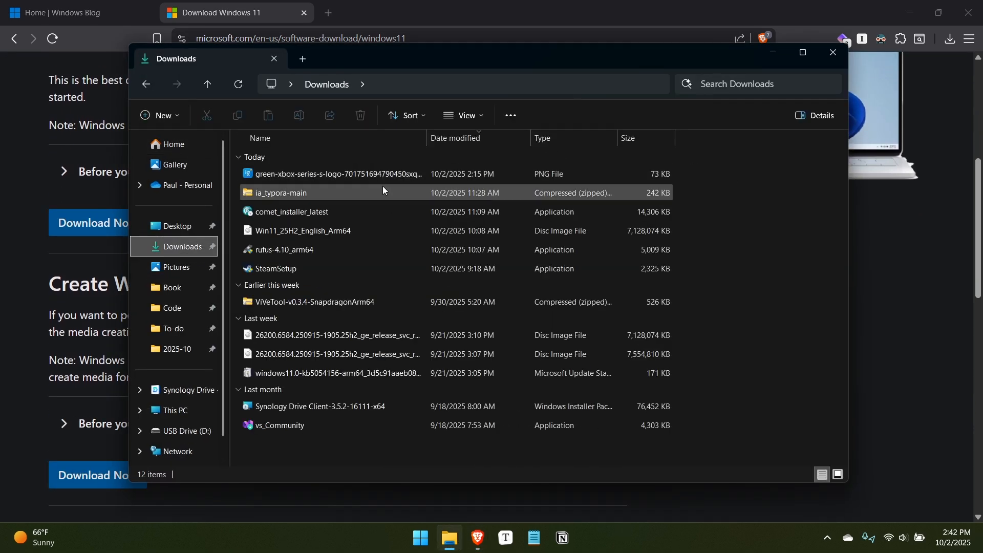
left_click(301, 231)
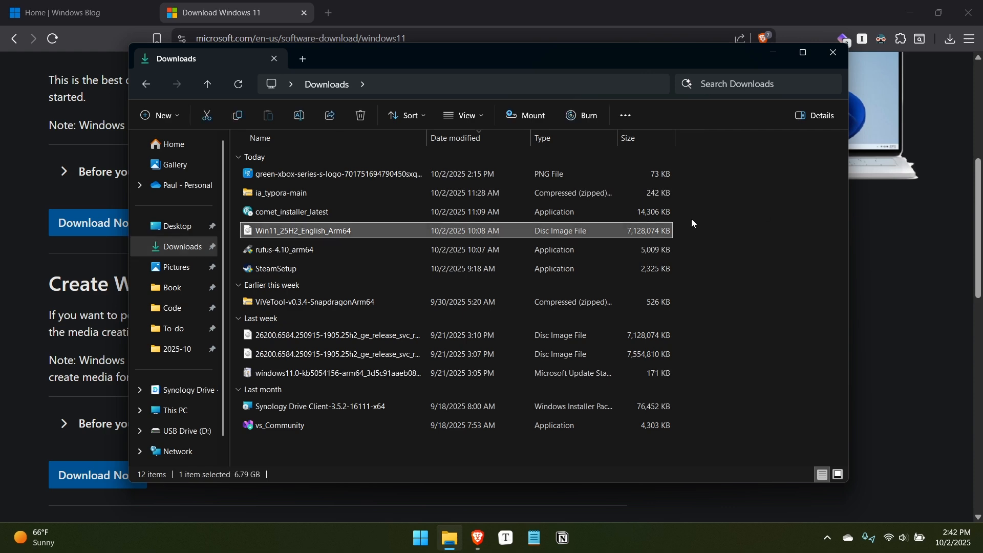
mouse_move(660, 239)
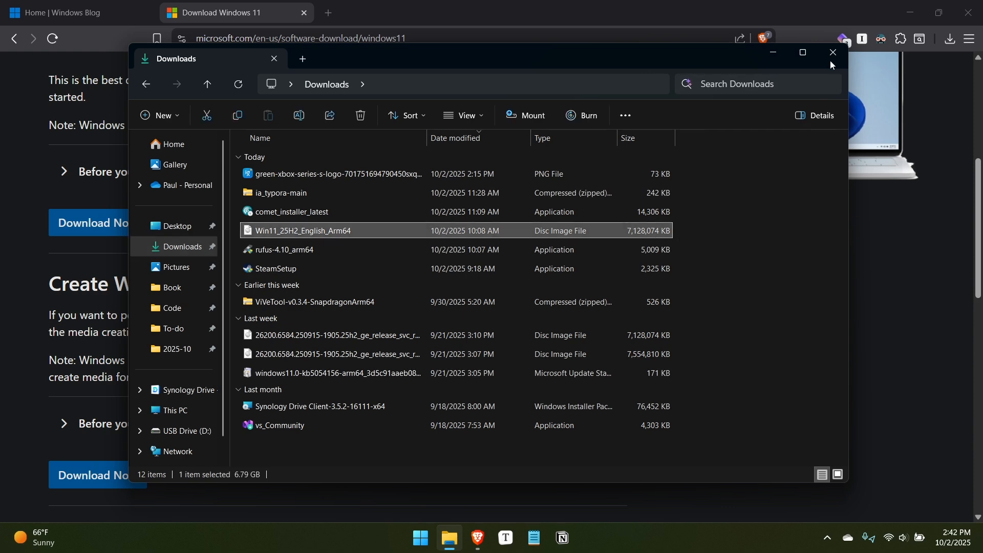
left_click(832, 52)
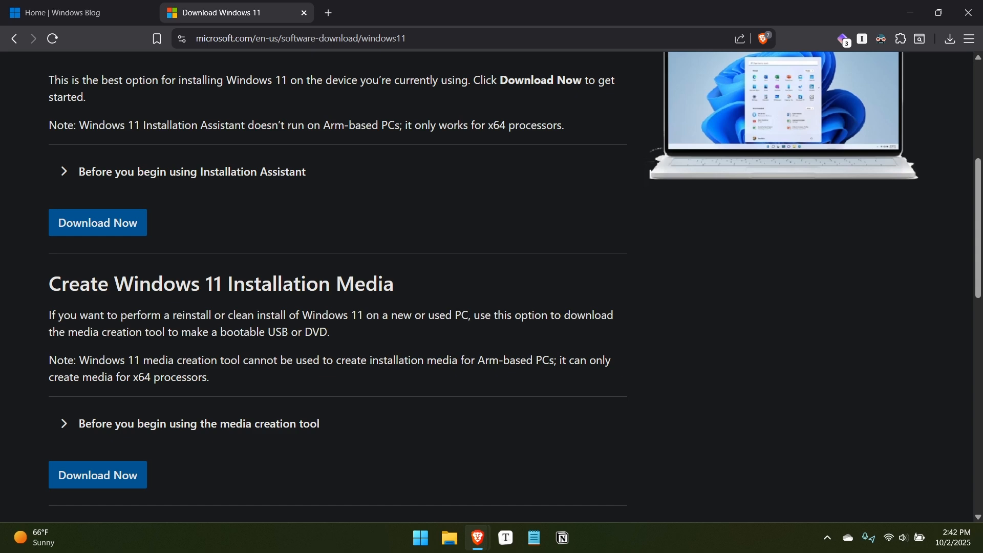
From Thurrott's 25H2 ISOs article, download the KB5054156 Arm64 eKB and view it in downloads.
left_click(393, 12)
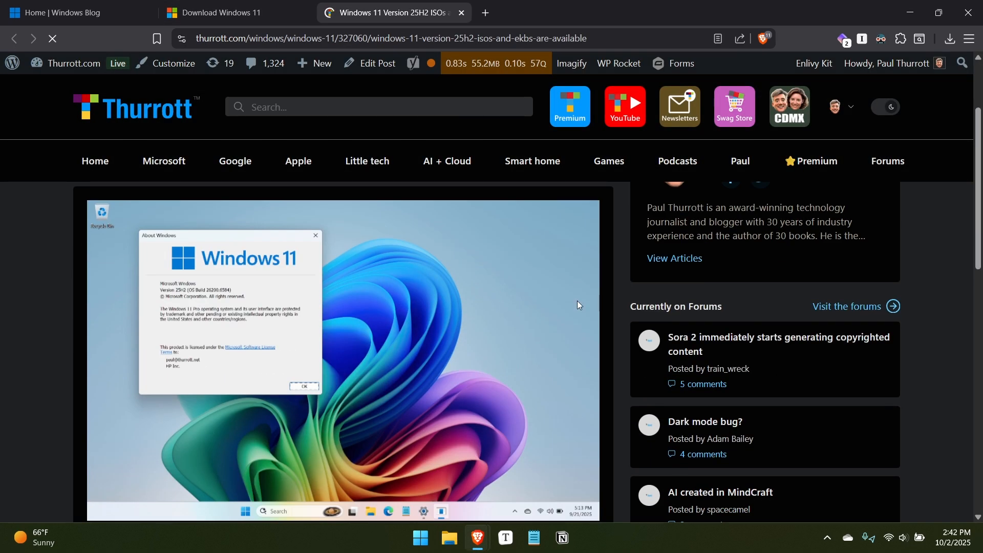
scroll("down", 3)
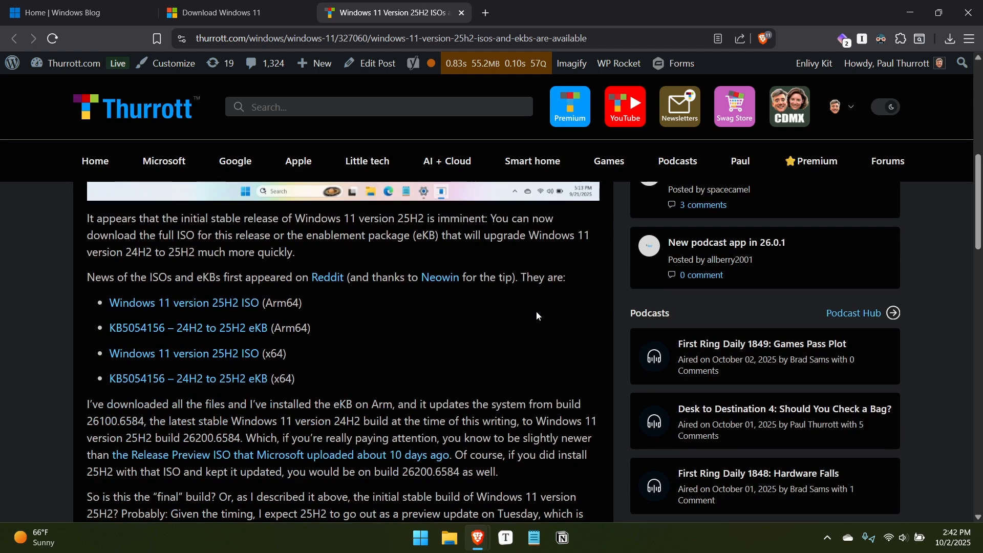
mouse_move(166, 301)
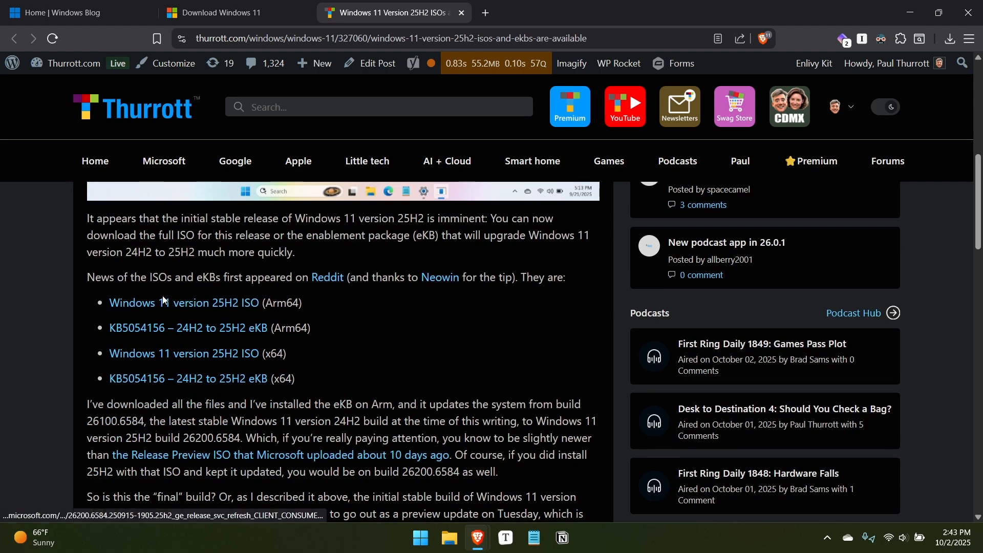
mouse_move(555, 347)
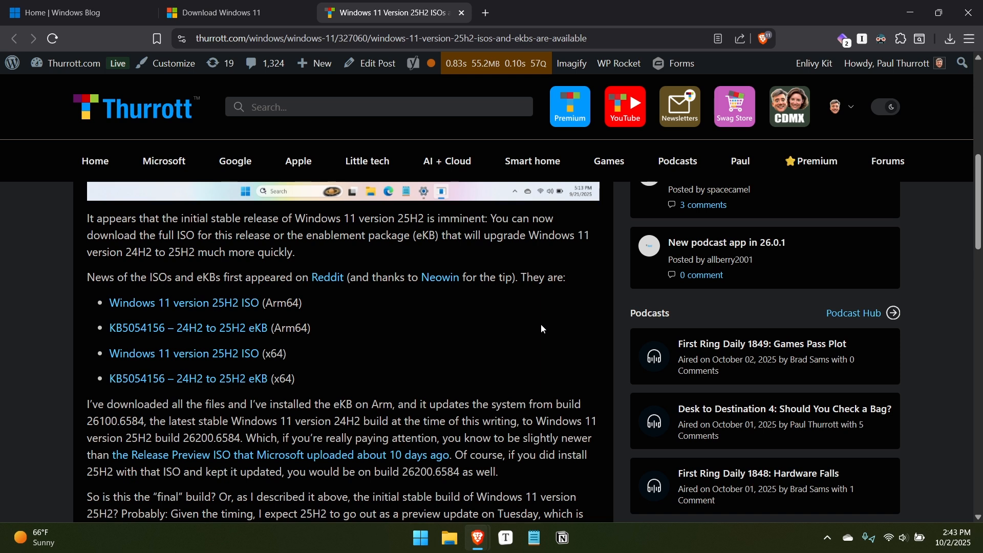
mouse_move(391, 340)
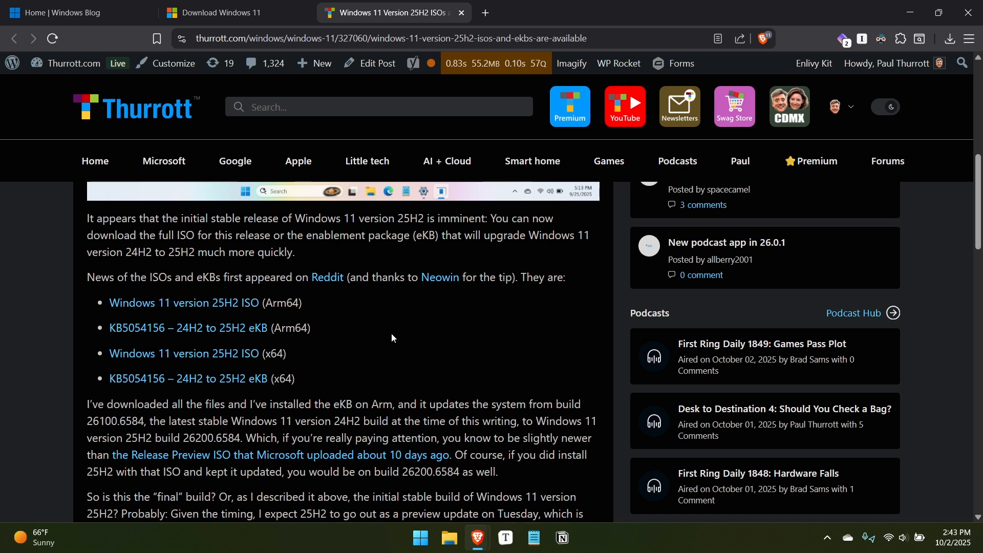
mouse_move(423, 356)
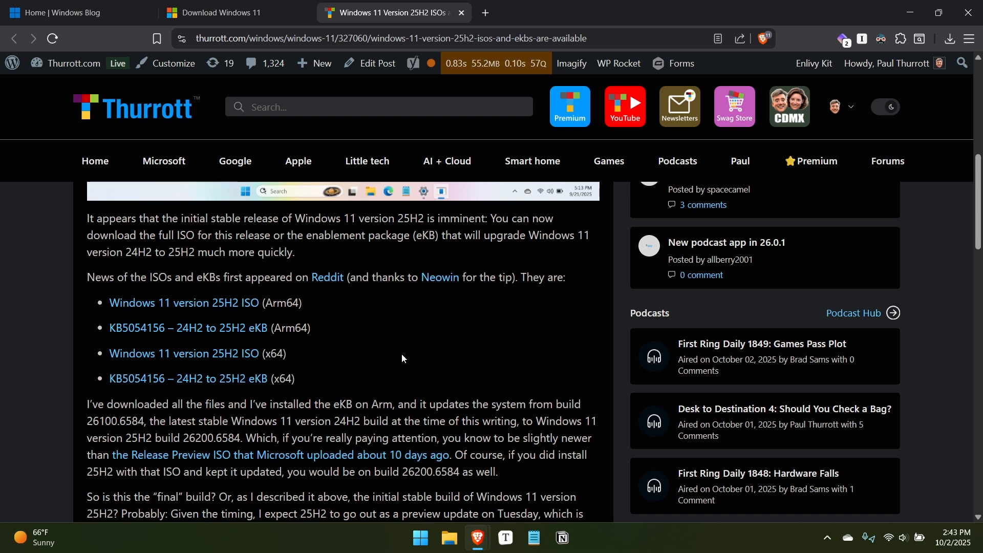
mouse_move(394, 362)
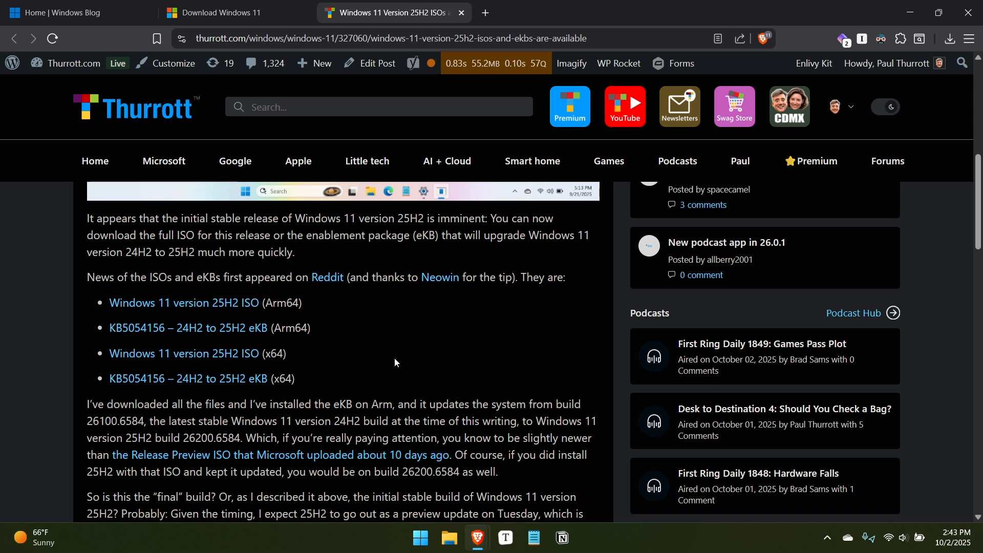
mouse_move(407, 369)
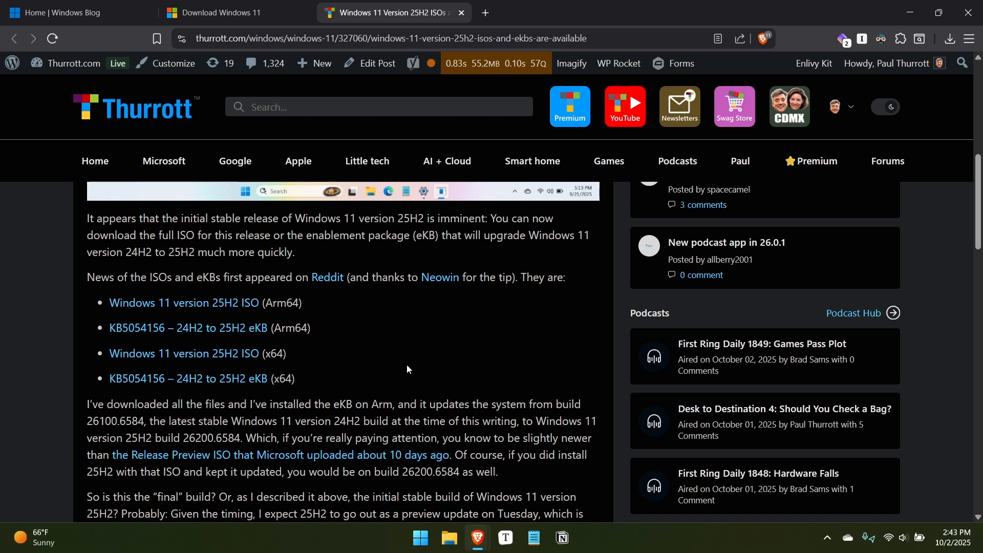
mouse_move(432, 362)
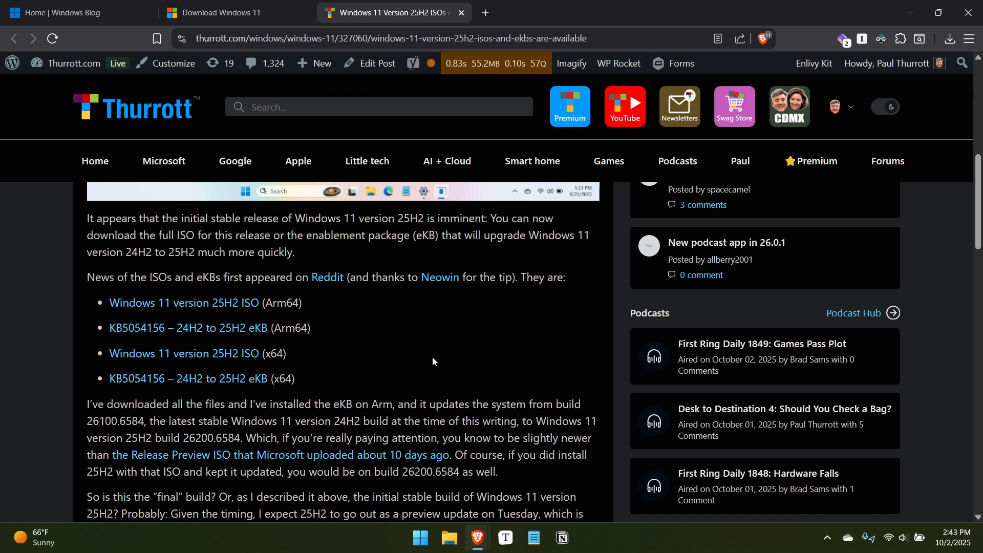
mouse_move(267, 339)
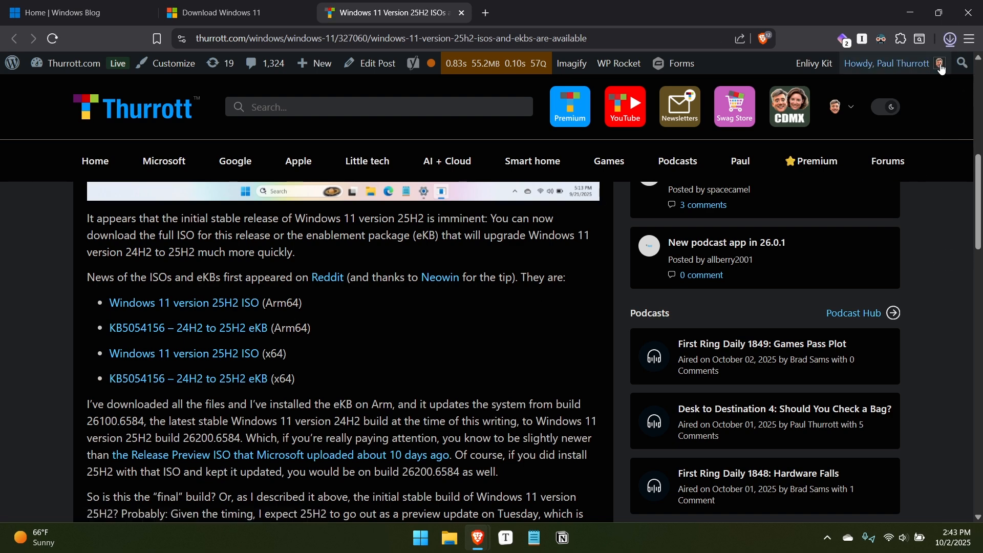
left_click(948, 38)
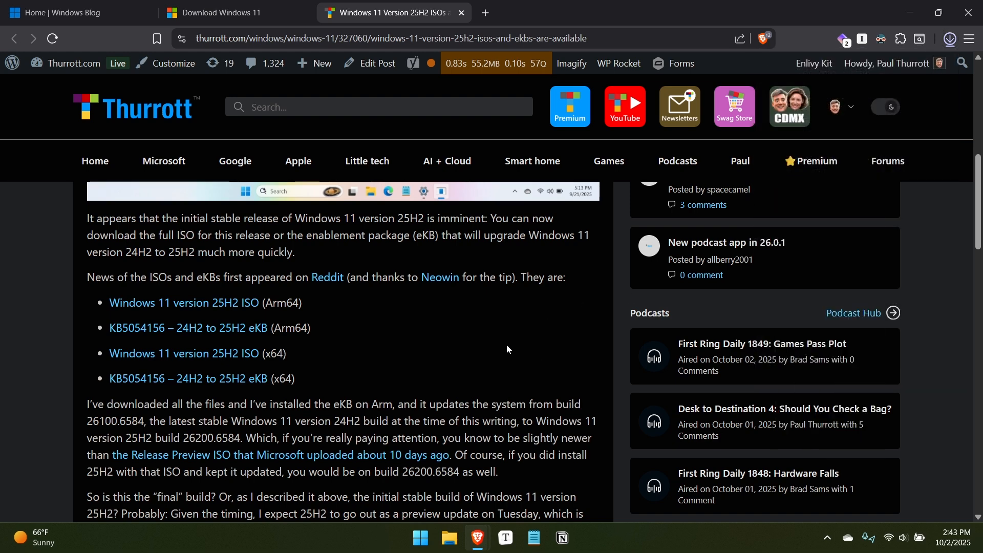
left_click(950, 38)
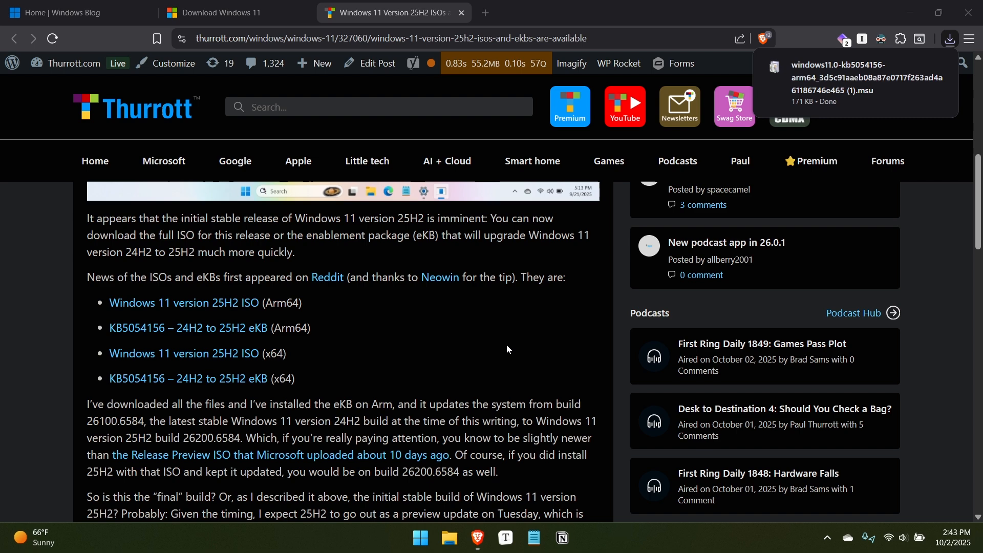
Run windows11.0-kb5054156-arm64.msu from Downloads and dismiss its not-applicable error.
left_click(450, 543)
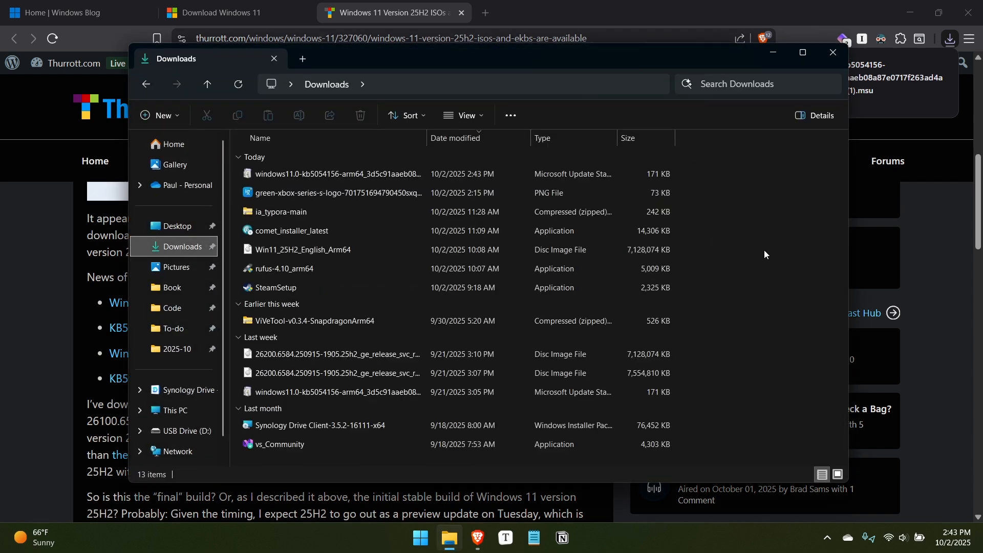
left_click(276, 287)
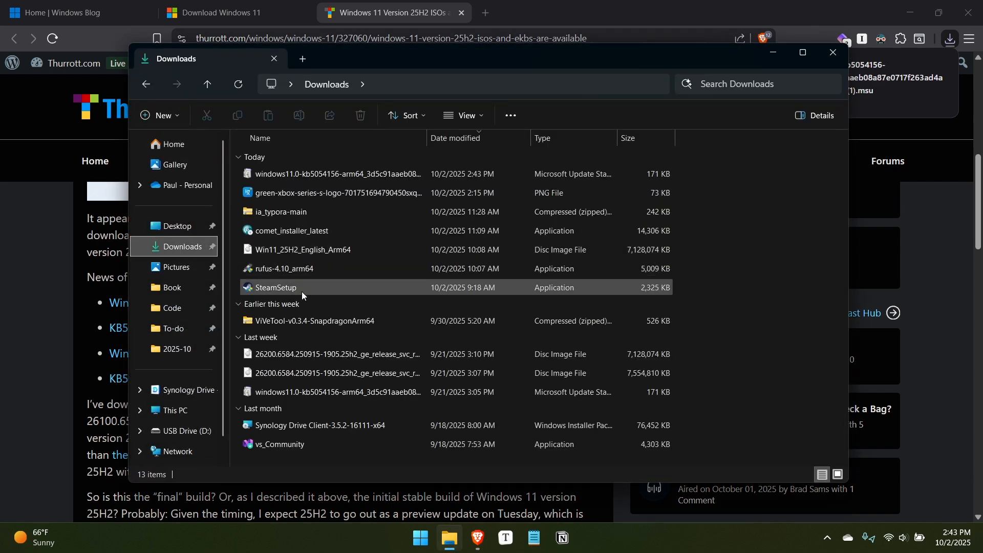
left_click(307, 250)
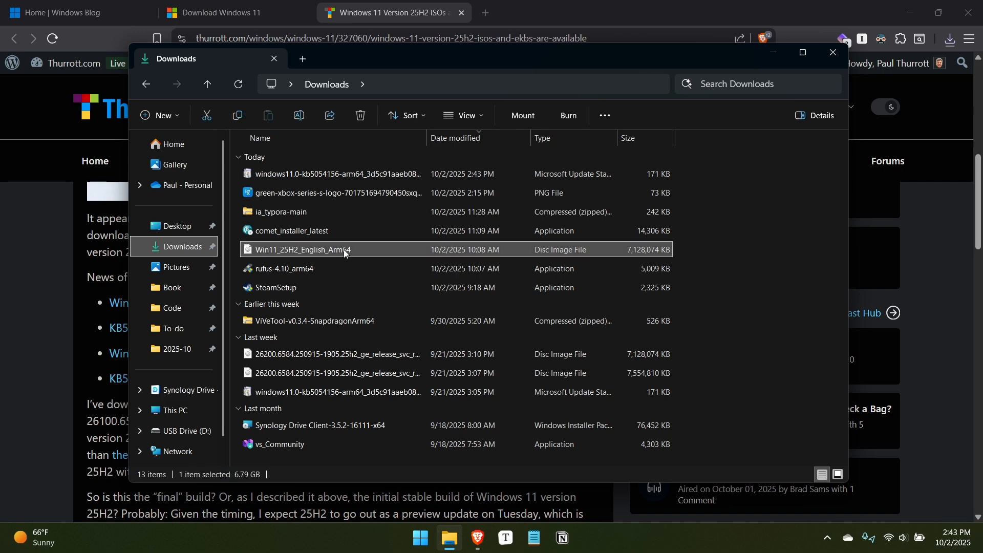
left_click(359, 174)
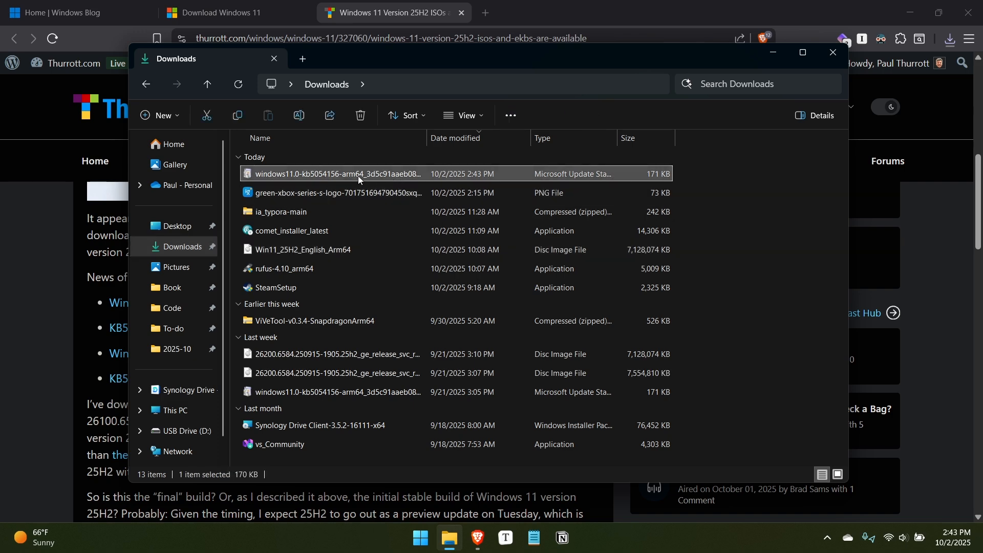
double_click(359, 174)
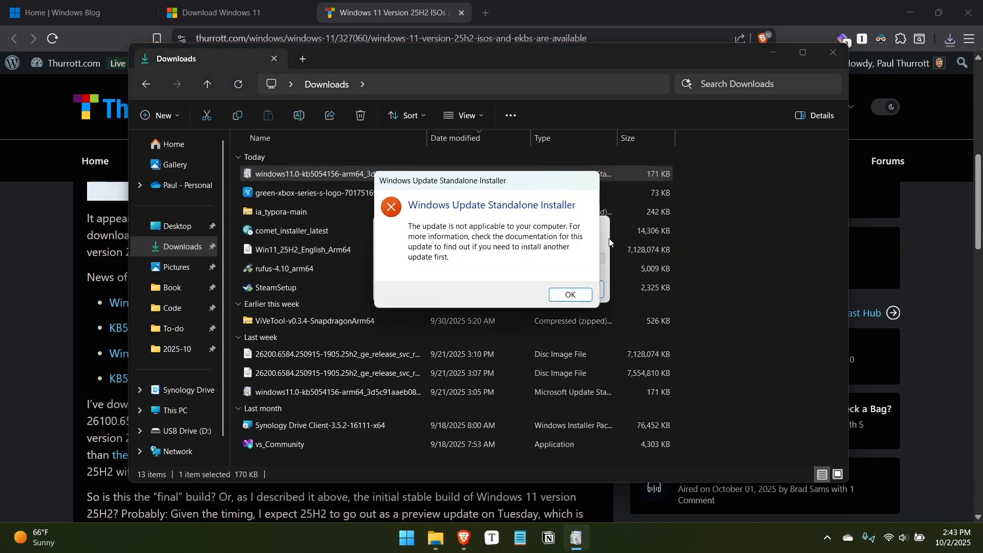
left_click(571, 295)
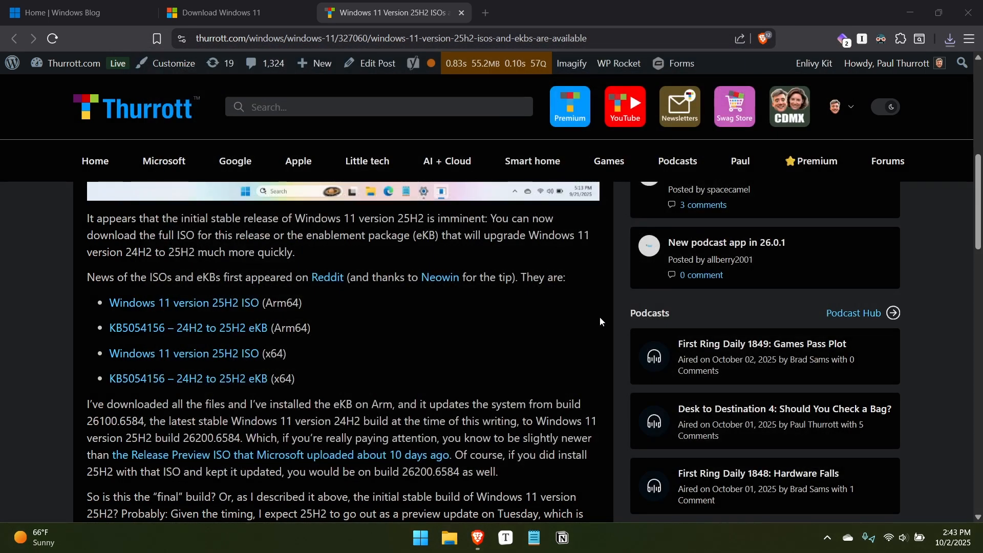
mouse_move(586, 329)
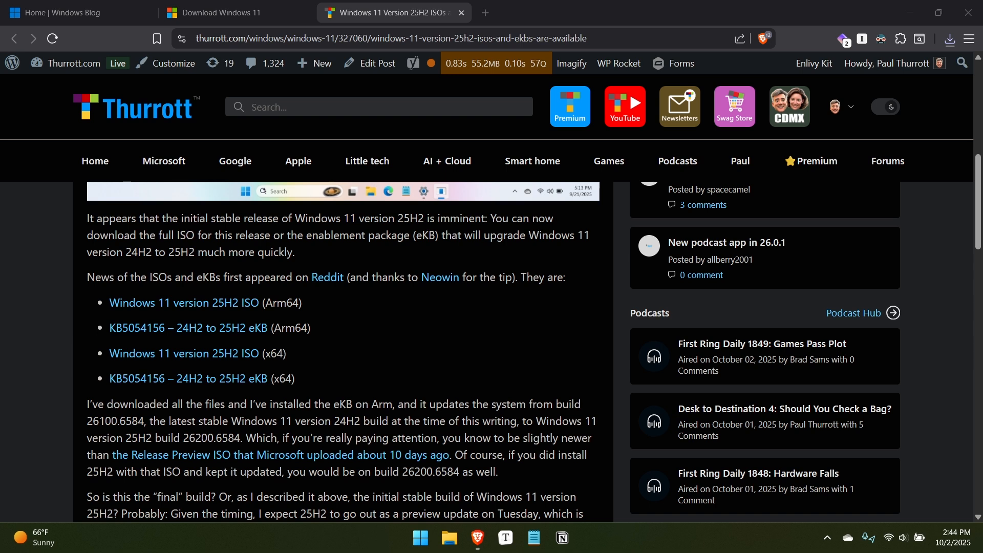
mouse_move(461, 386)
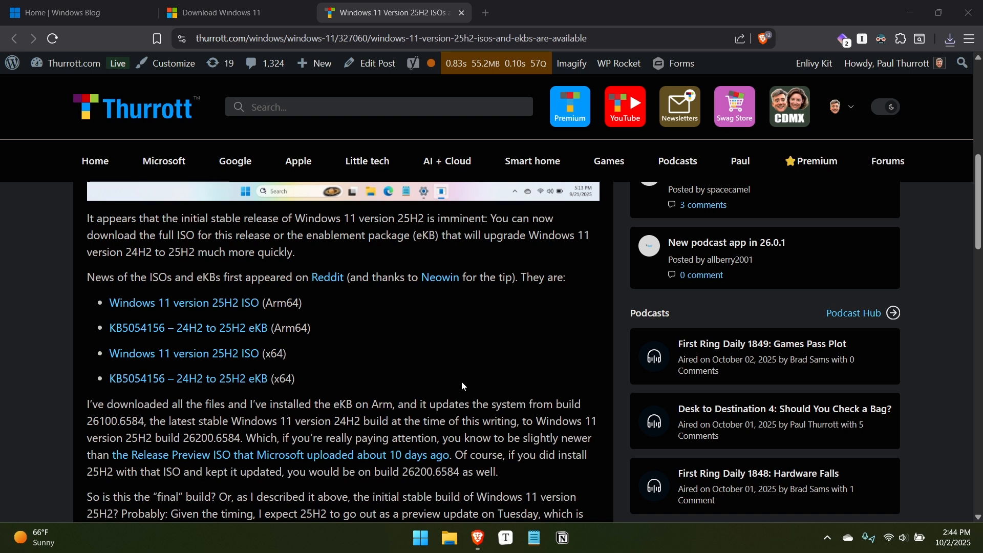
mouse_move(448, 378)
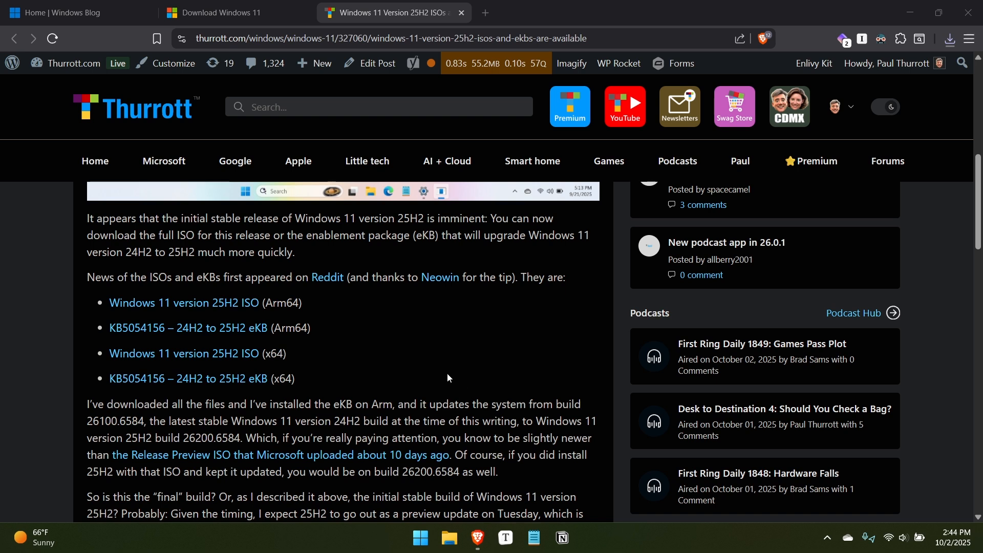
mouse_move(458, 378)
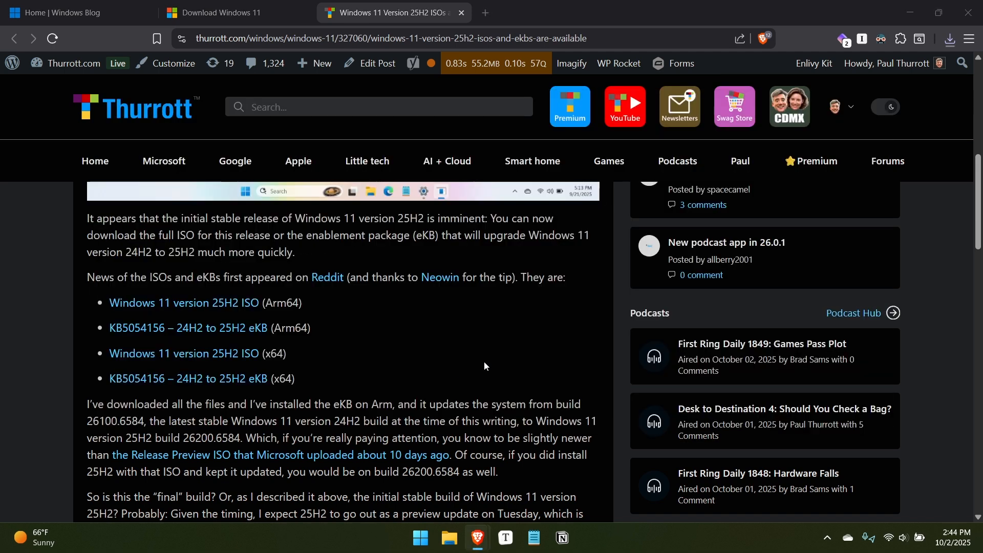
Launch rufus-4.10_arm64 from Downloads so it detects the 16 GB USB drive.
left_click(448, 542)
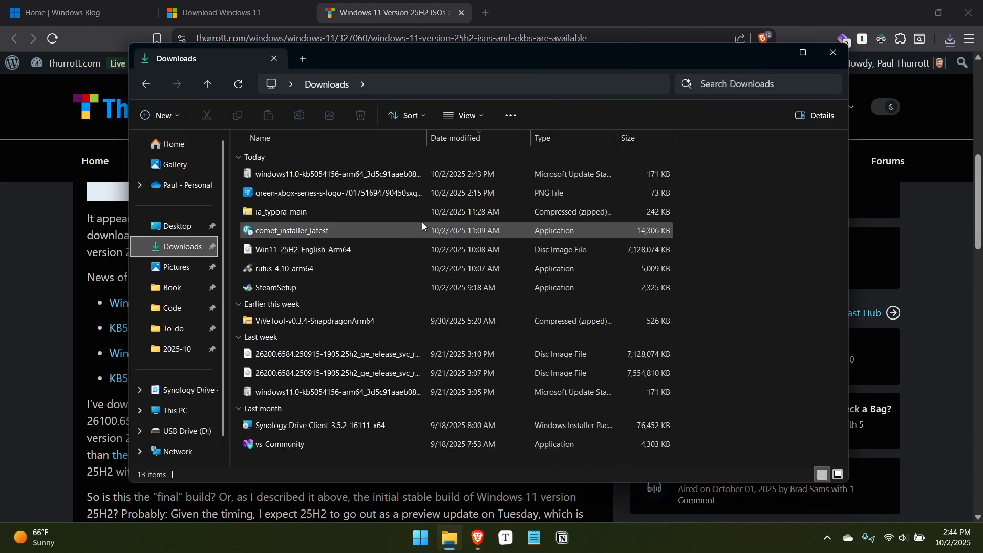
left_click(288, 268)
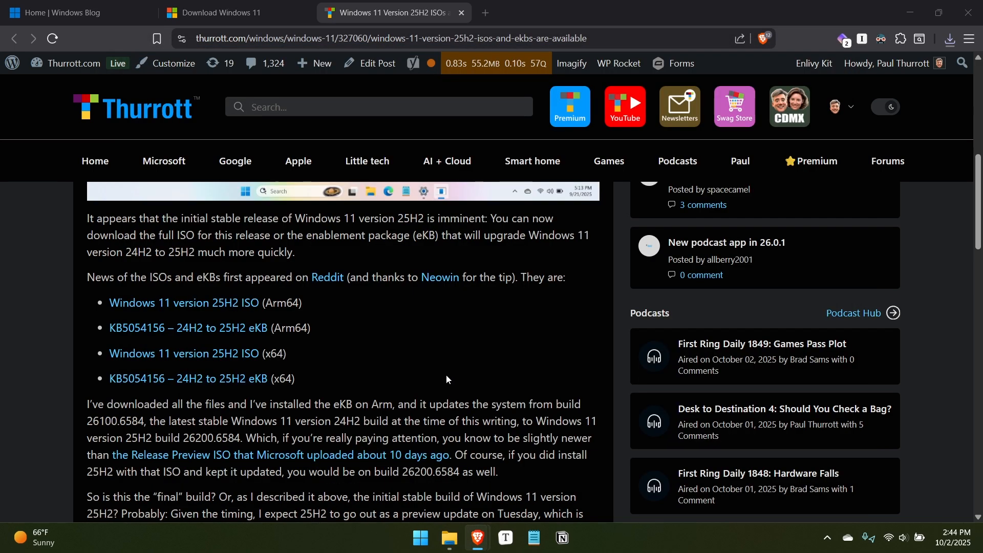
left_click(479, 542)
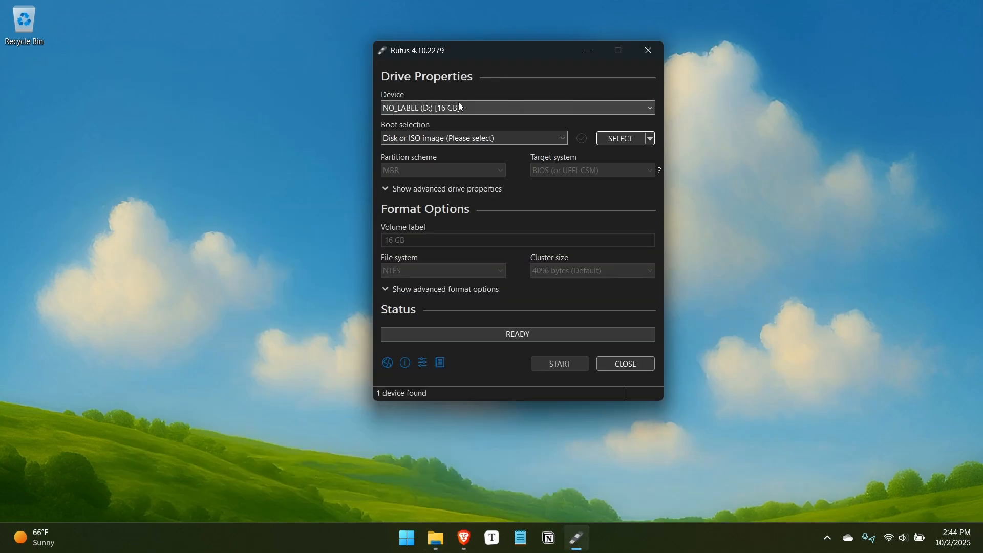
Load Win11_25H2_English_Arm64.iso as the Rufus boot image for the USB drive.
left_click(620, 138)
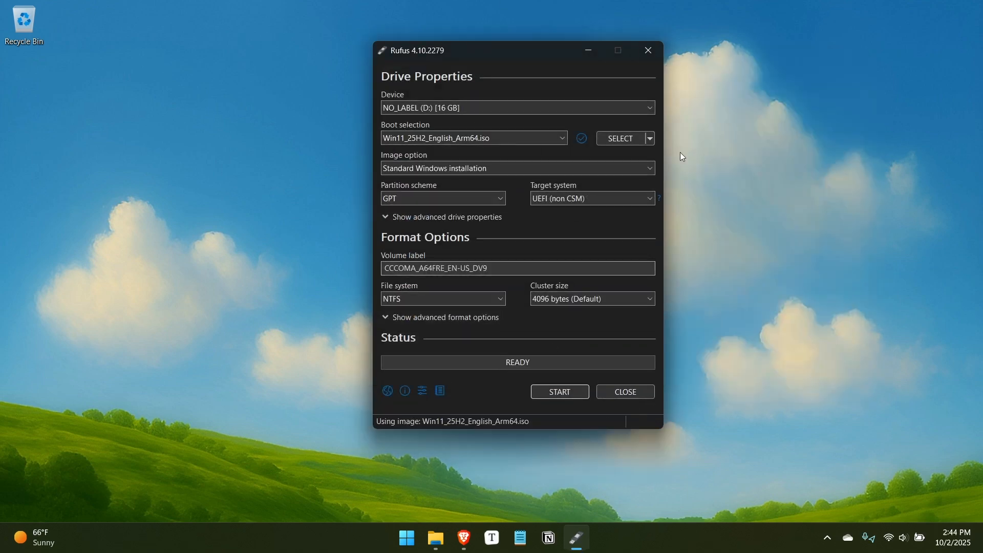
left_click(558, 391)
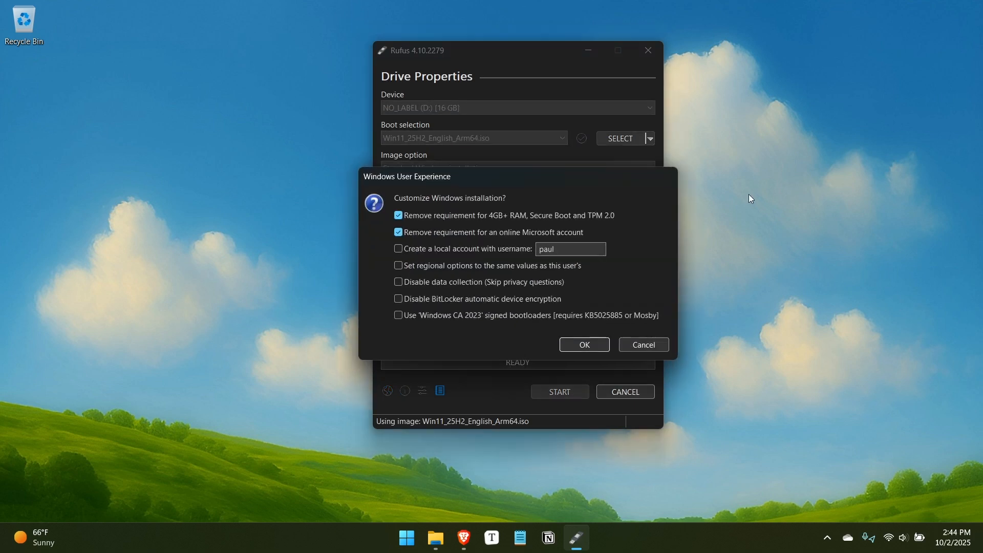
mouse_move(770, 252)
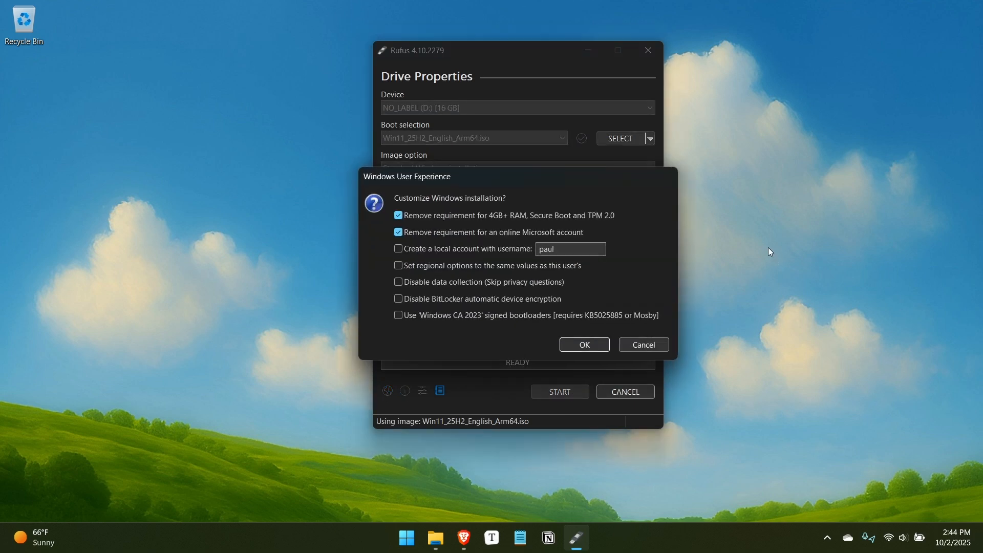
mouse_move(730, 223)
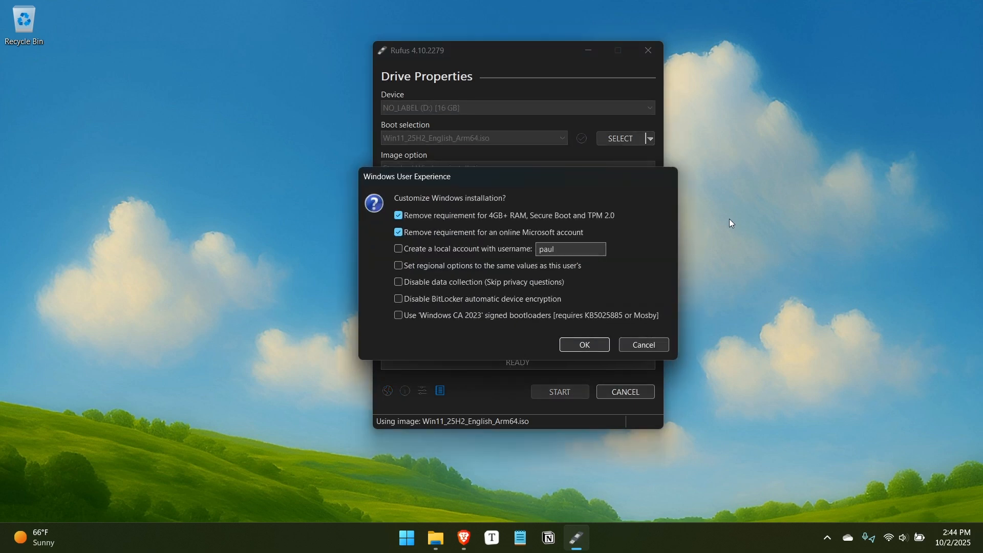
mouse_move(654, 219)
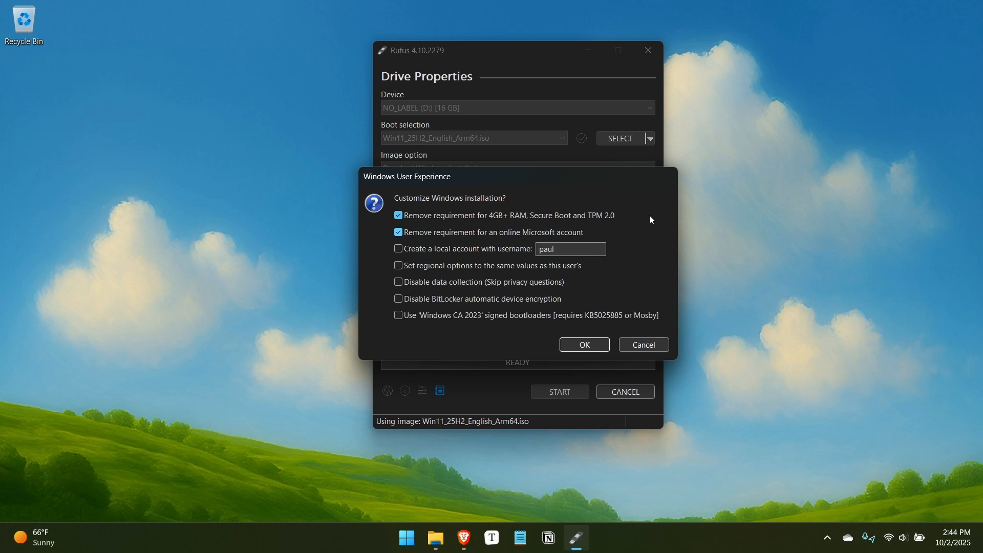
mouse_move(670, 219)
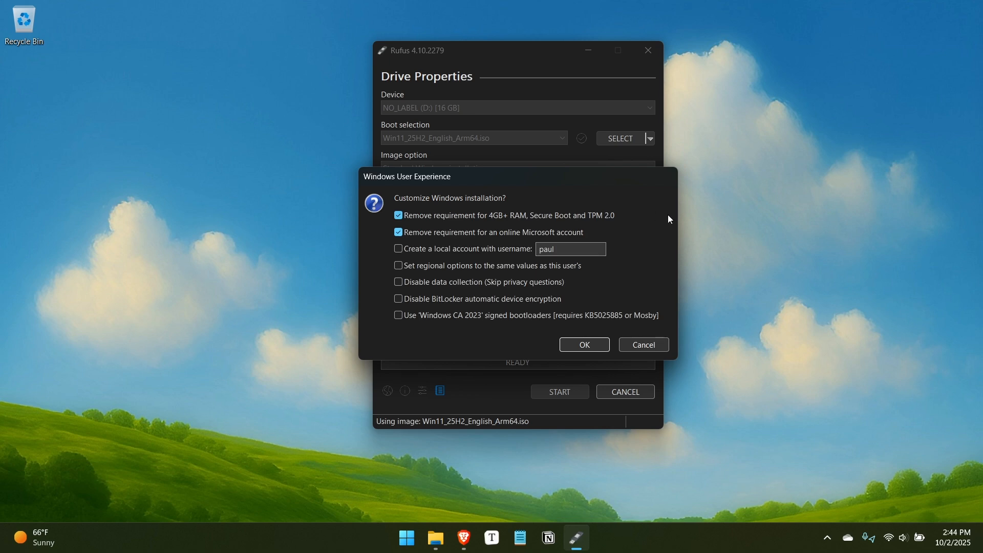
mouse_move(489, 225)
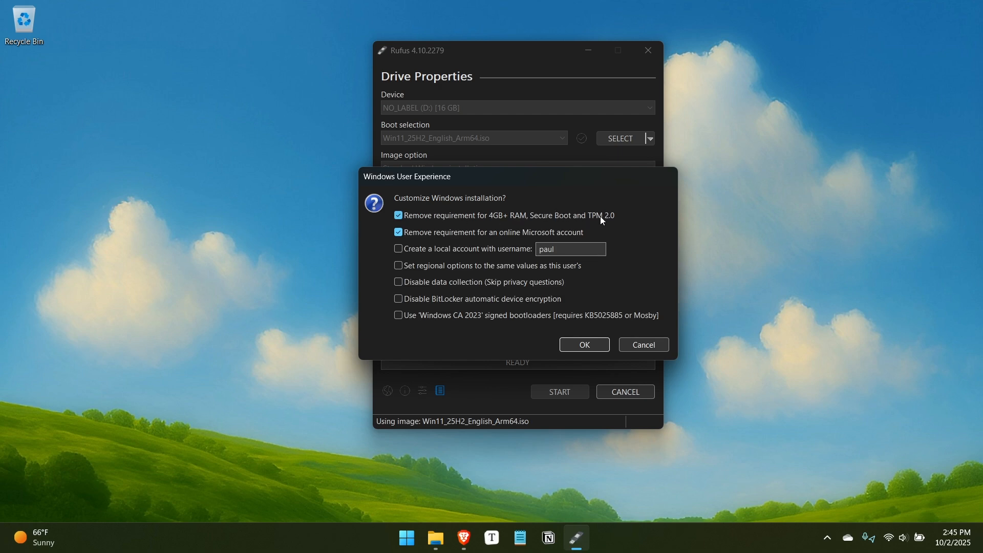
mouse_move(613, 216)
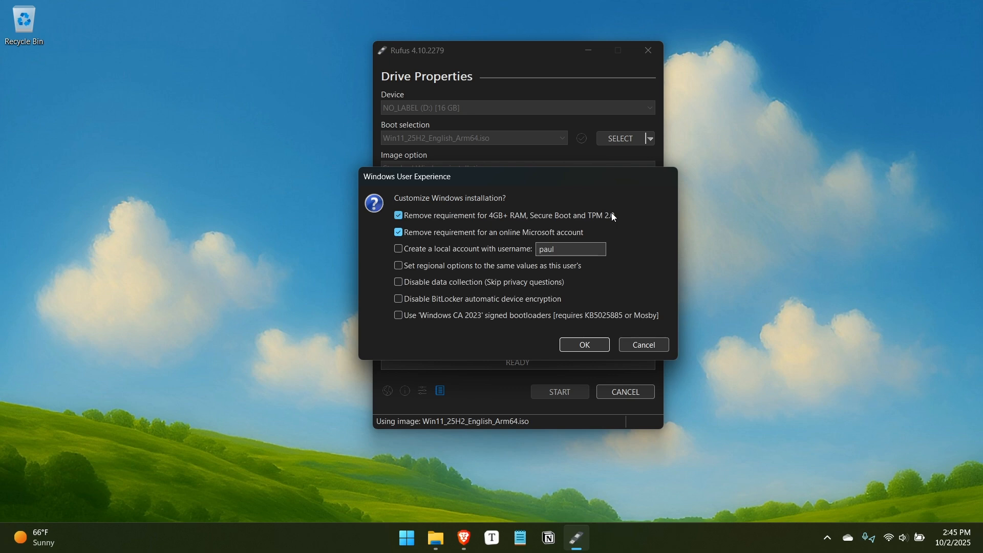
mouse_move(632, 214)
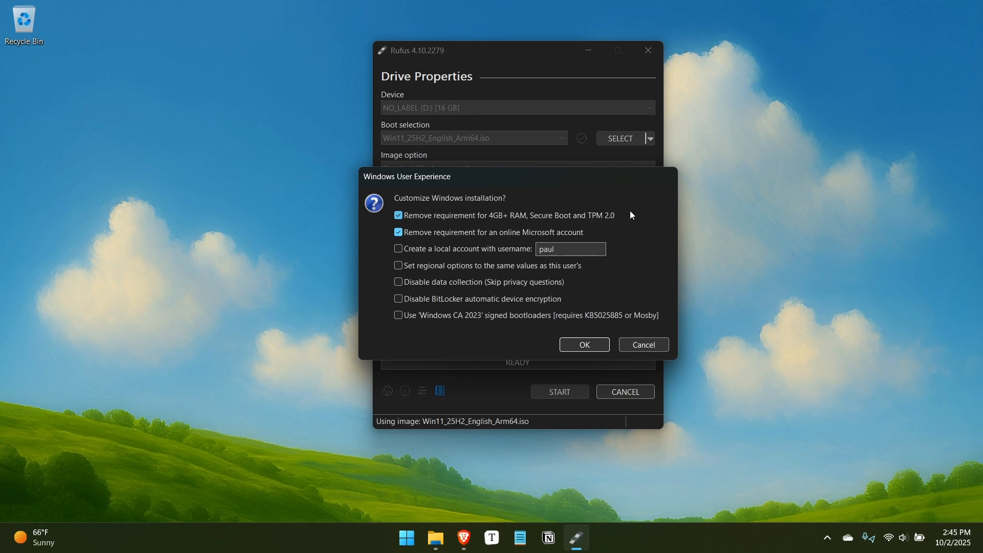
mouse_move(532, 227)
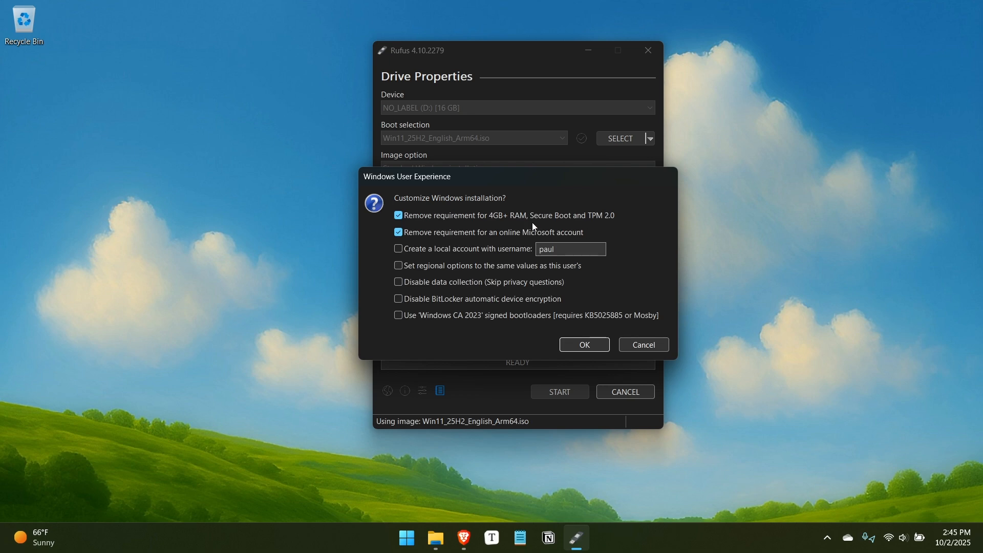
mouse_move(463, 253)
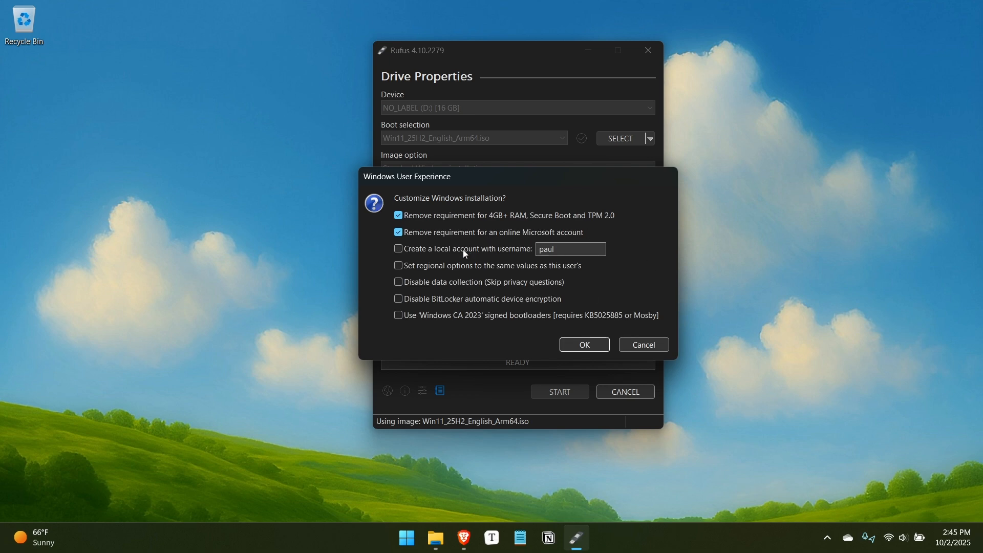
mouse_move(506, 262)
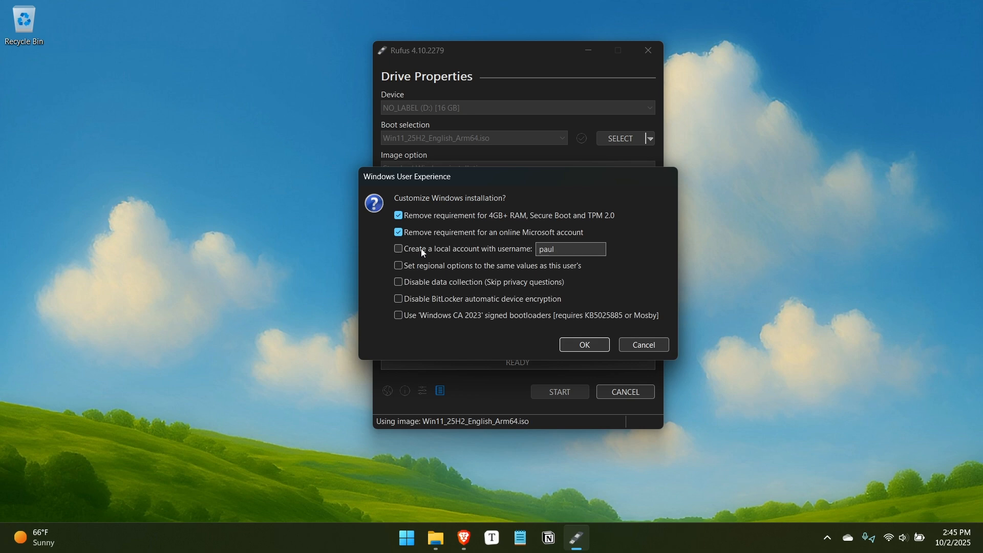
mouse_move(502, 259)
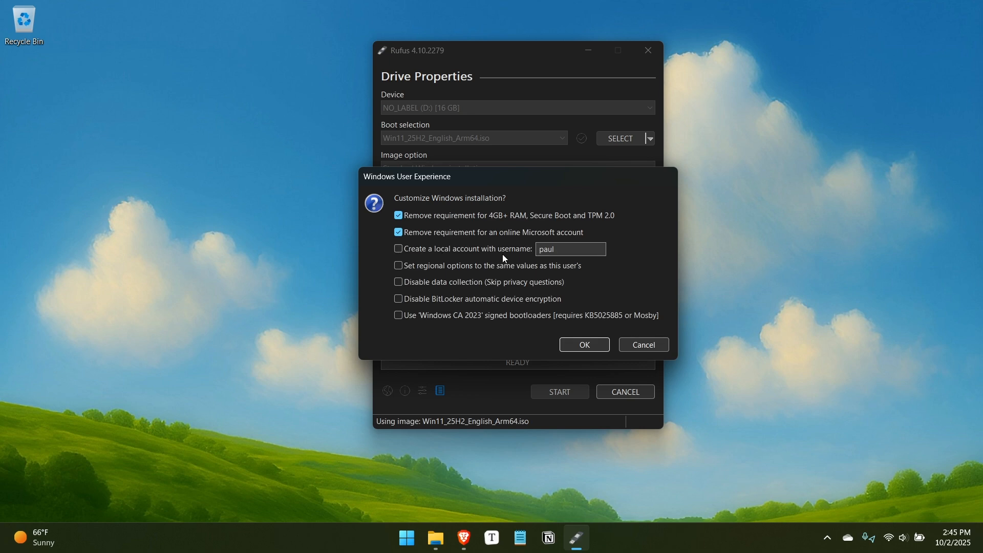
mouse_move(410, 282)
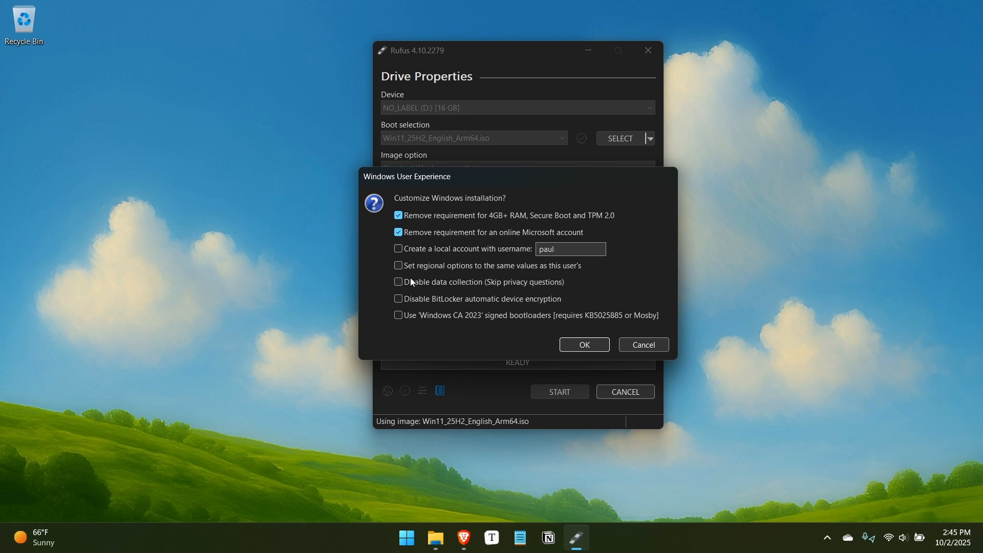
mouse_move(576, 286)
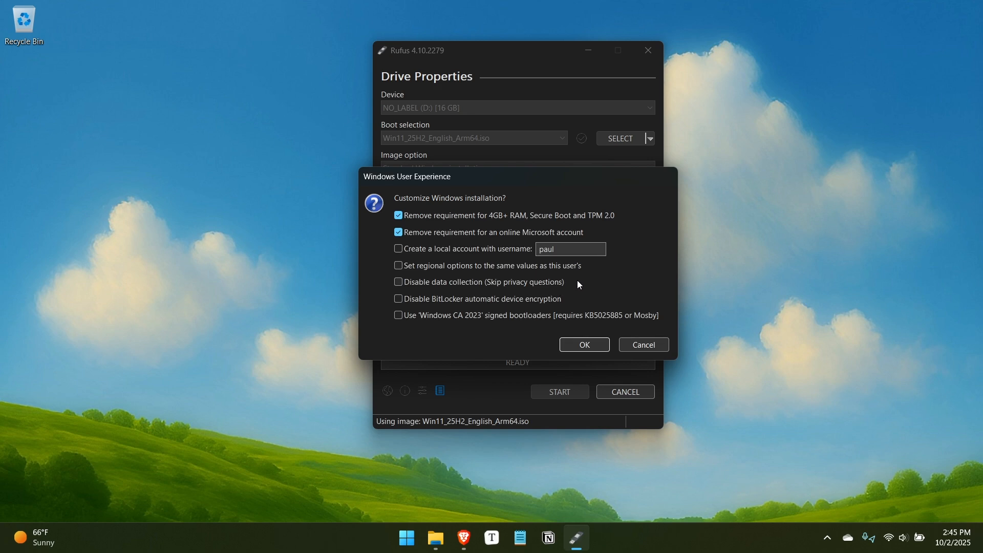
mouse_move(420, 303)
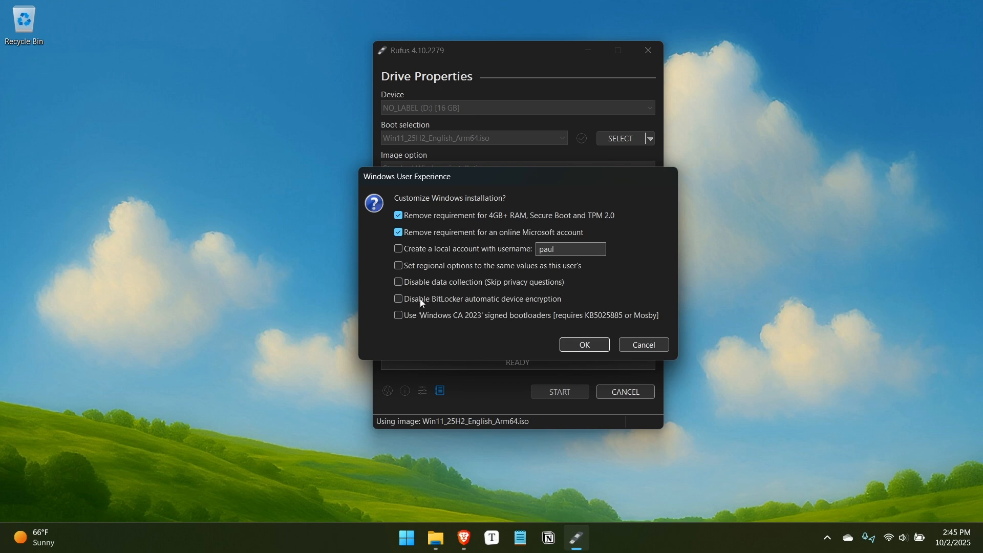
mouse_move(462, 305)
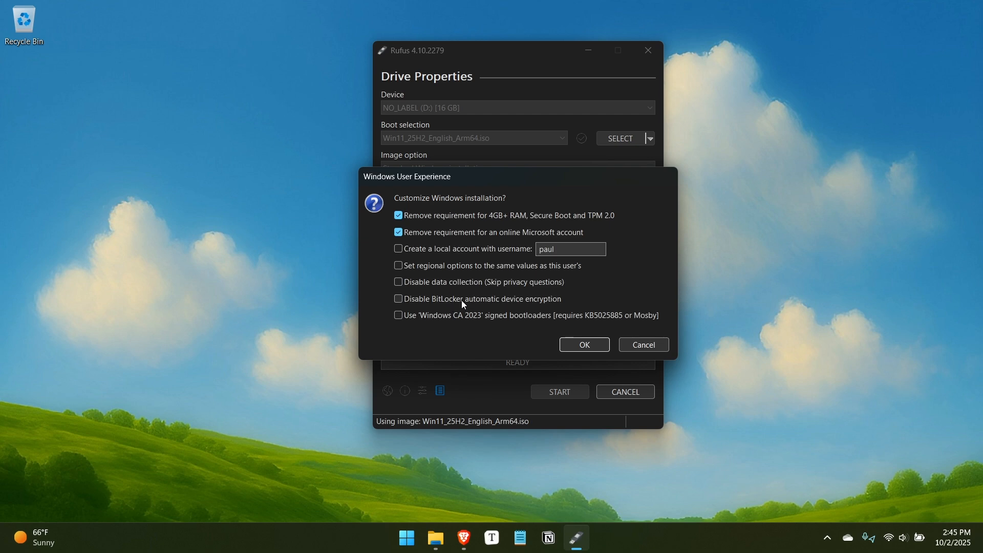
mouse_move(377, 308)
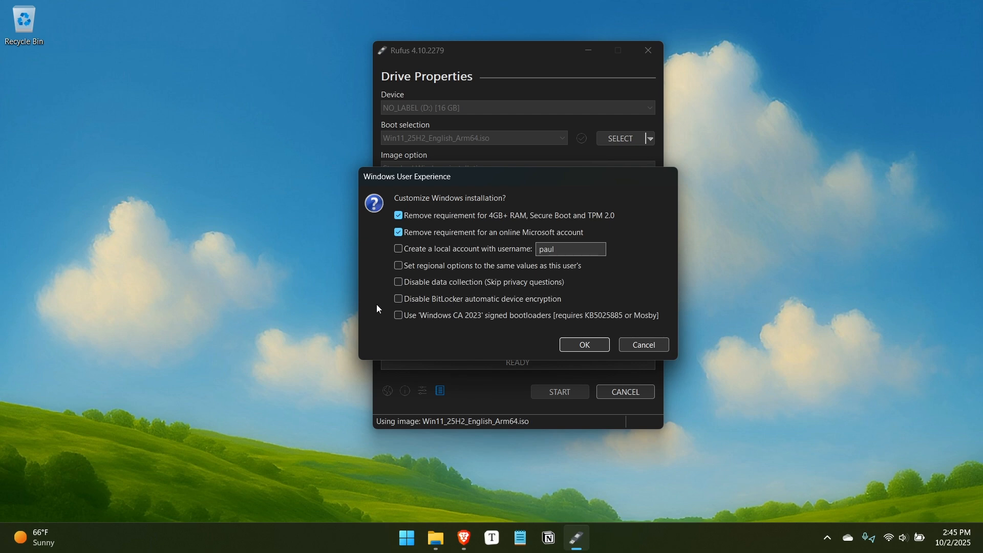
mouse_move(401, 307)
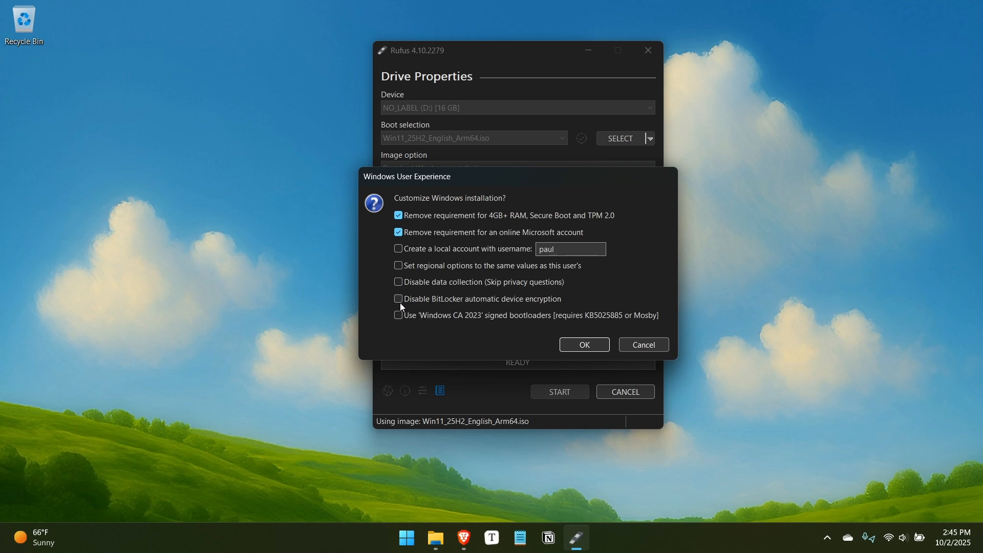
mouse_move(467, 339)
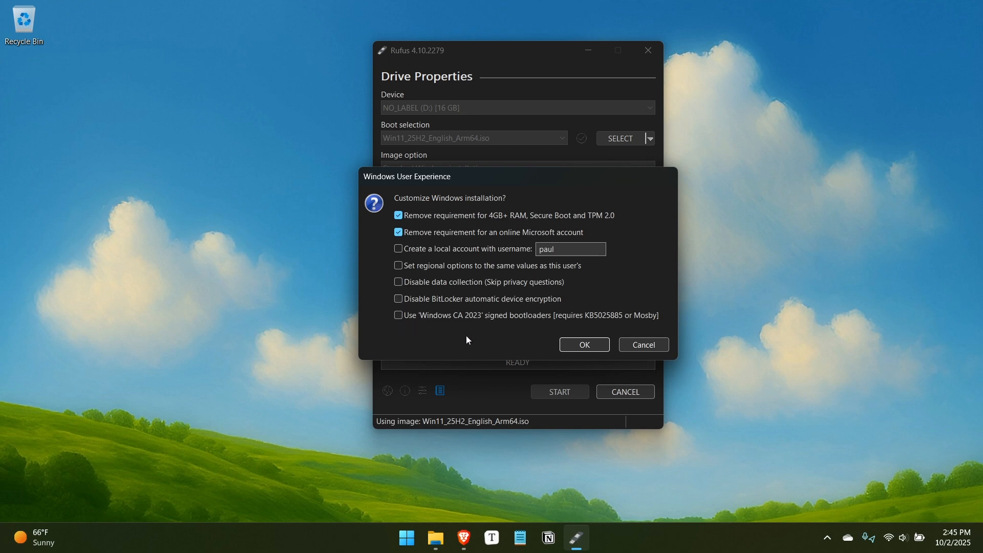
mouse_move(469, 327)
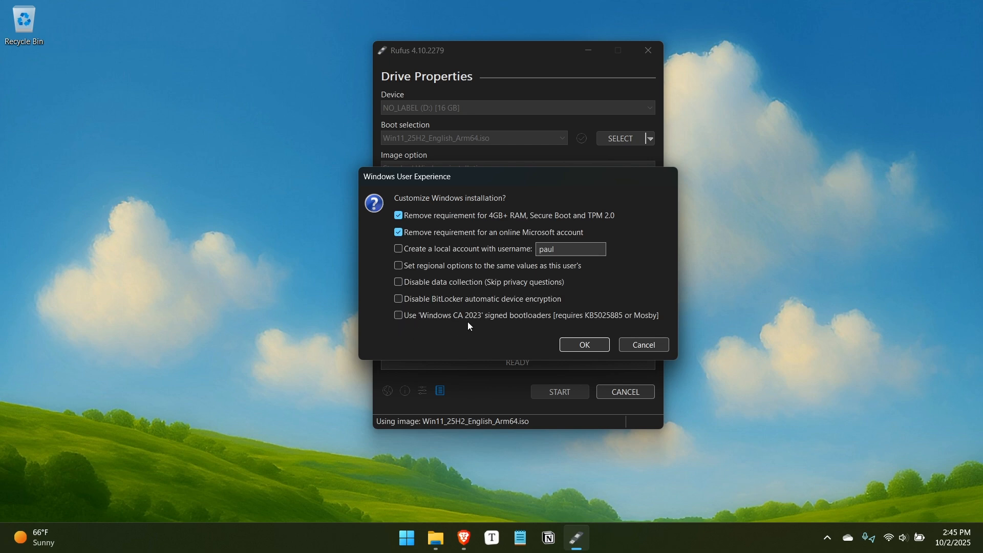
mouse_move(467, 308)
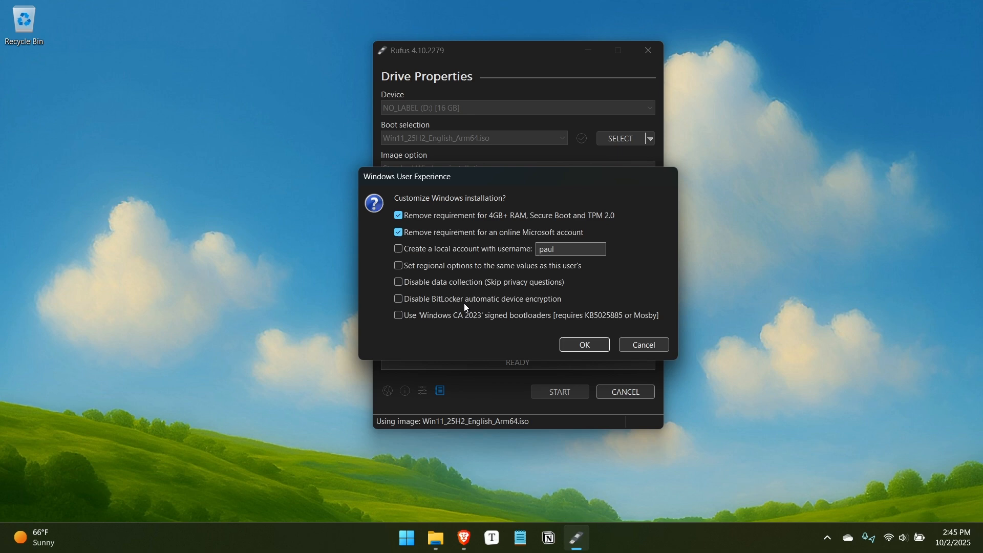
mouse_move(543, 285)
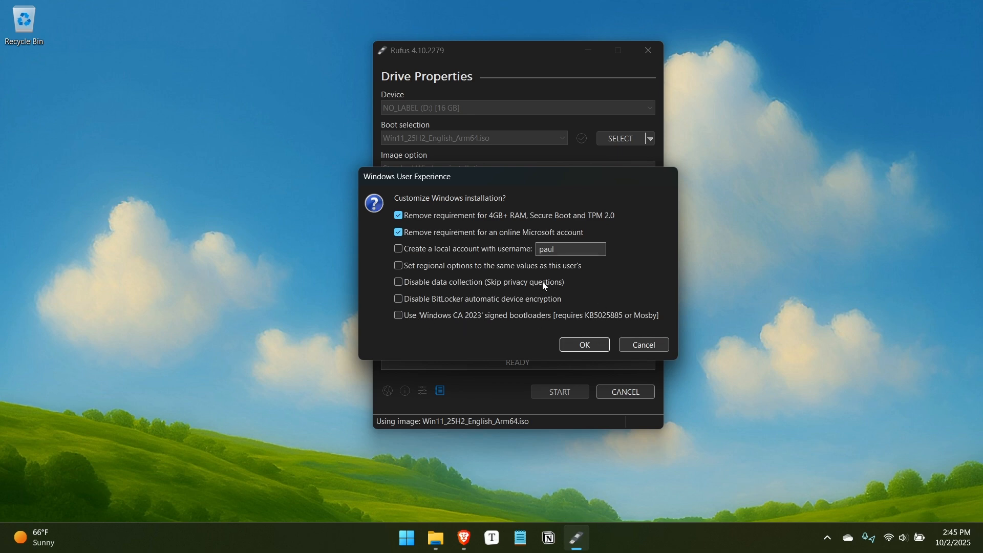
mouse_move(685, 326)
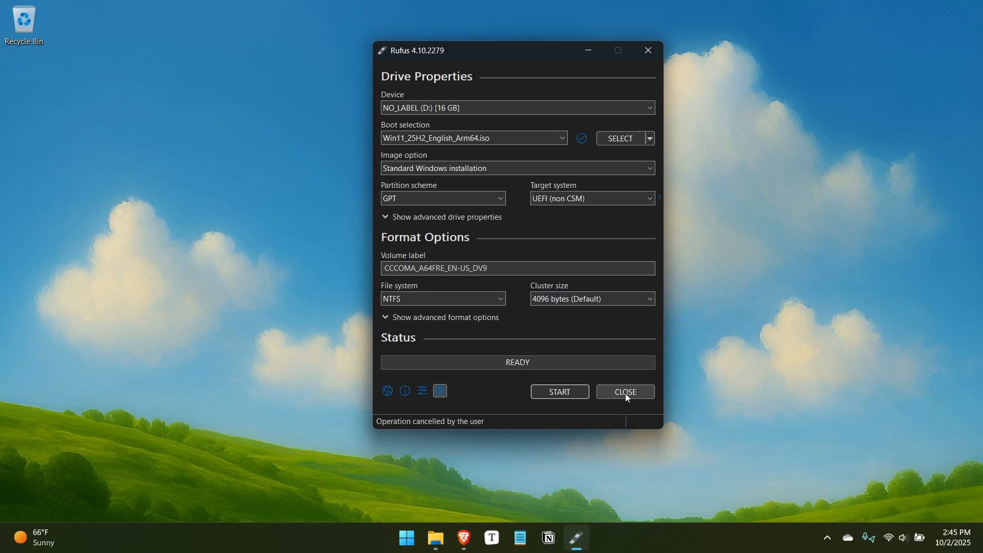
Close Rufus, leaving only the Windows 11 desktop.
left_click(623, 391)
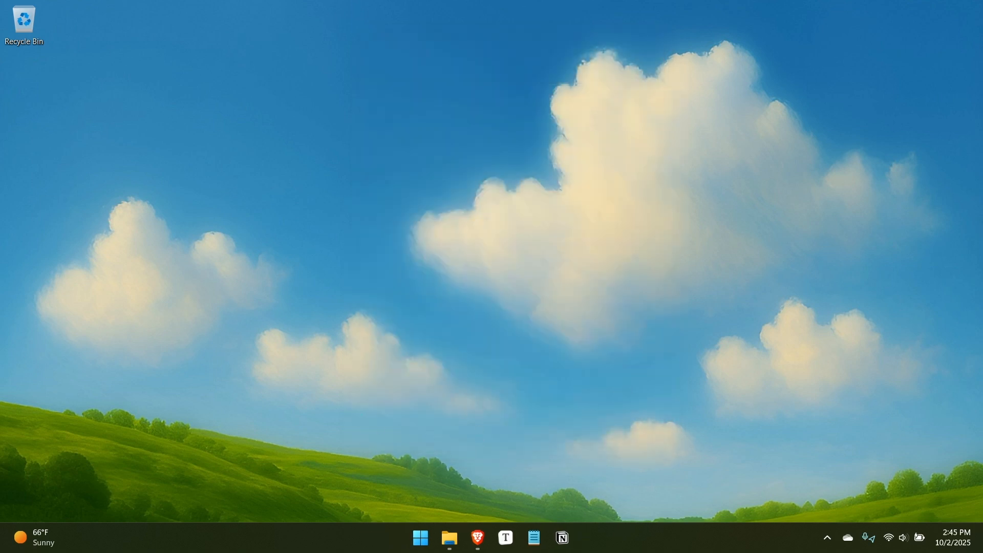
mouse_move(477, 538)
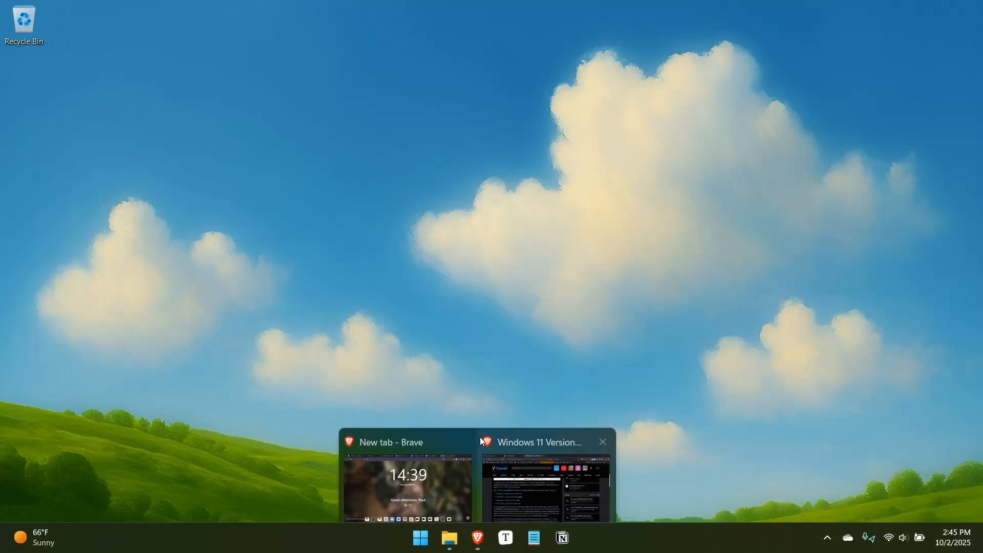
Search 'vivetool' in a new Brave tab and go to the thebookisclosed/ViVe GitHub releases page.
left_click(406, 485)
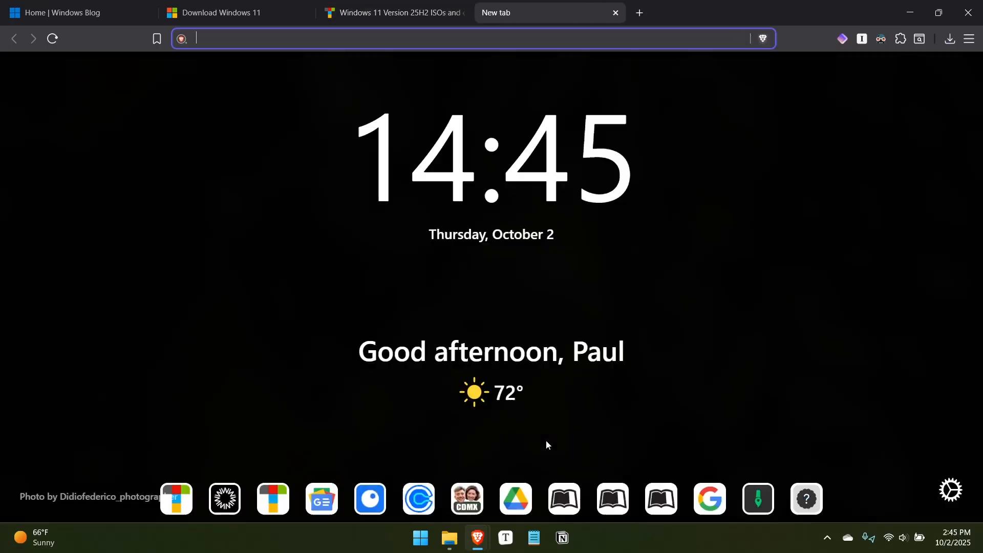
type("vivetool&source=desktop")
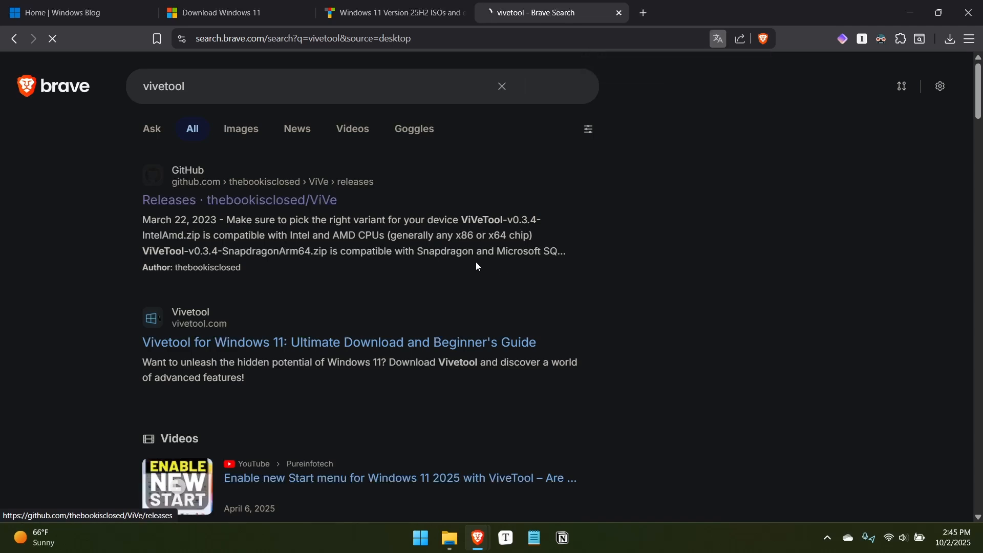
left_click(239, 200)
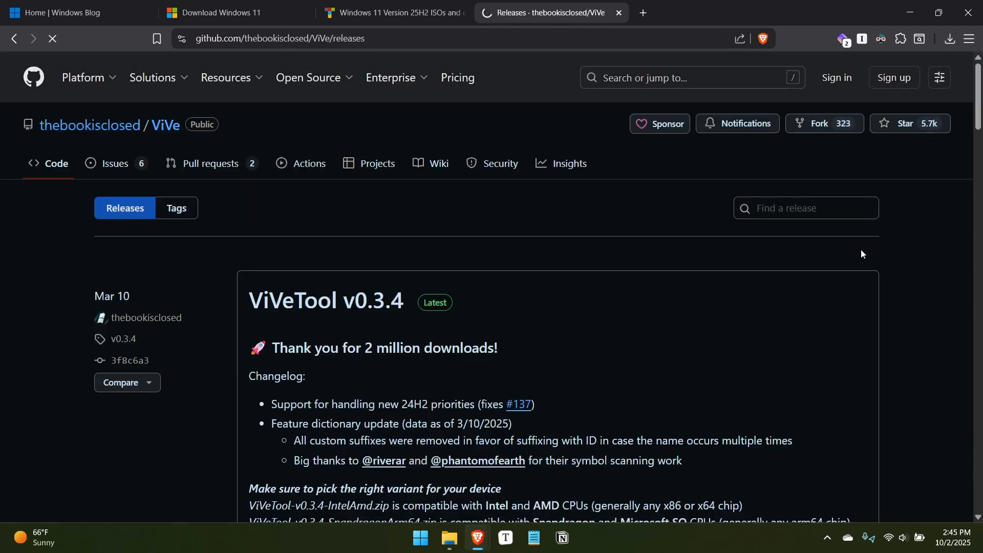
scroll("down", 3)
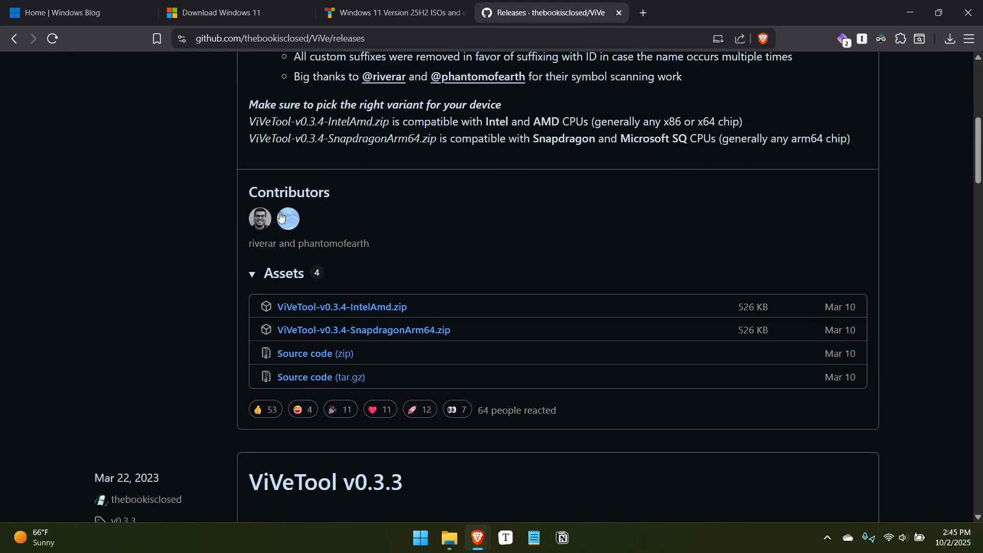
scroll("up", 3)
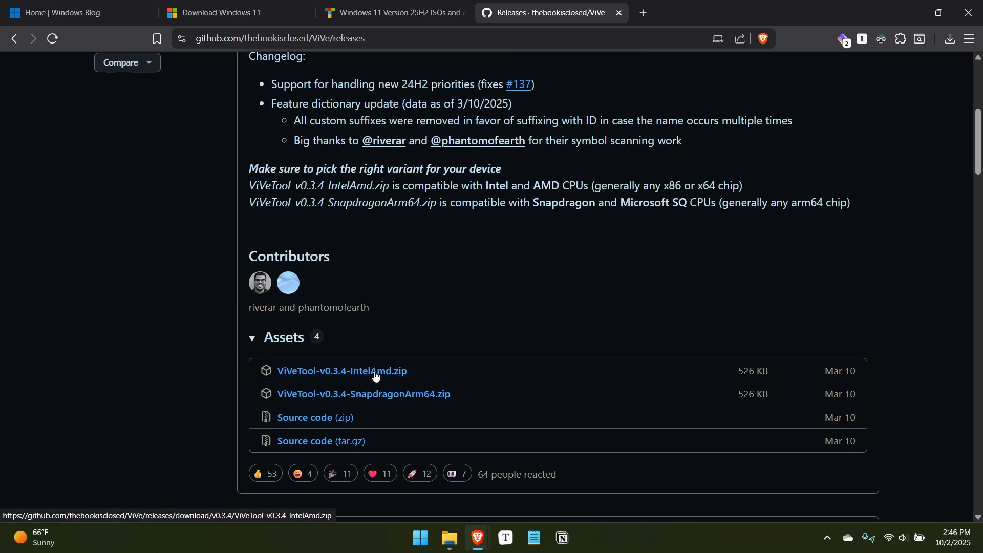
mouse_move(431, 393)
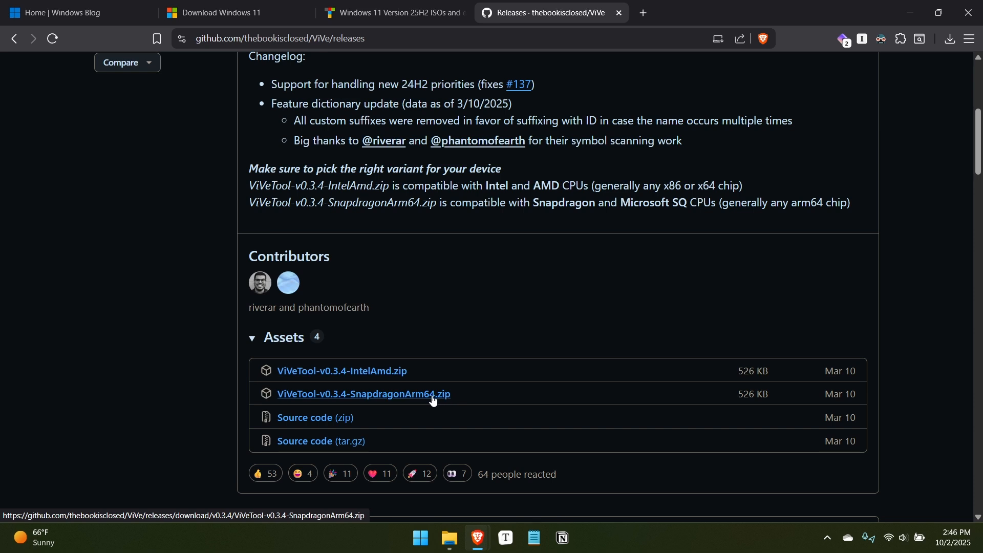
mouse_move(445, 313)
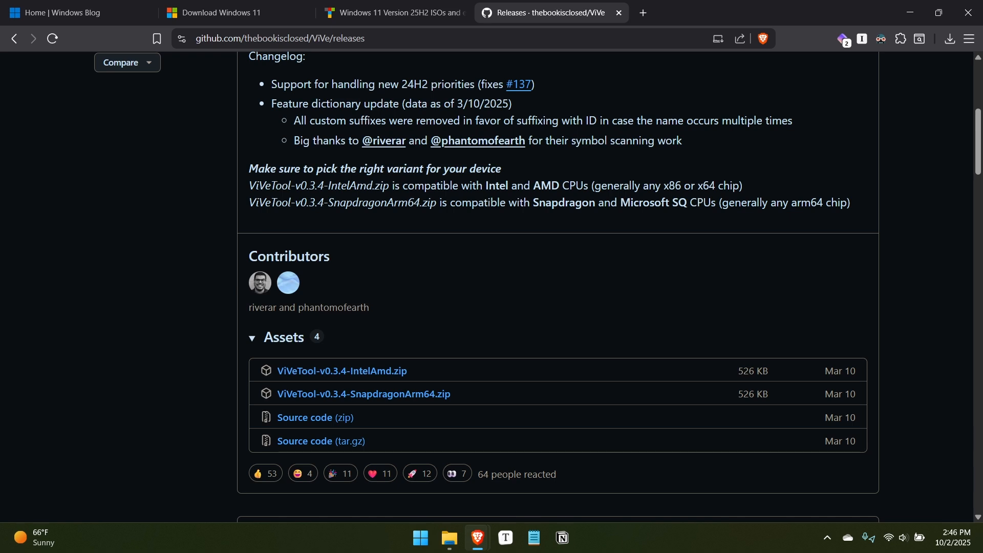
mouse_move(183, 373)
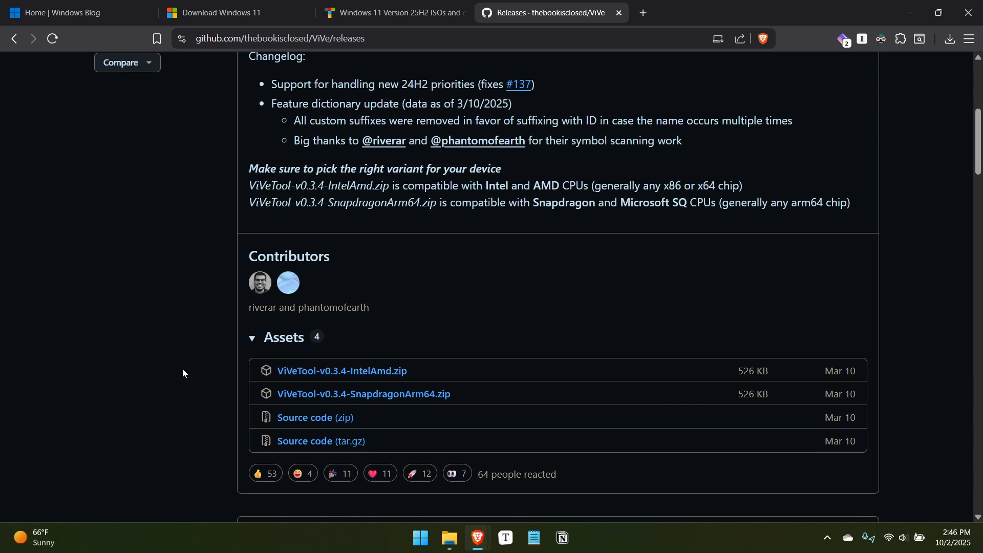
mouse_move(205, 416)
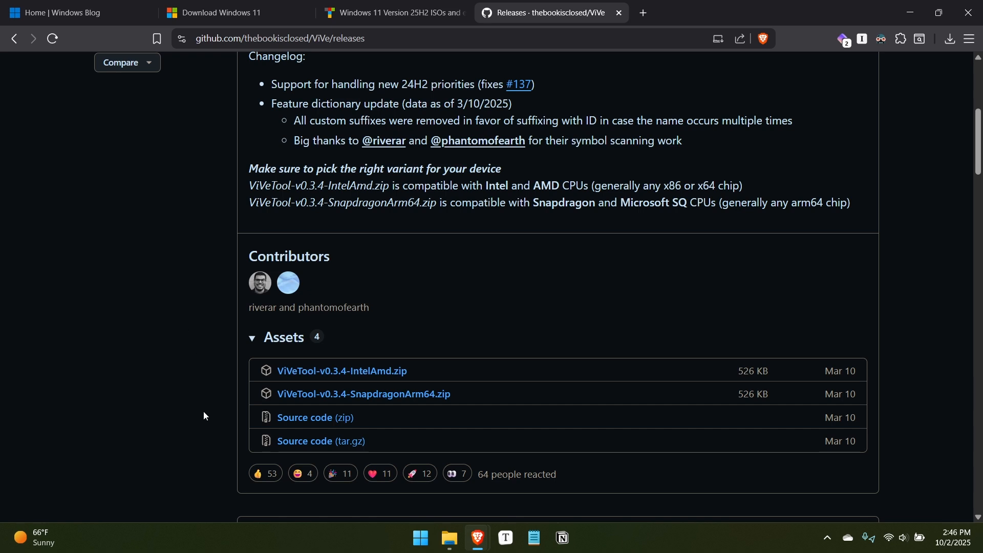
mouse_move(215, 416)
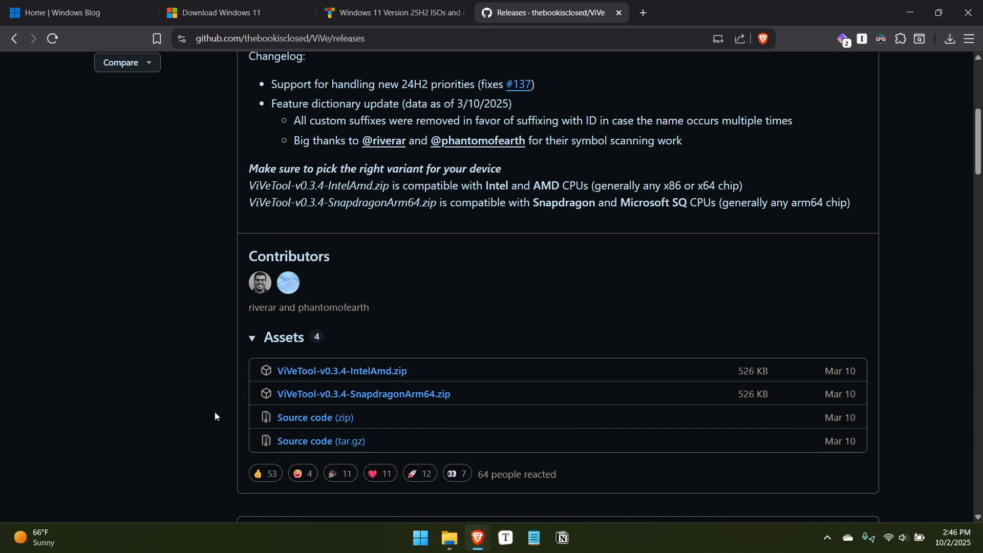
scroll("up", 3)
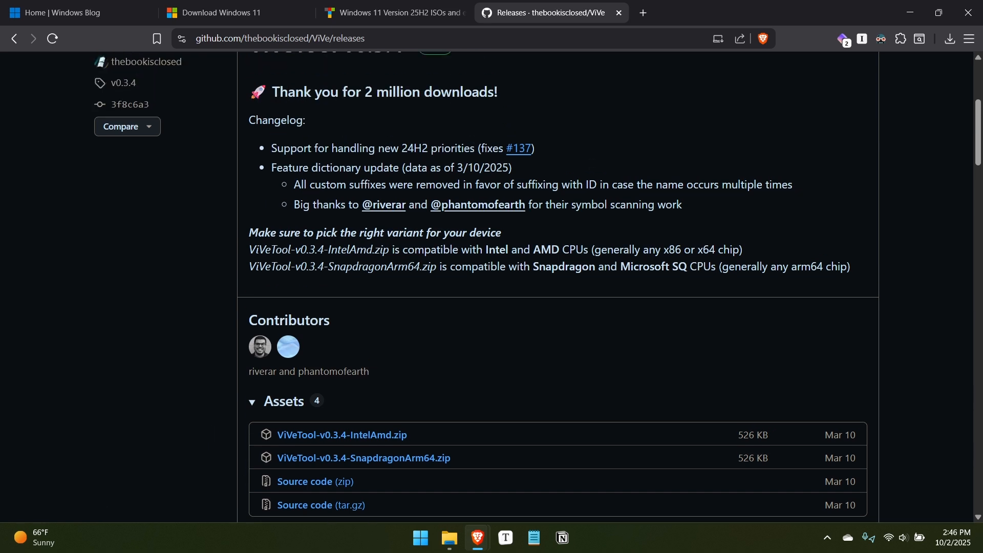
mouse_move(451, 521)
type("term")
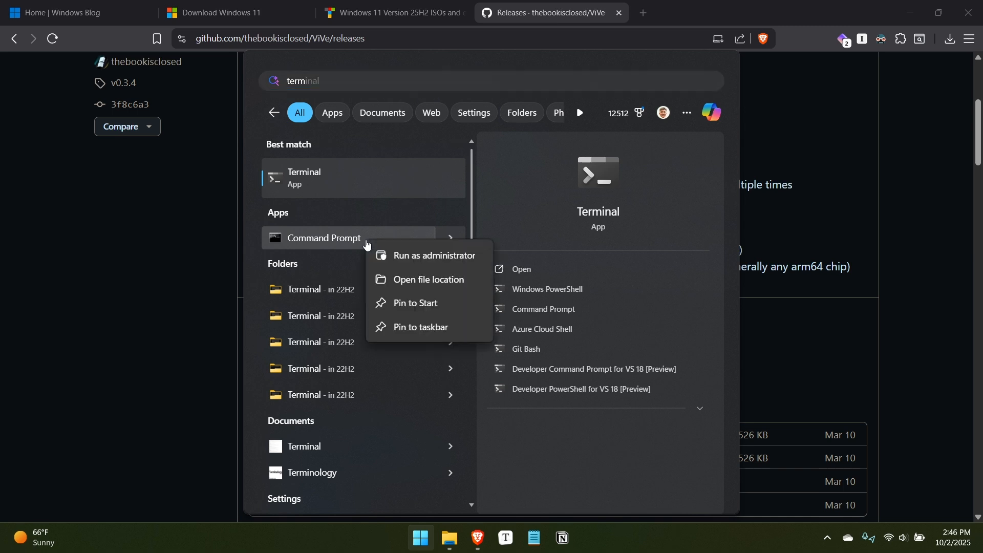
mouse_move(408, 225)
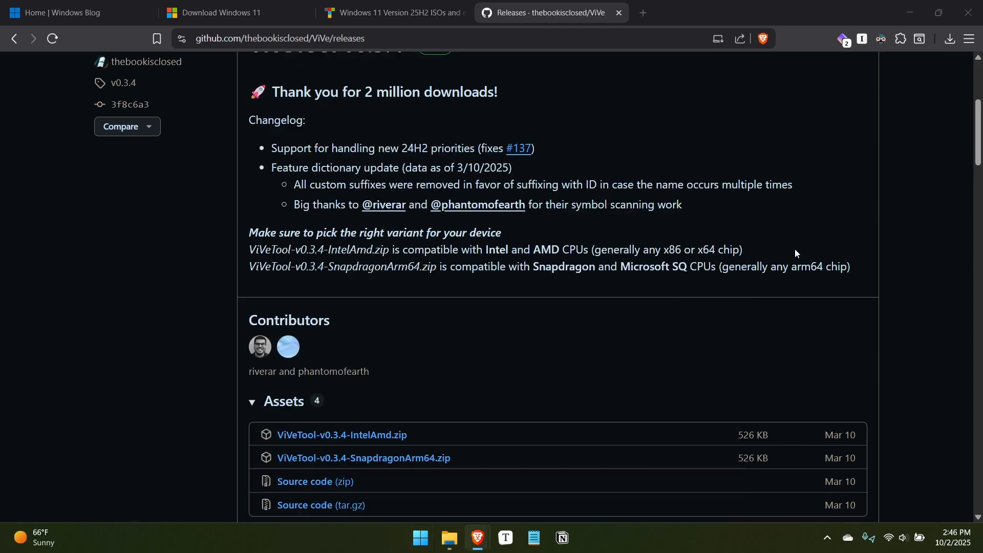
Start a maximized administrator PowerShell and change directory to C:\Program Files.
left_click(573, 538)
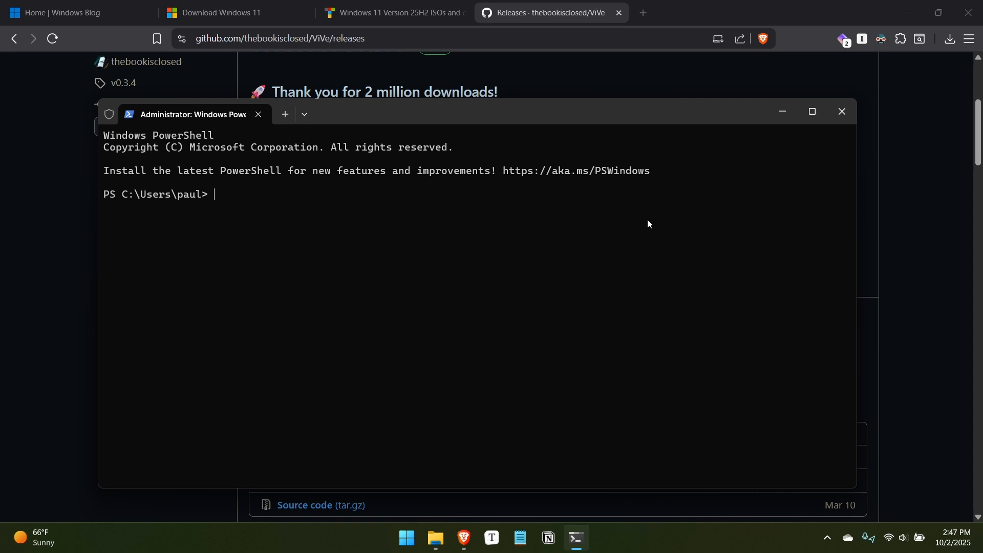
left_click(811, 114)
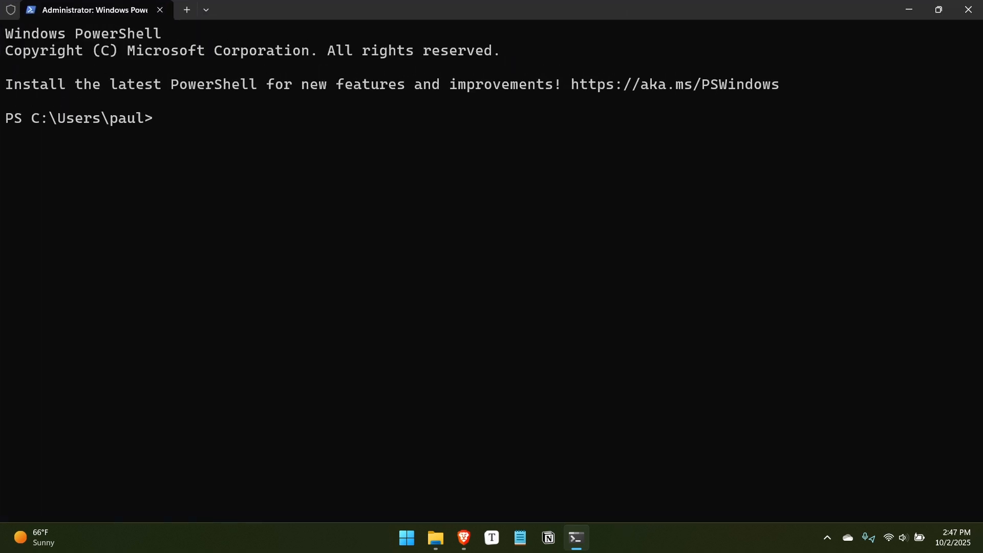
key("Return")
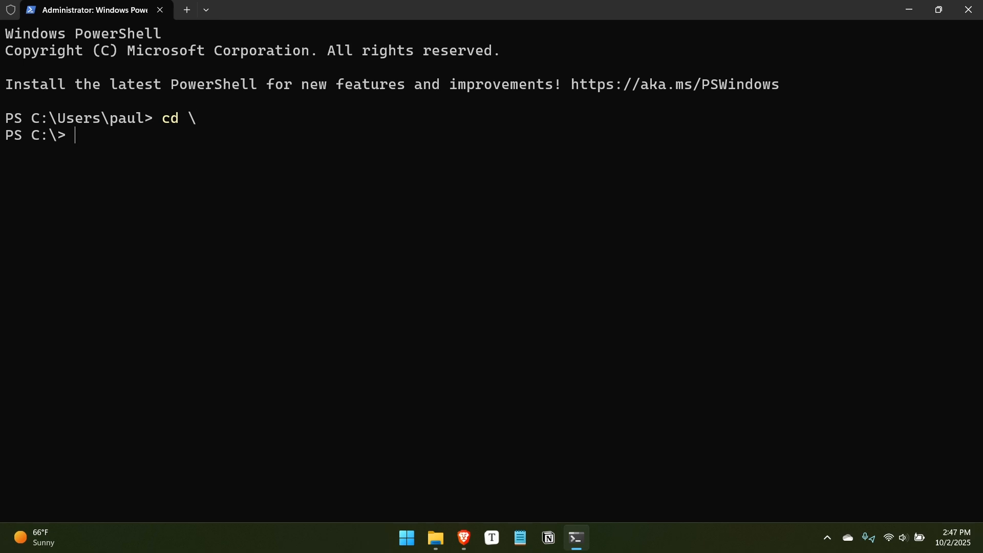
type("cd '.\\Program Files\\'")
type("cd .\\vive\\")
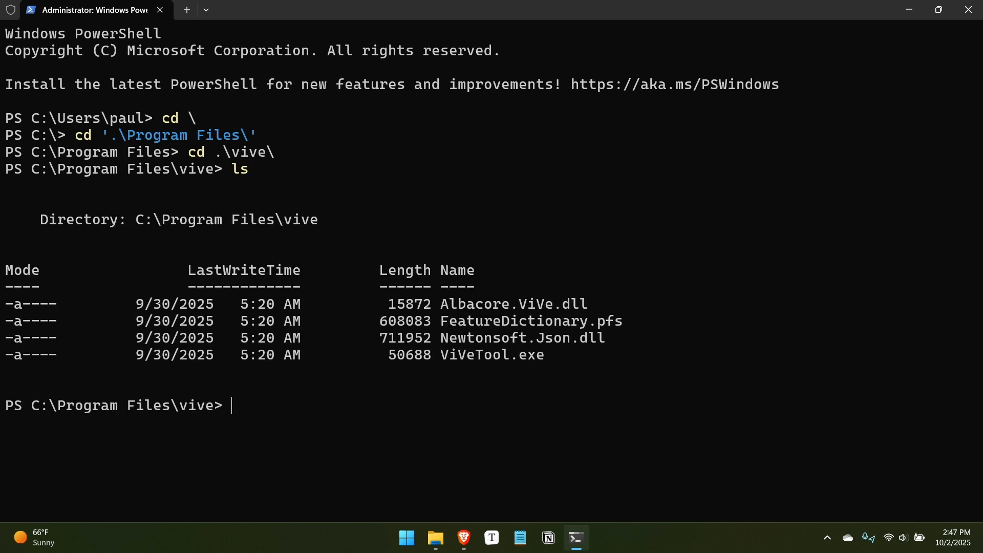
mouse_move(480, 211)
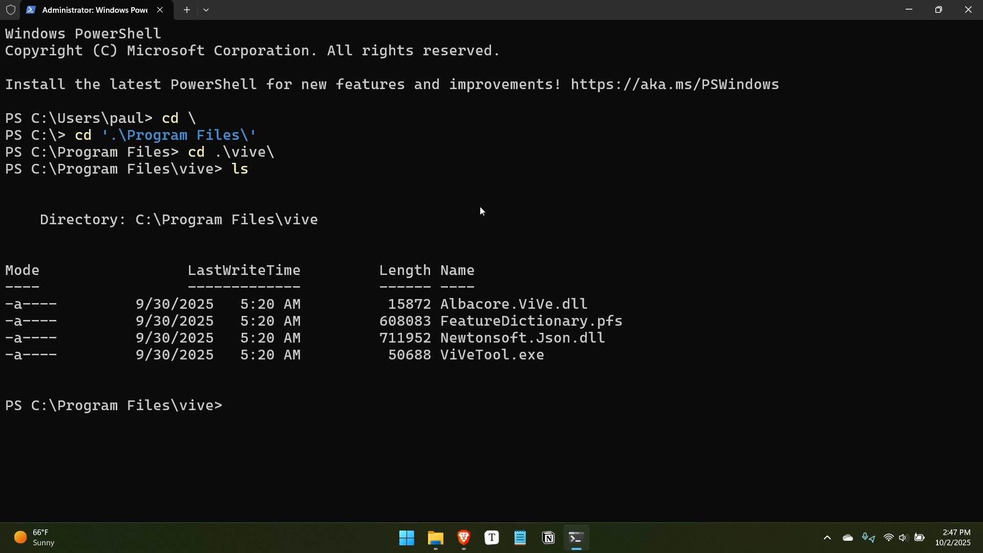
mouse_move(456, 449)
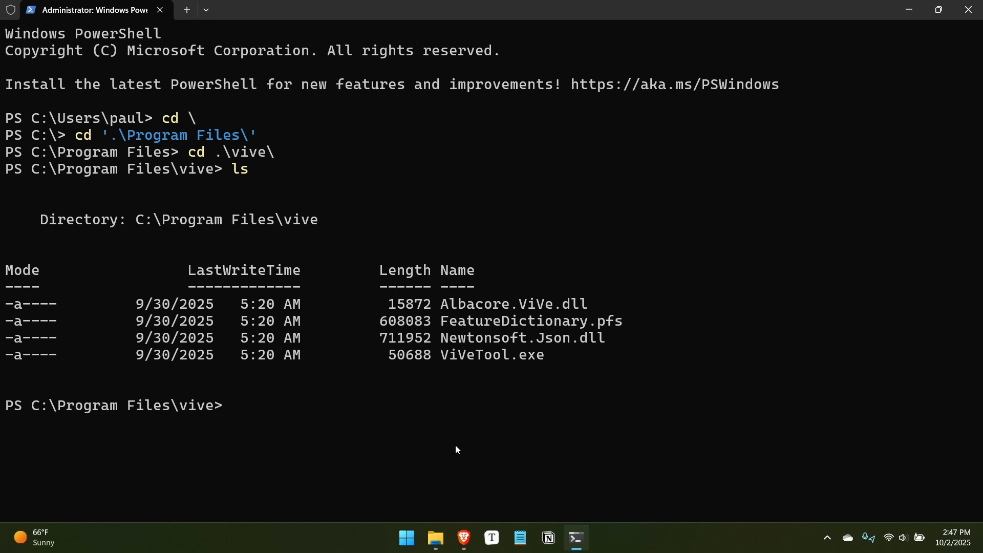
Enter the vive folder and run .\vivetool to show its v0.3.4 command list.
type(".")
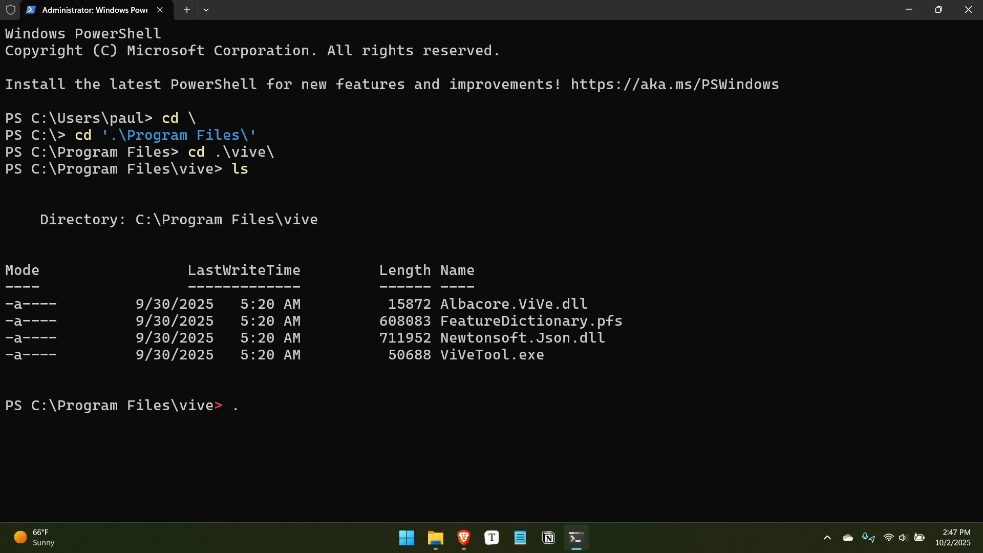
type("\\")
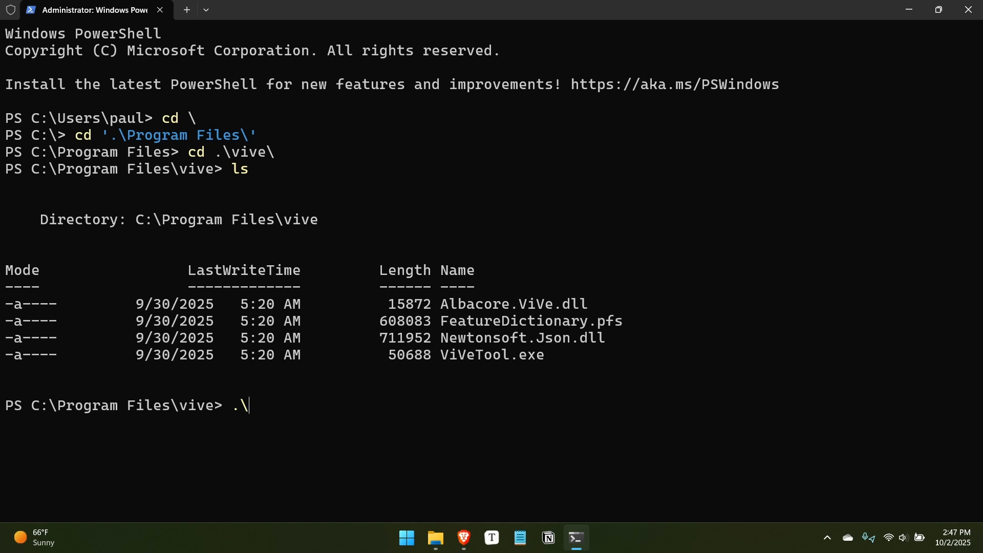
type("vivet")
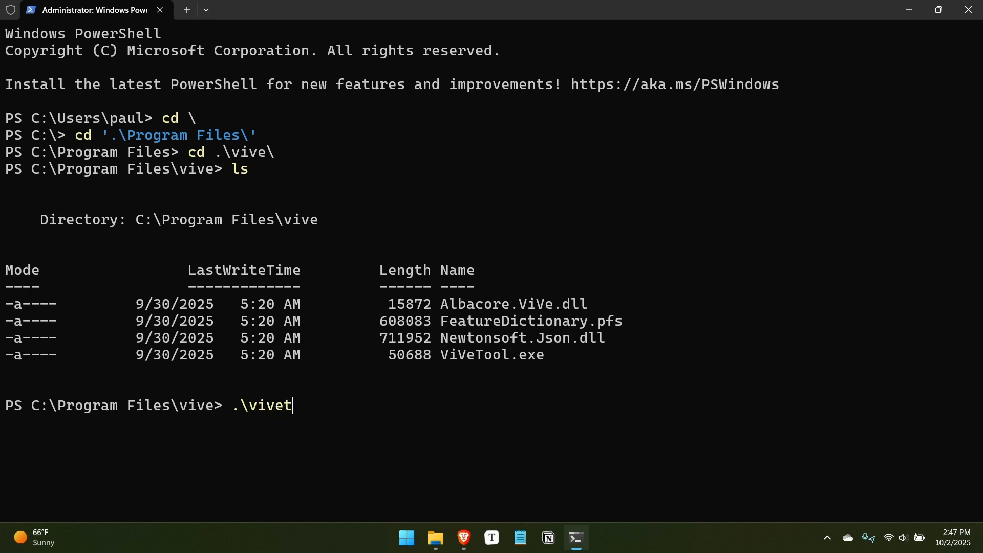
type("ol")
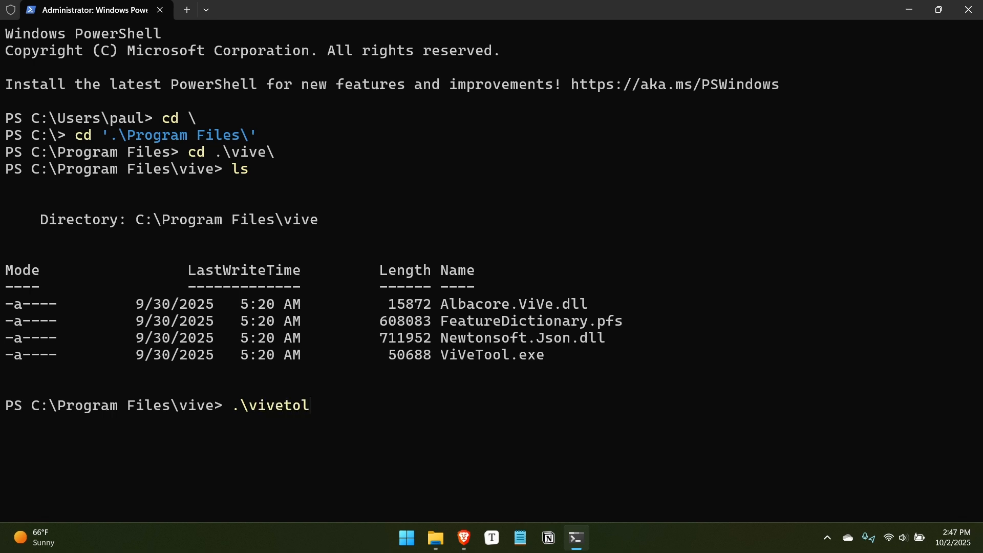
key("Return")
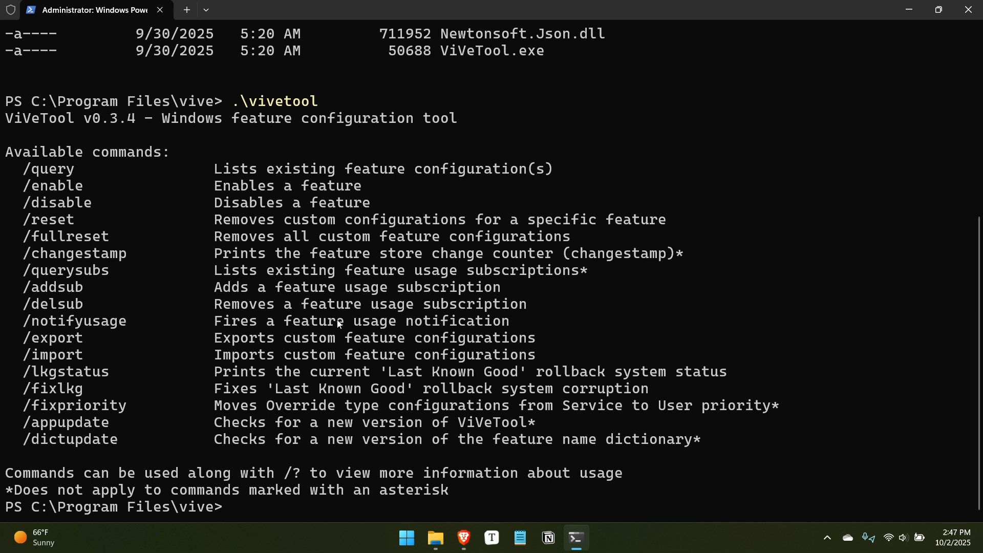
Run .\vivetool enable and /enable without an ID, getting 'no features specified'.
type(".\\vivetool enable")
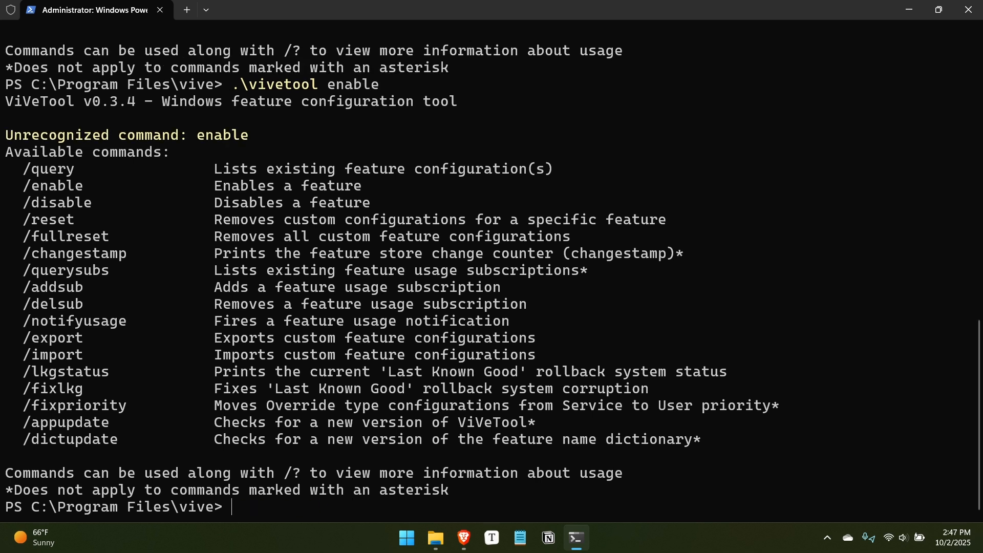
type(".\\vivetool enable")
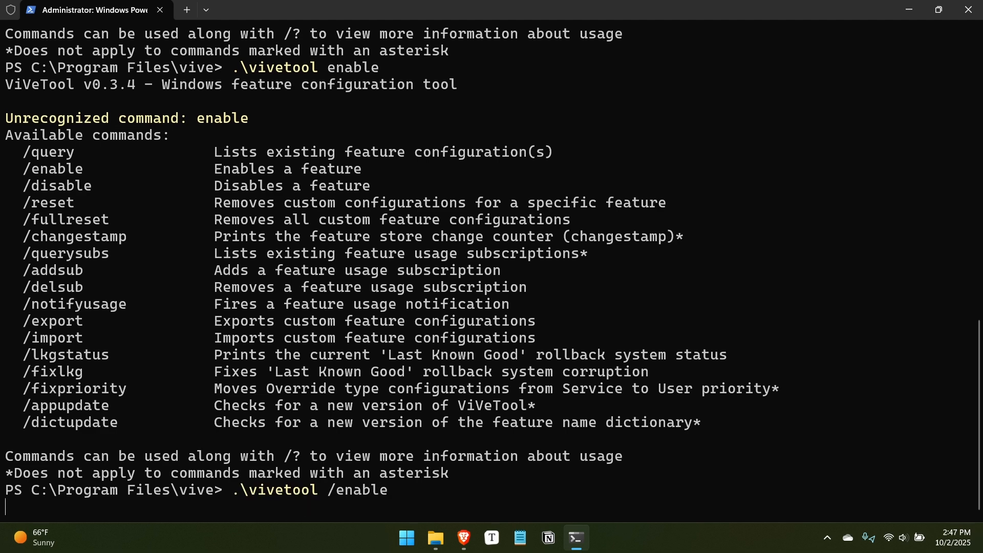
key("Return")
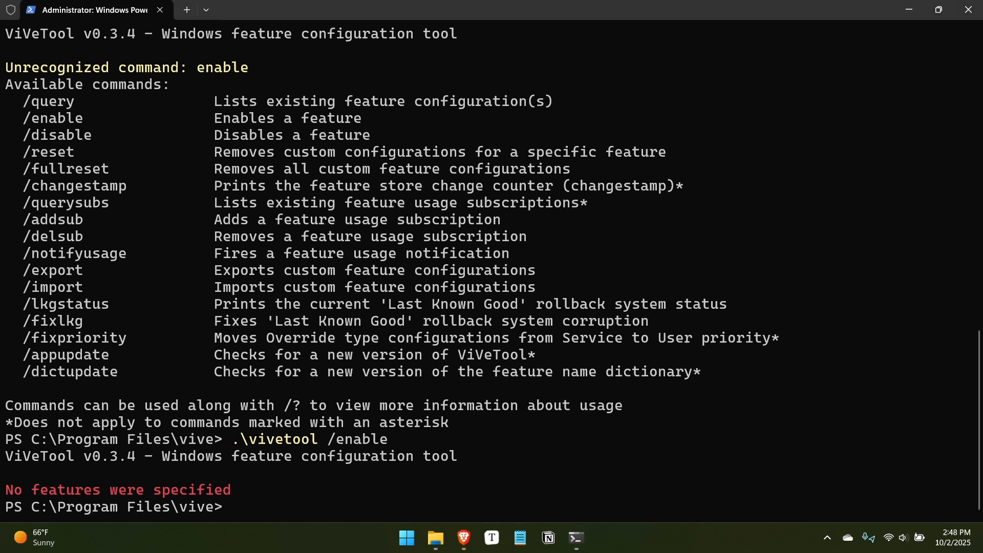
mouse_move(367, 457)
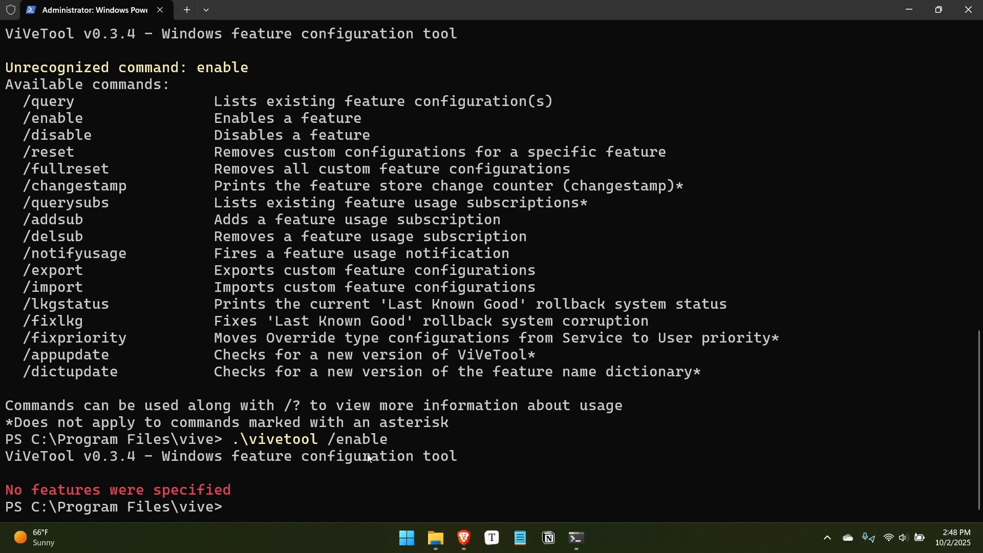
Enable ViVeTool feature 57048226, then features 47205210, 49221331, 49381526, 49402389, 49820095, 55495322 and 48433719.
type(".\\vivetool /enable /id:57048226")
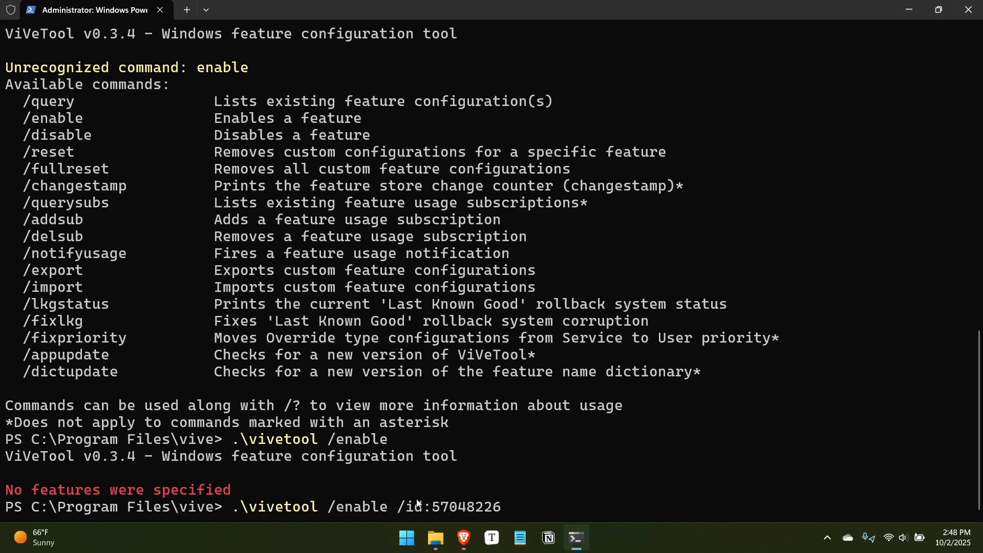
mouse_move(611, 432)
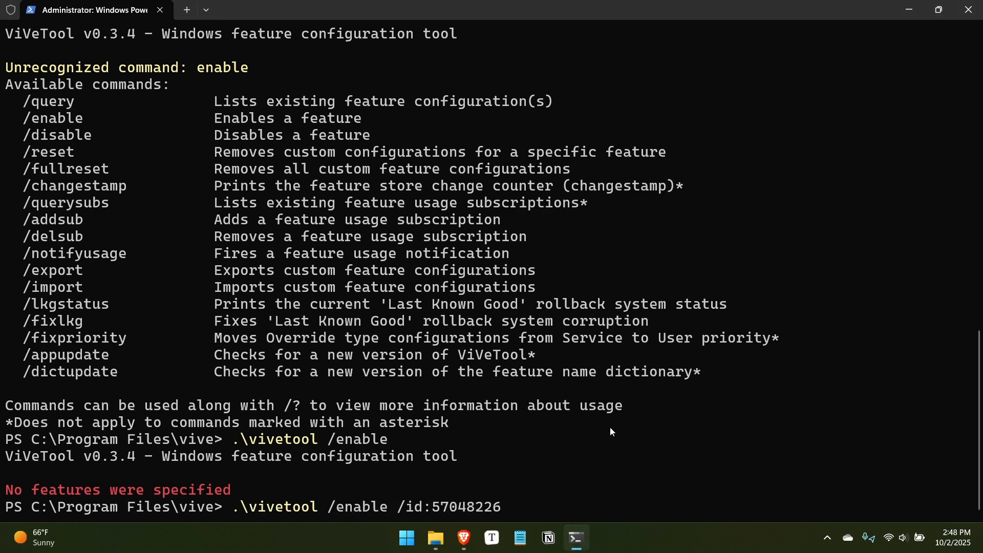
key("Return")
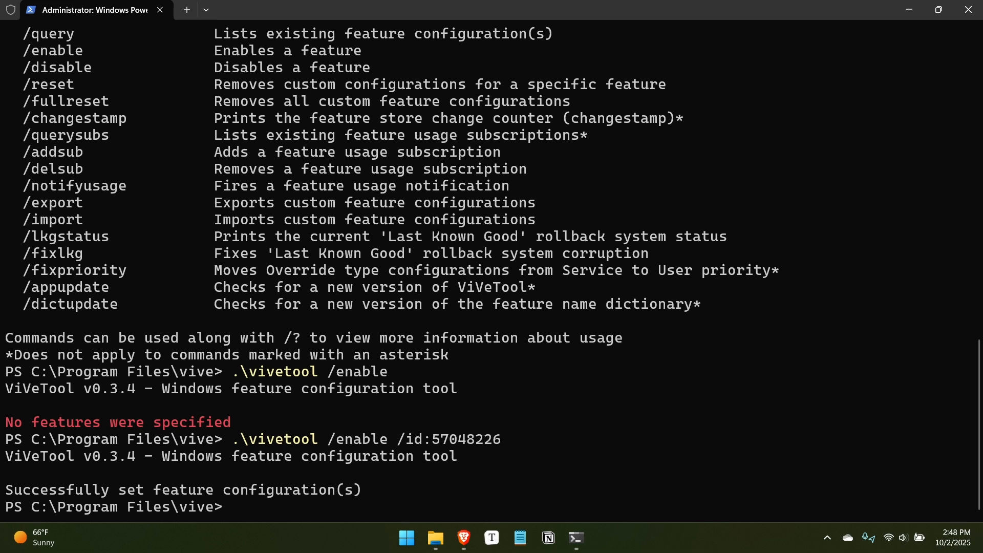
mouse_move(416, 436)
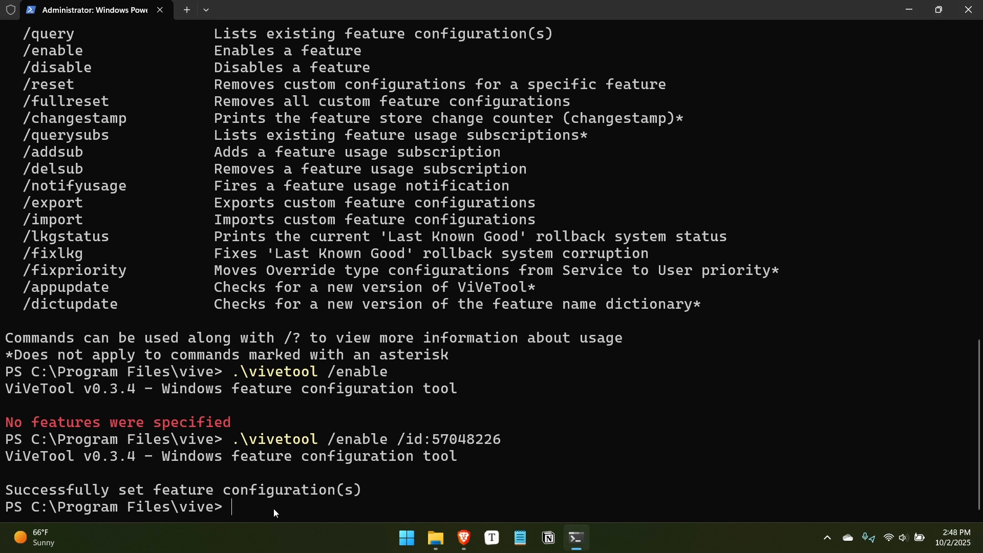
type(".\\vivetool /enable /id:47205210,49221331,49381526,49402389,49820095,55495322,48433719")
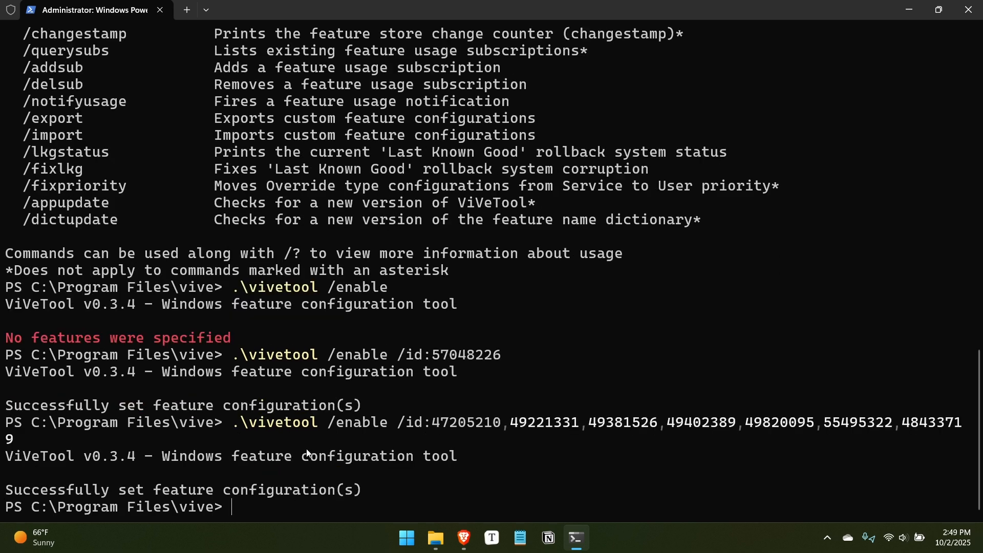
mouse_move(856, 88)
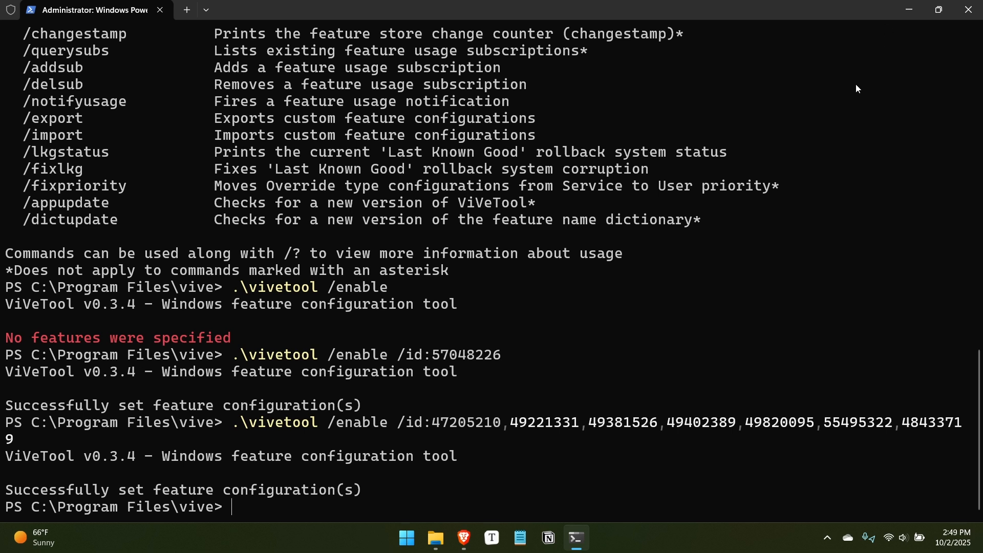
mouse_move(554, 485)
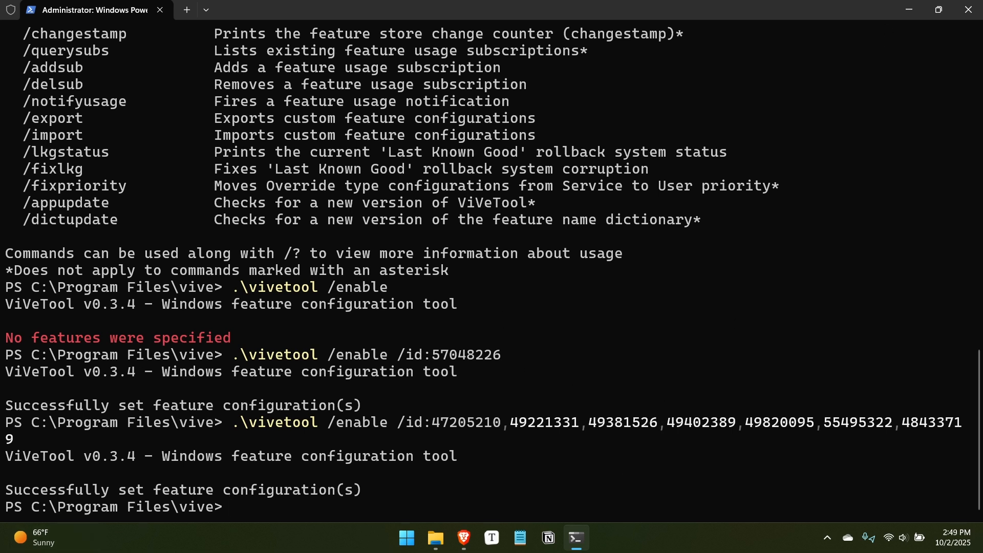
mouse_move(534, 391)
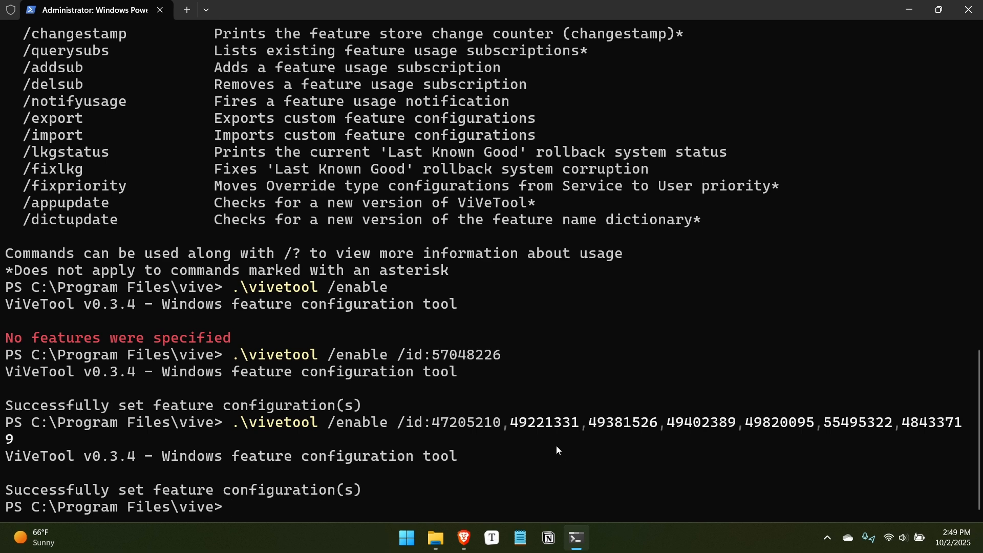
Browse the new Start menu's All apps section, then launch File Explorer at Home.
left_click(405, 538)
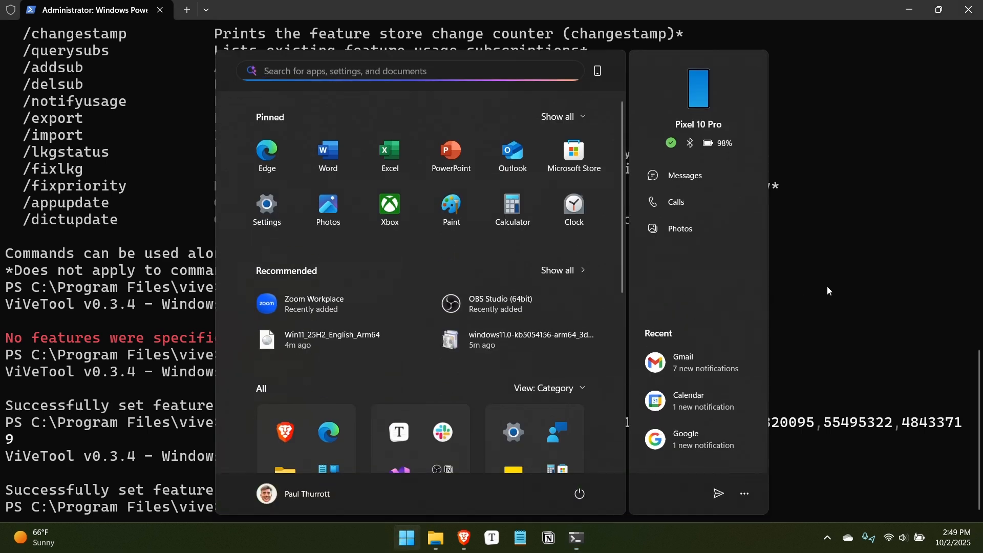
scroll("down", 3)
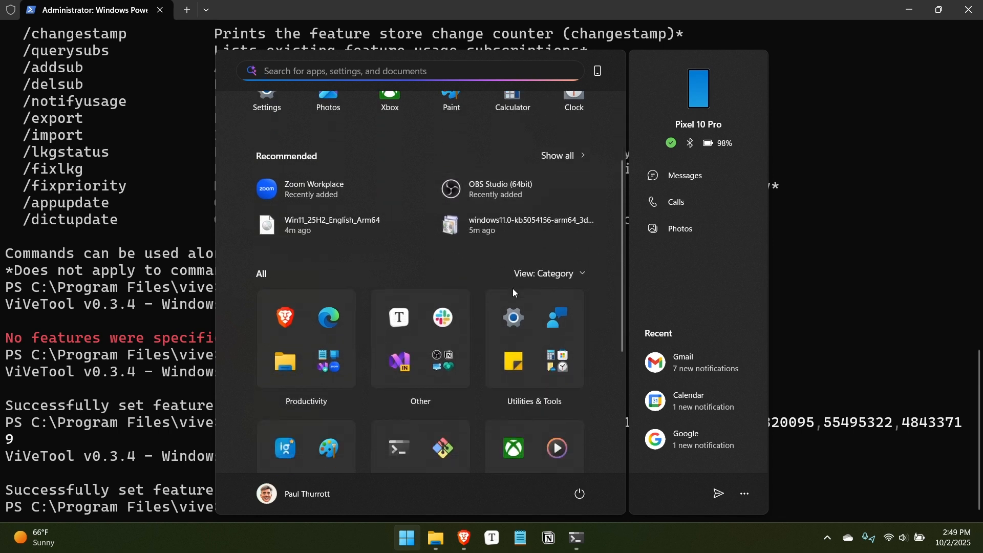
left_click(435, 538)
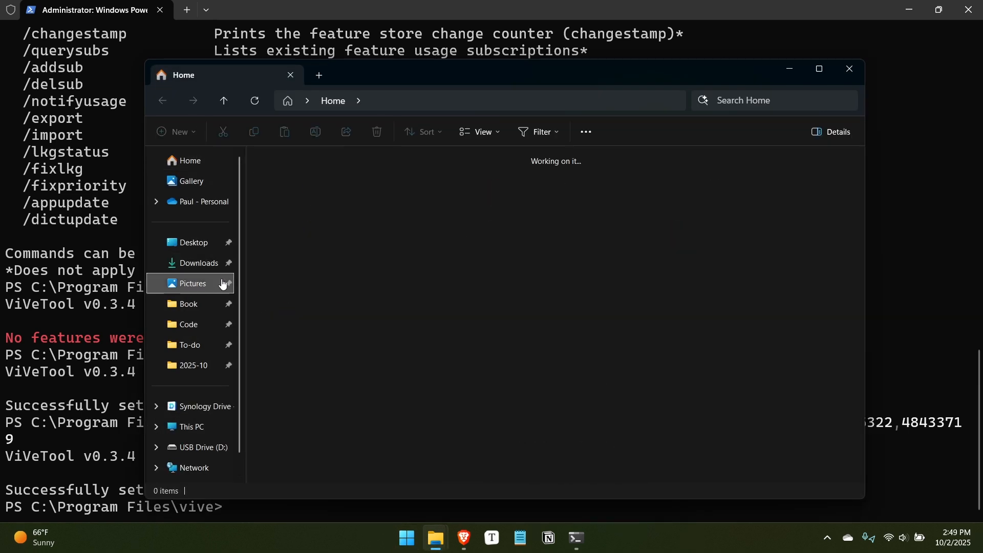
Show the '01 Old Start' screenshot from Pictures full-screen in Photos.
left_click(193, 283)
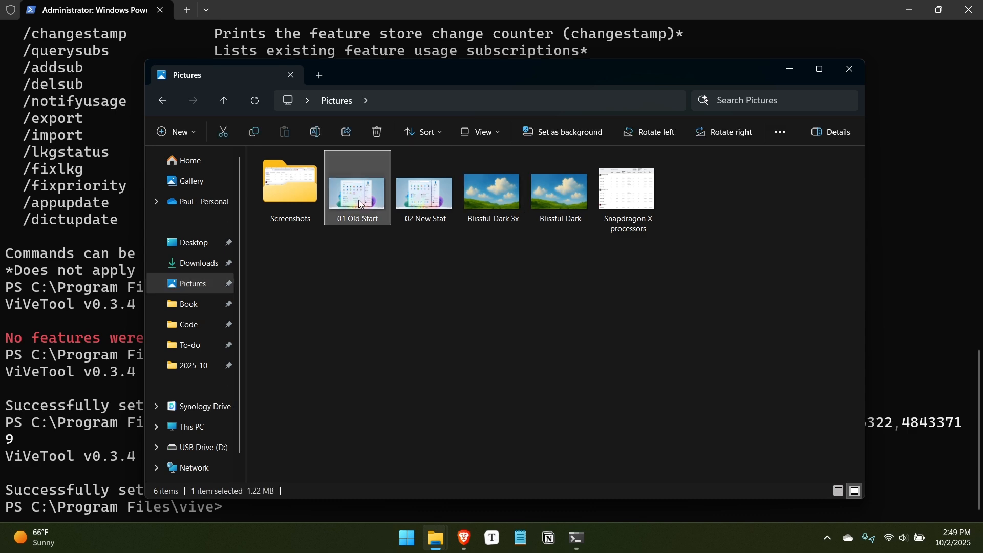
left_click(421, 538)
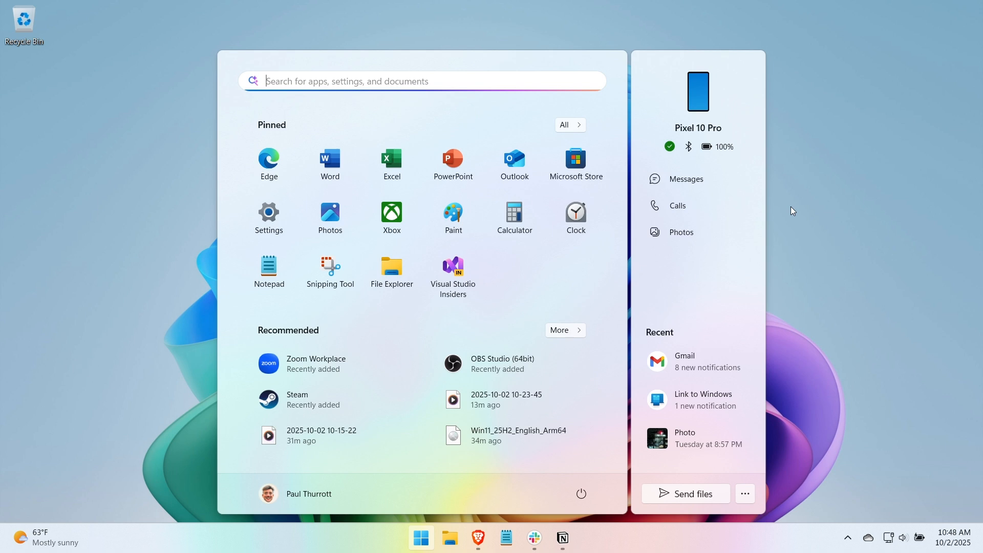
mouse_move(245, 110)
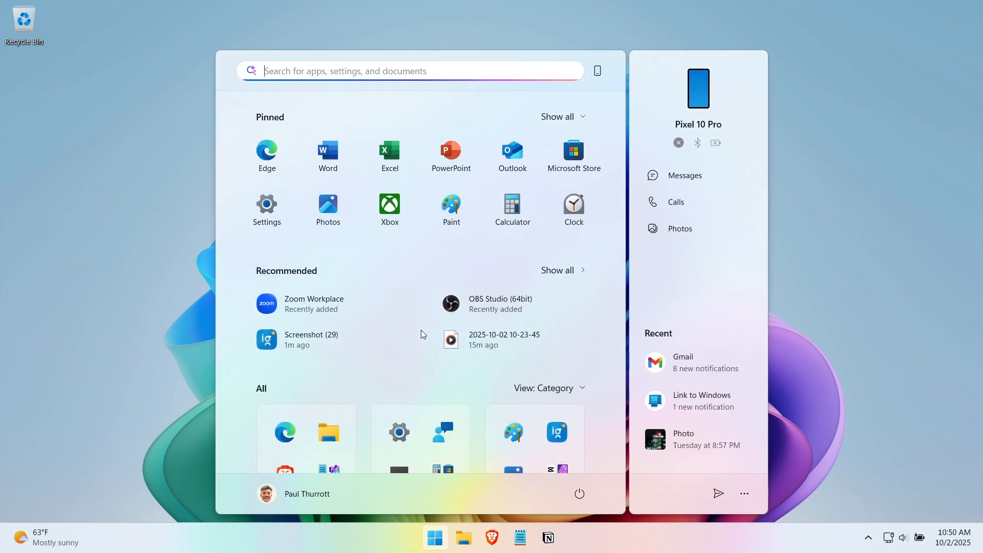
mouse_move(302, 232)
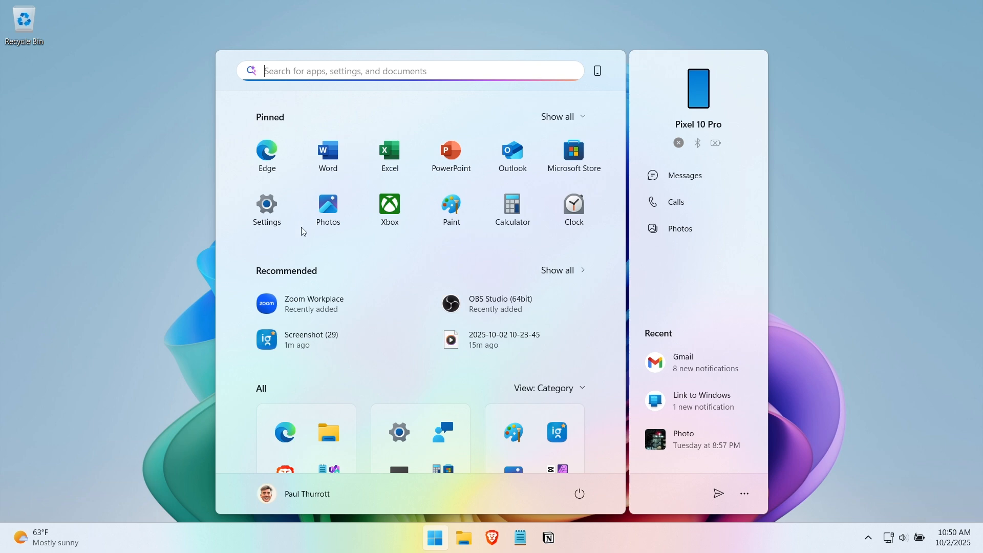
mouse_move(566, 401)
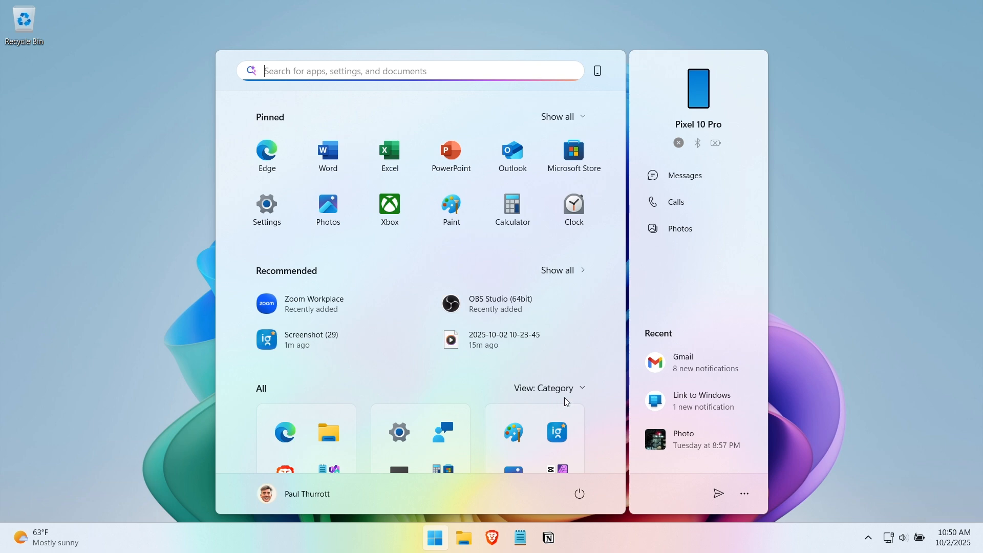
Switch the Start menu's All apps view from Category to Grid and back to Category.
left_click(548, 387)
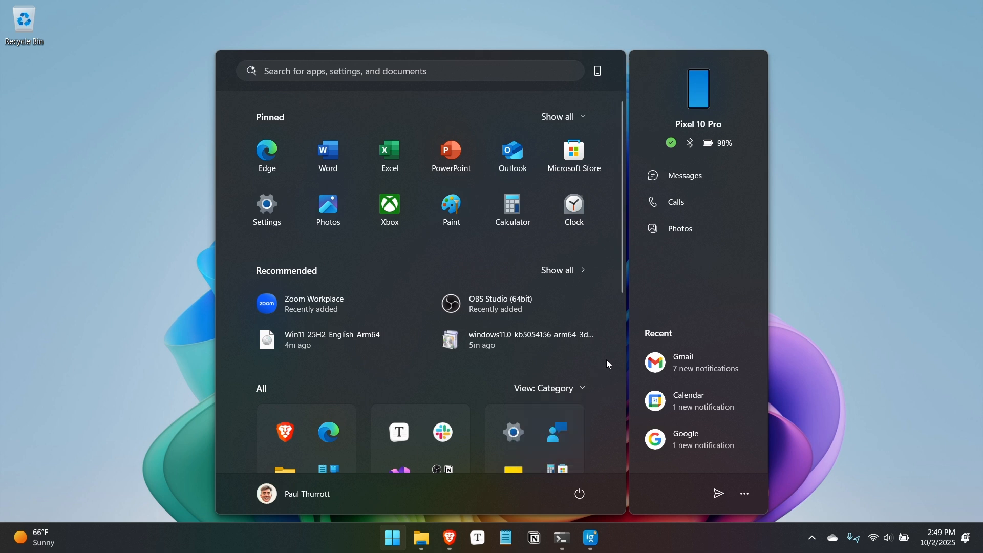
scroll("down", 3)
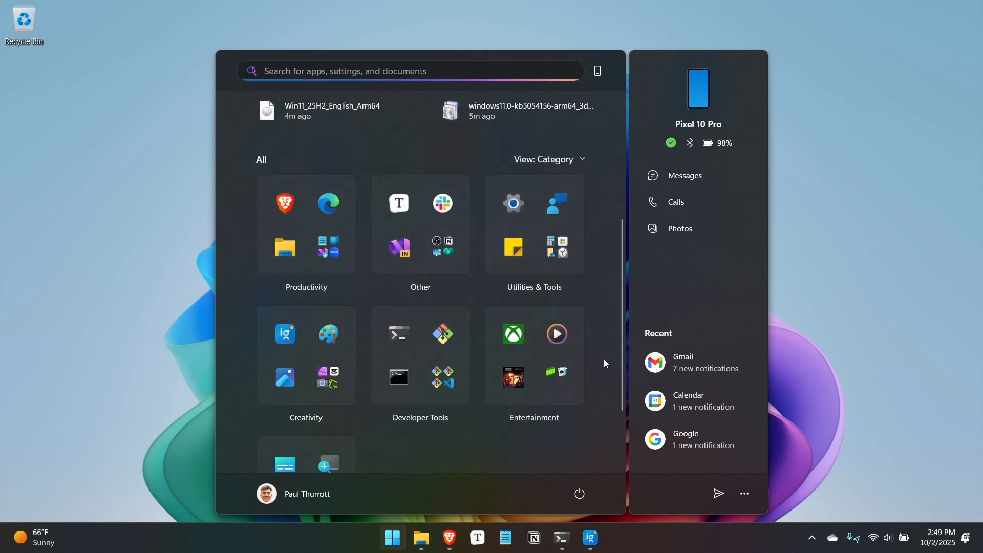
left_click(547, 159)
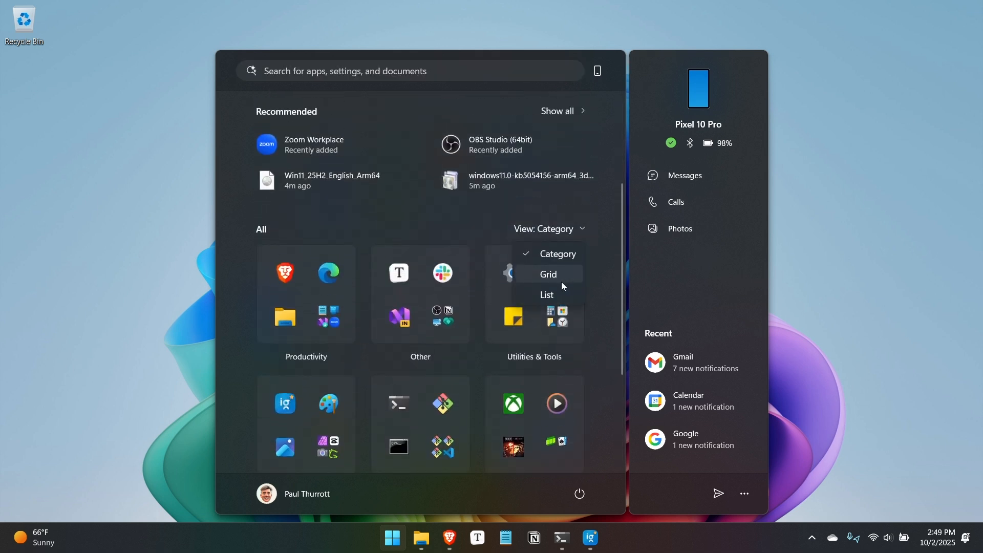
left_click(547, 275)
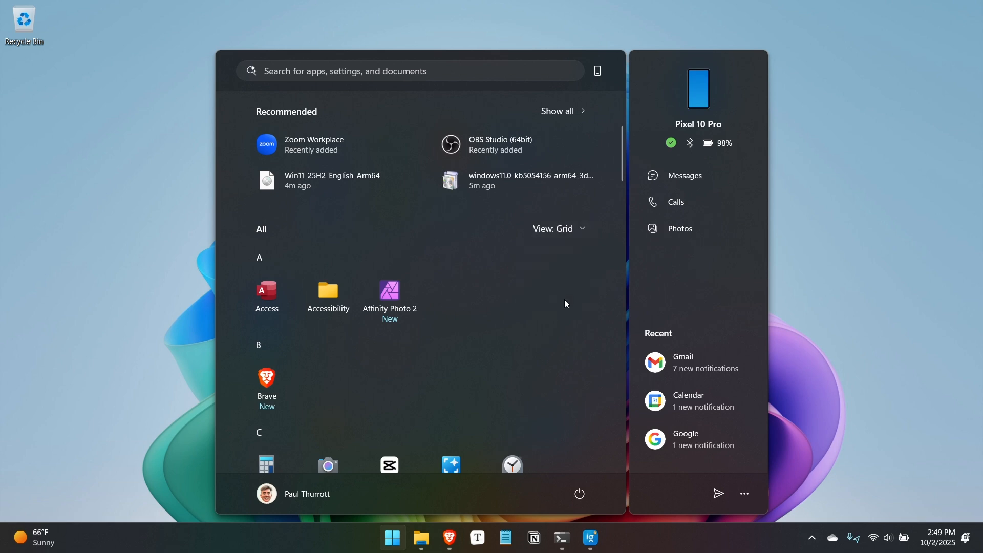
left_click(557, 228)
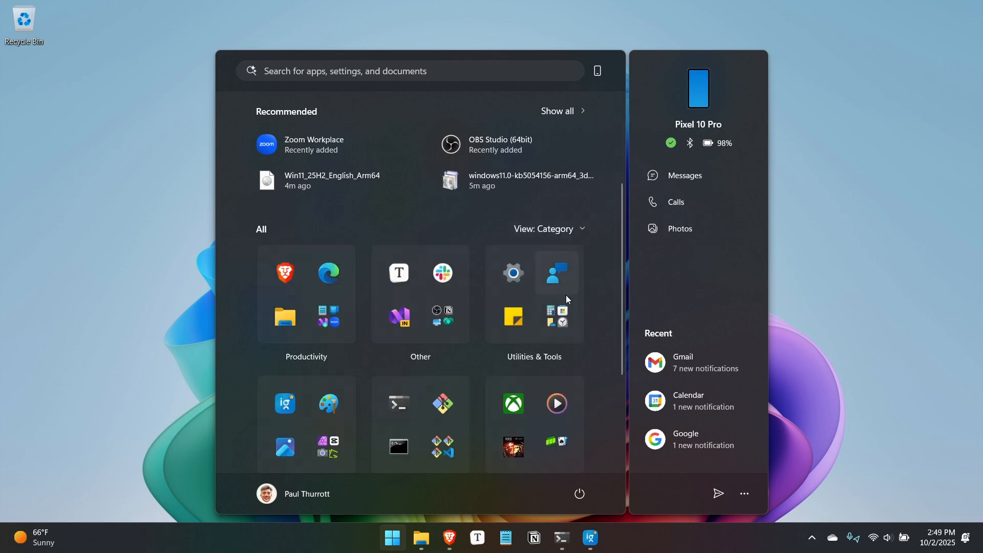
scroll("up", 3)
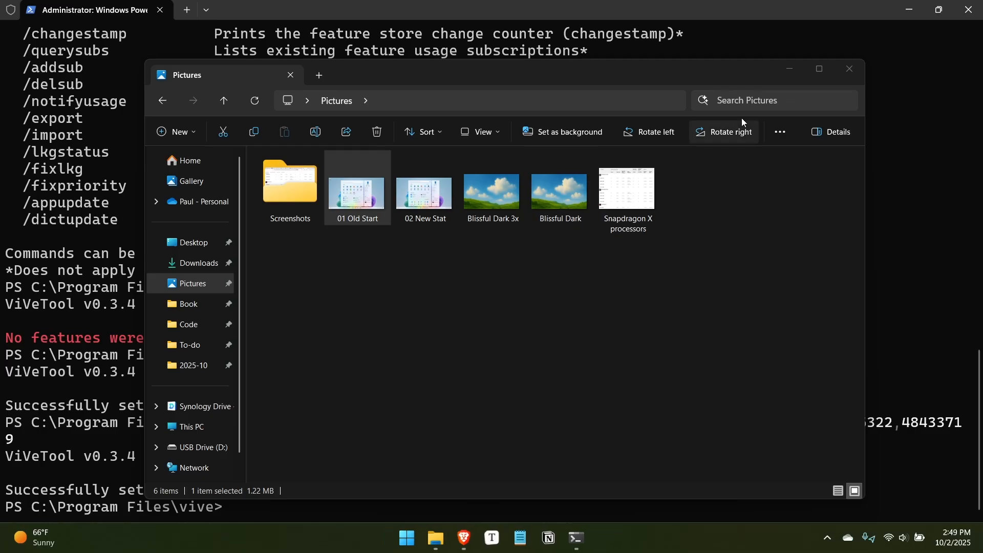
mouse_move(692, 256)
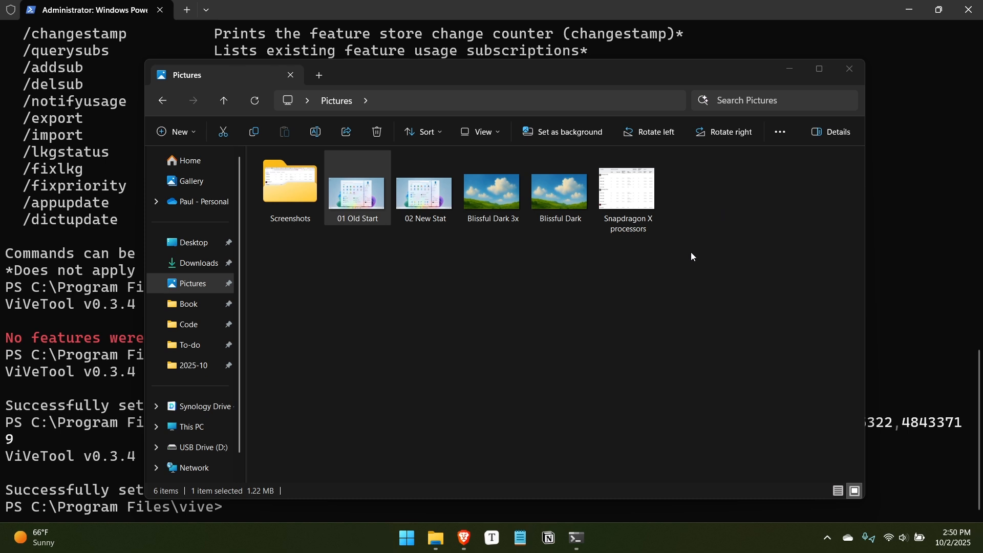
mouse_move(724, 132)
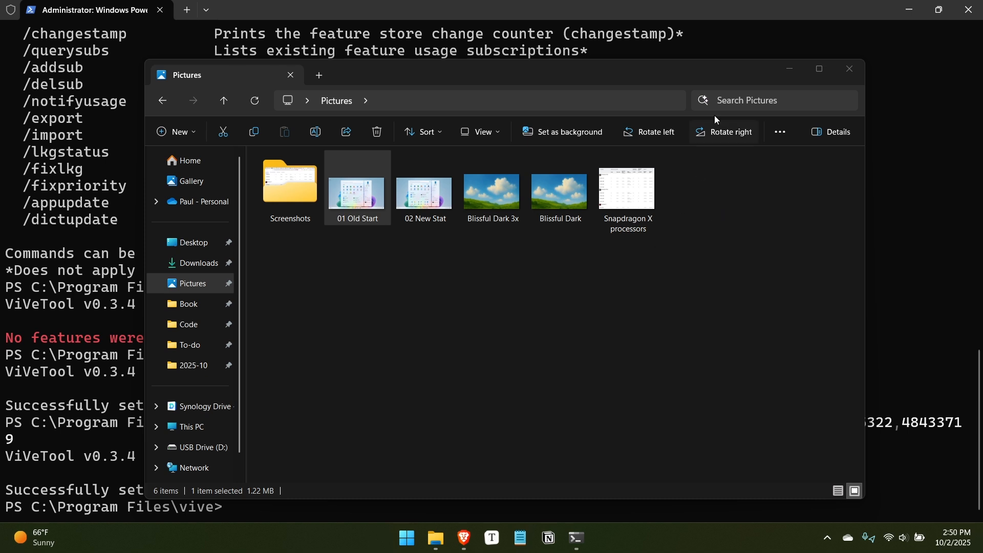